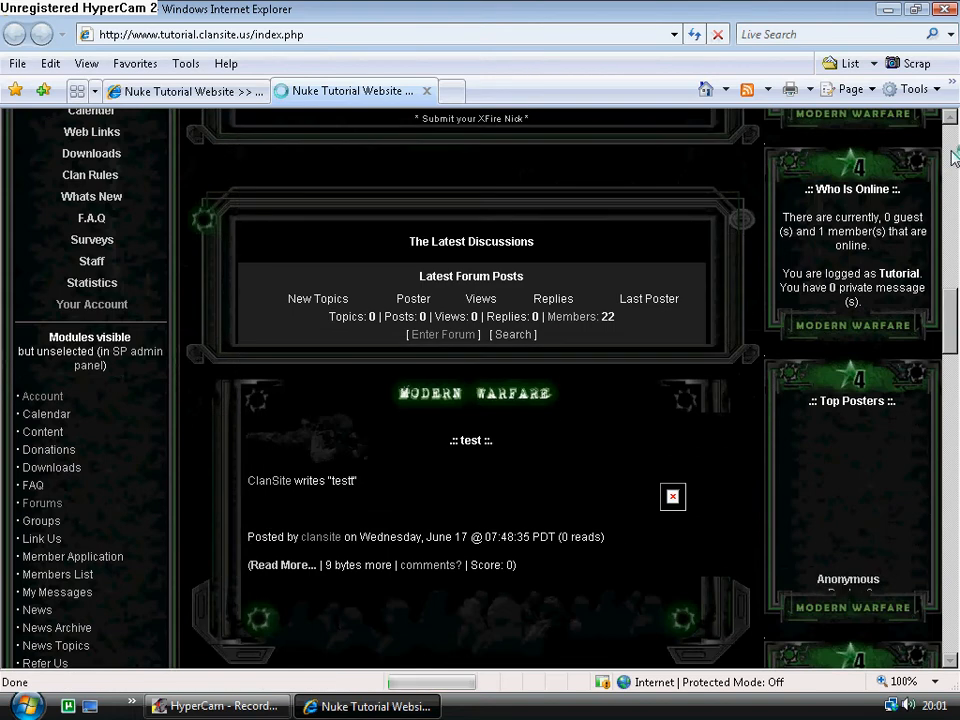
Move left blocks L3–L11 into the inactive box and commit the arrangement.
scroll("down", 3)
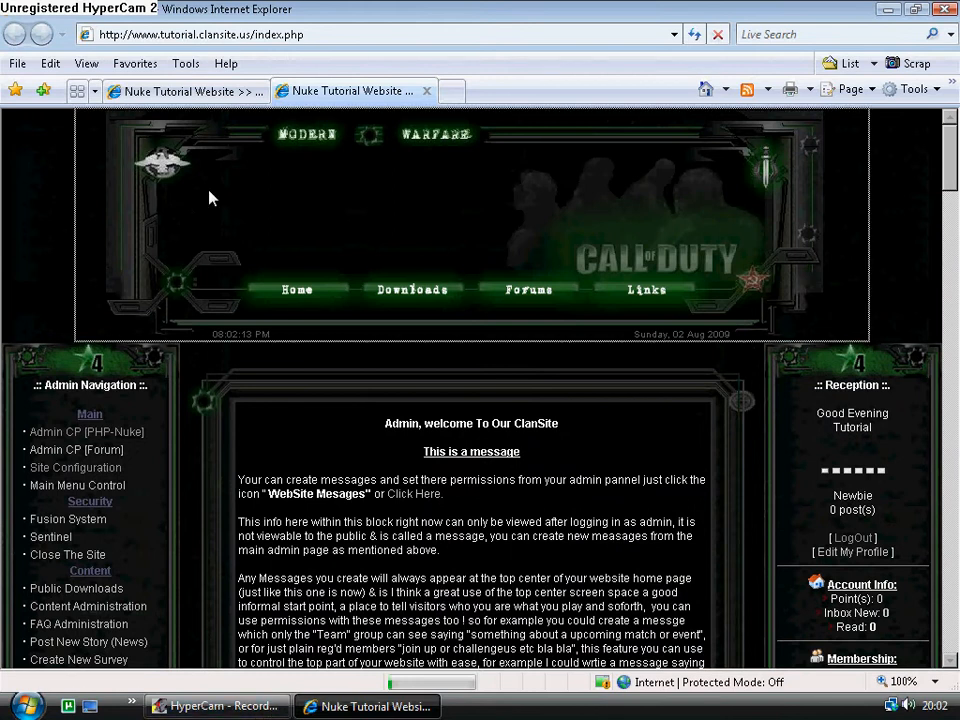
left_click(85, 161)
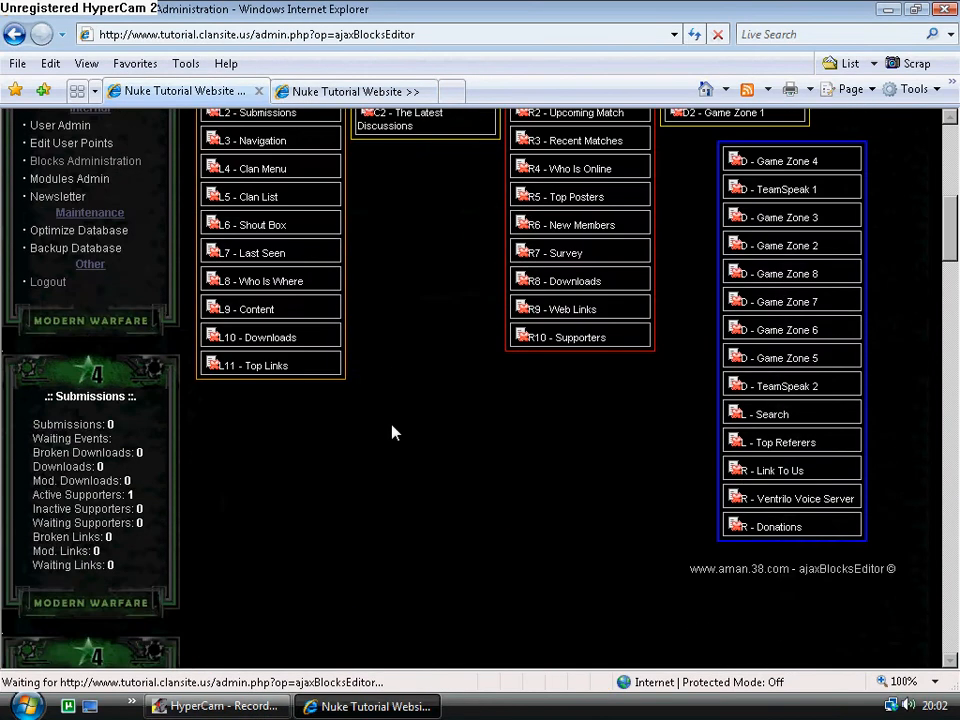
scroll("up", 3)
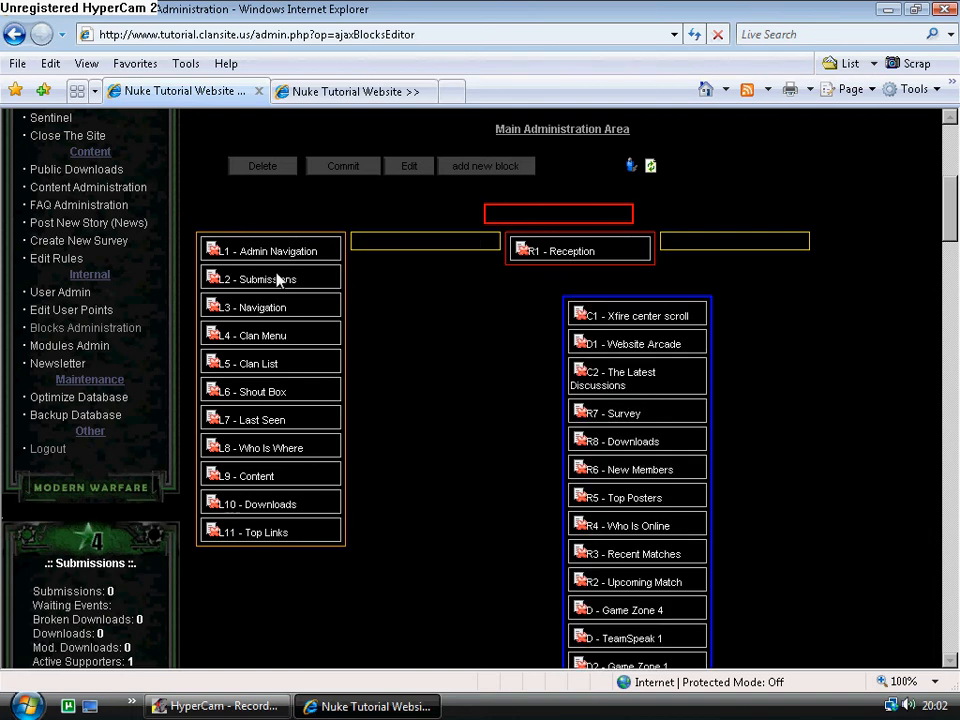
mouse_move(266, 307)
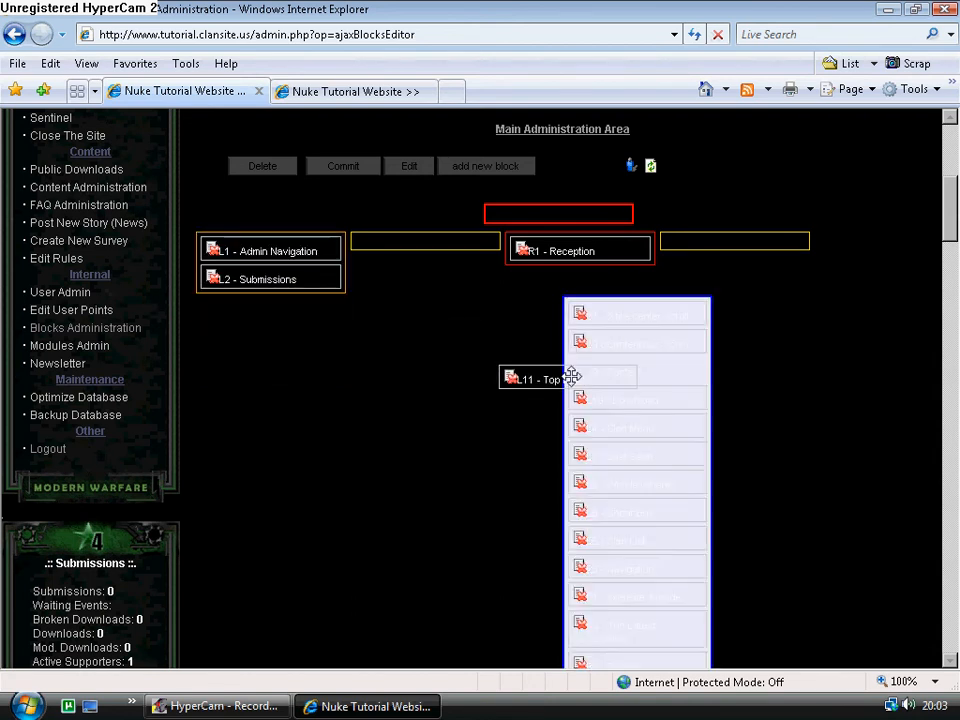
scroll("up", 3)
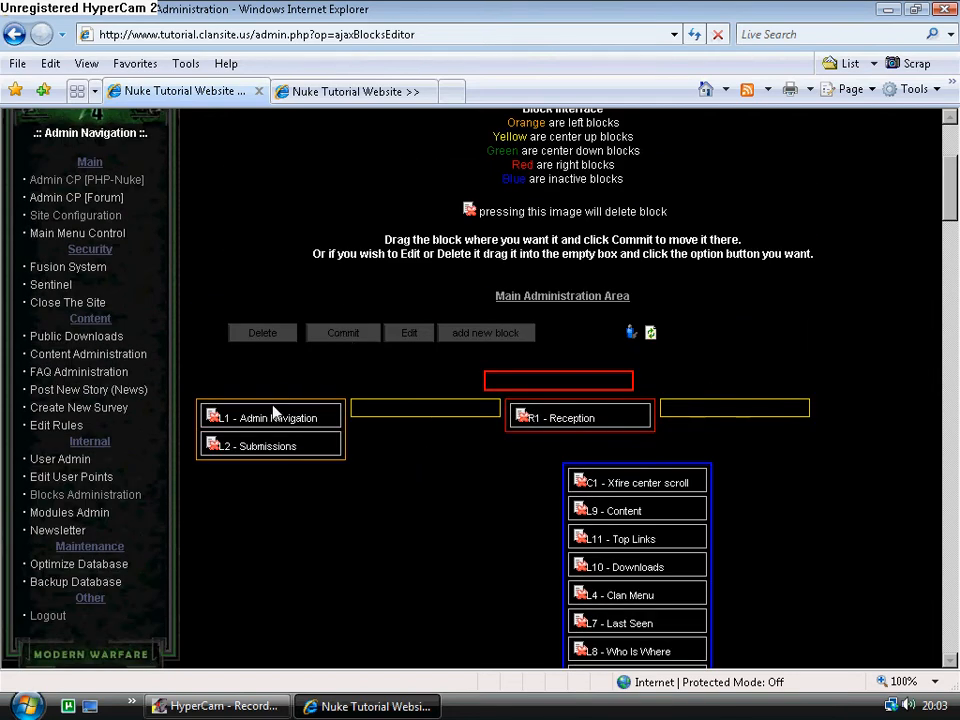
mouse_move(476, 502)
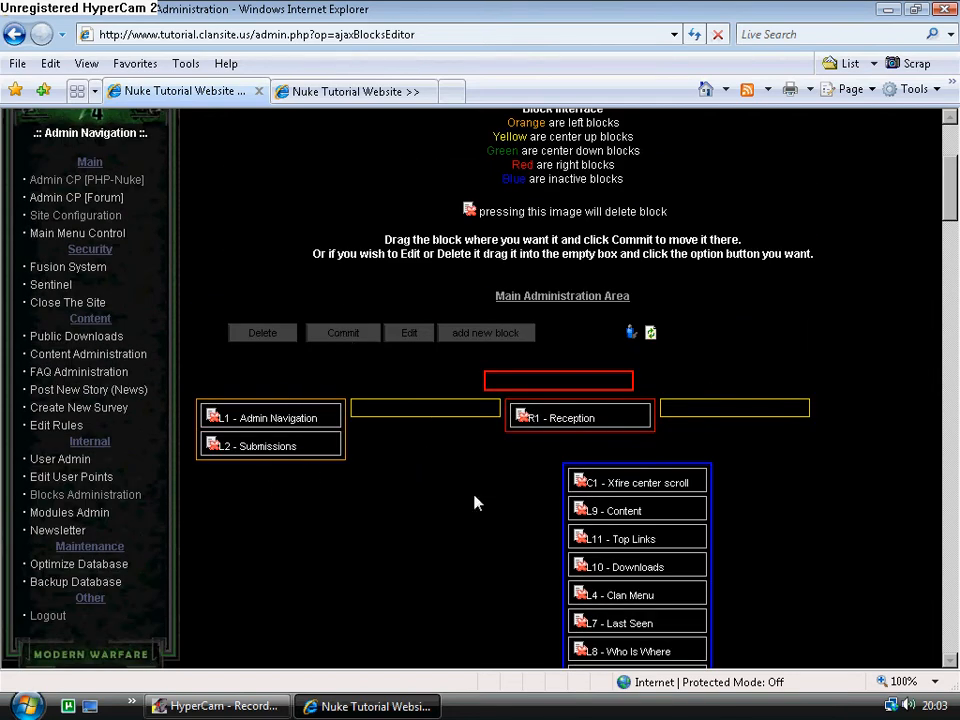
mouse_move(375, 386)
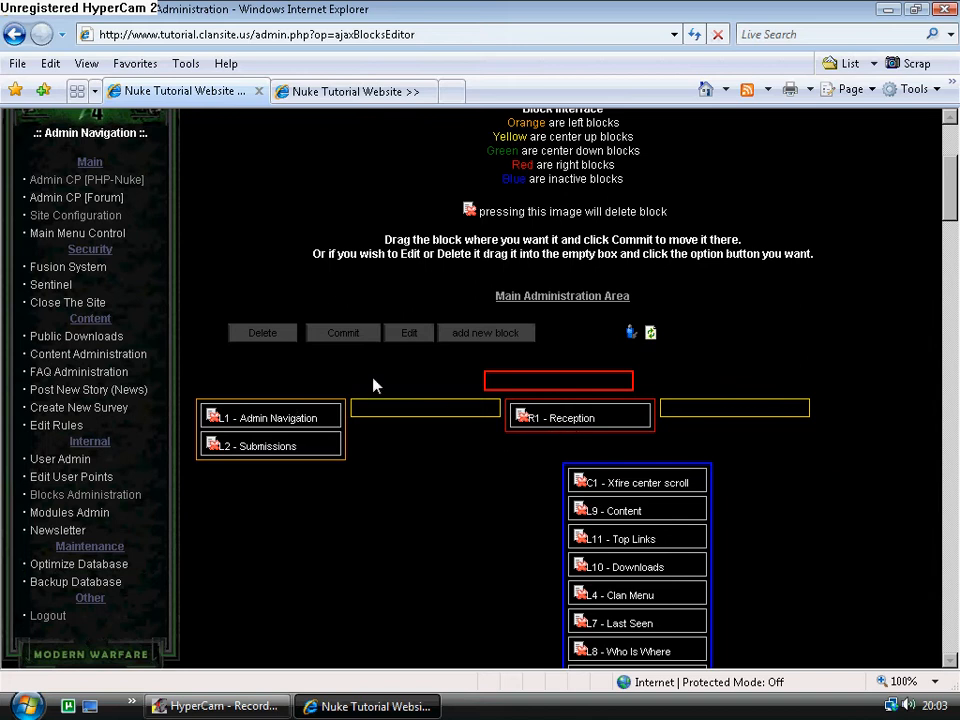
left_click(342, 332)
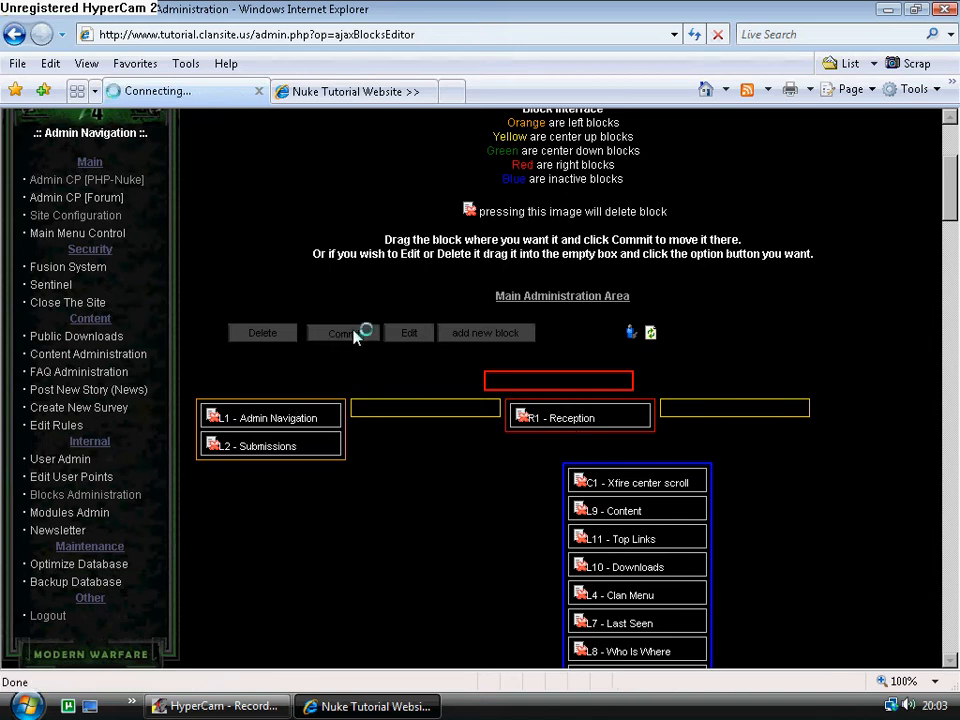
Bring up the homepage and scroll through its left column and news listing.
left_click(342, 332)
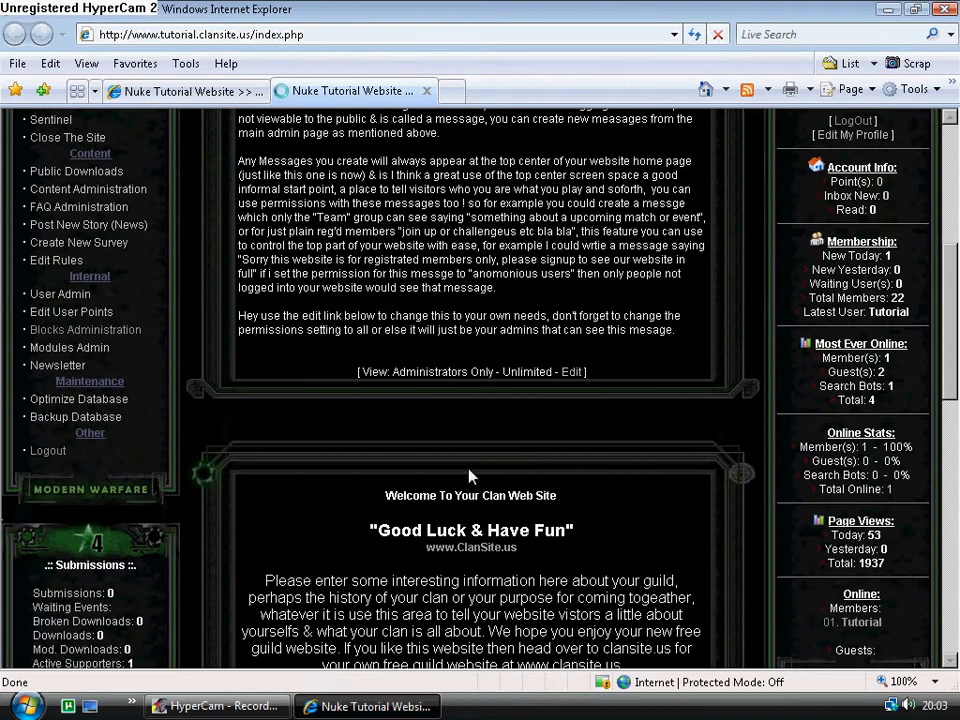
scroll("up", 3)
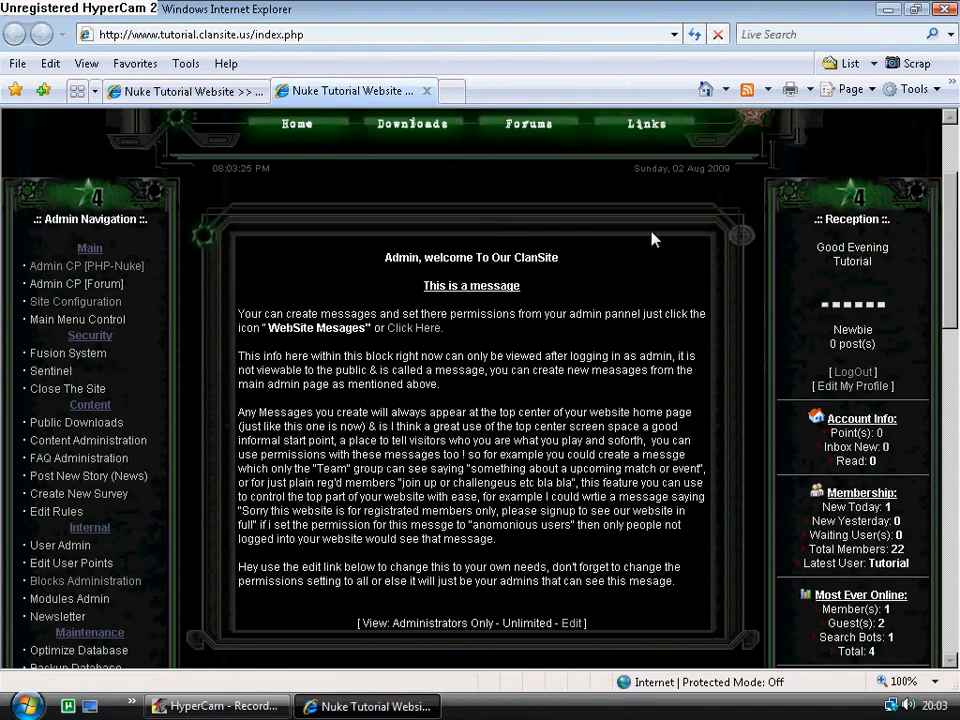
scroll("down", 3)
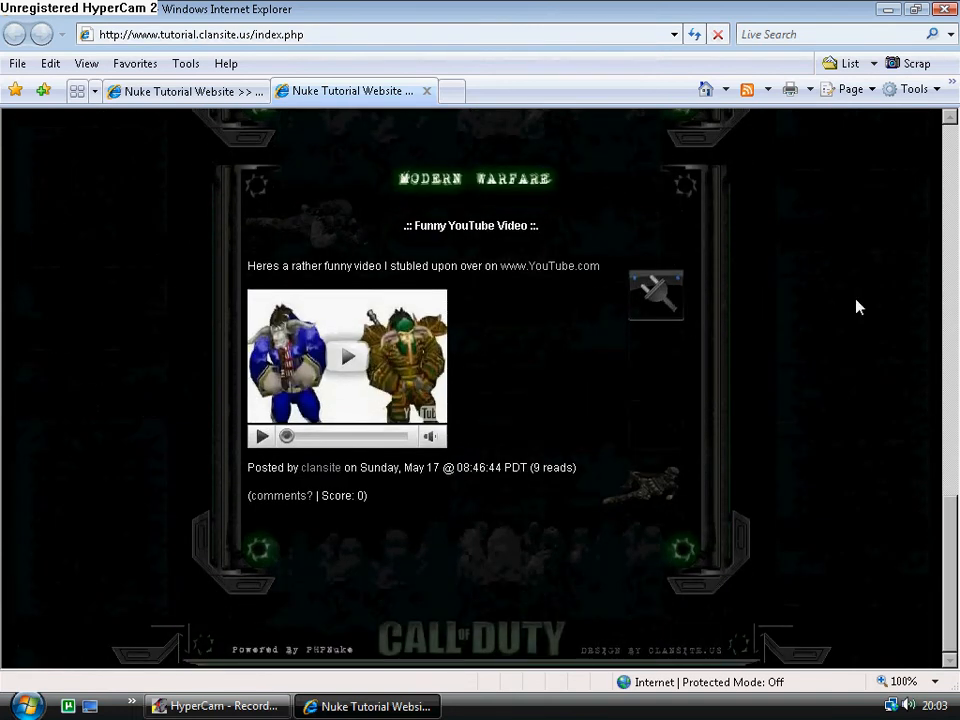
scroll("up", 3)
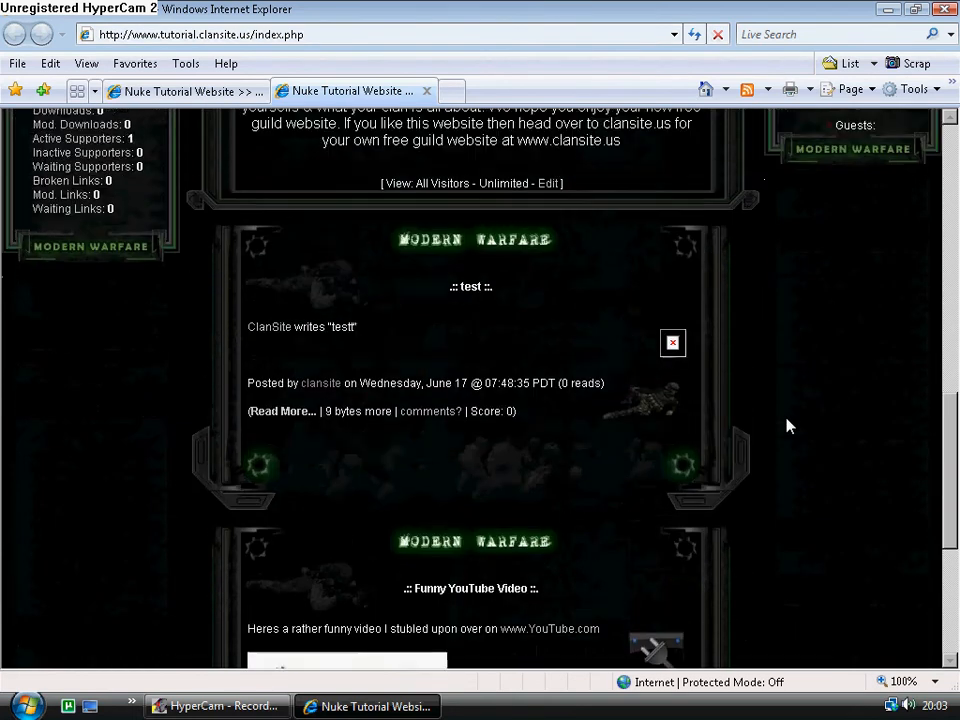
scroll("up", 3)
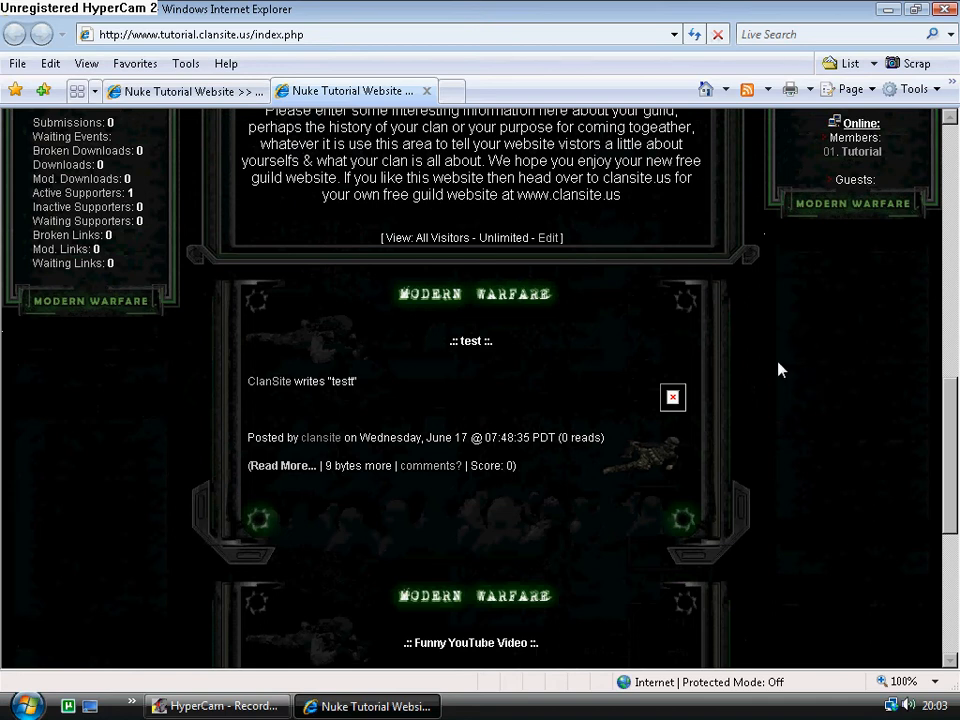
mouse_move(380, 587)
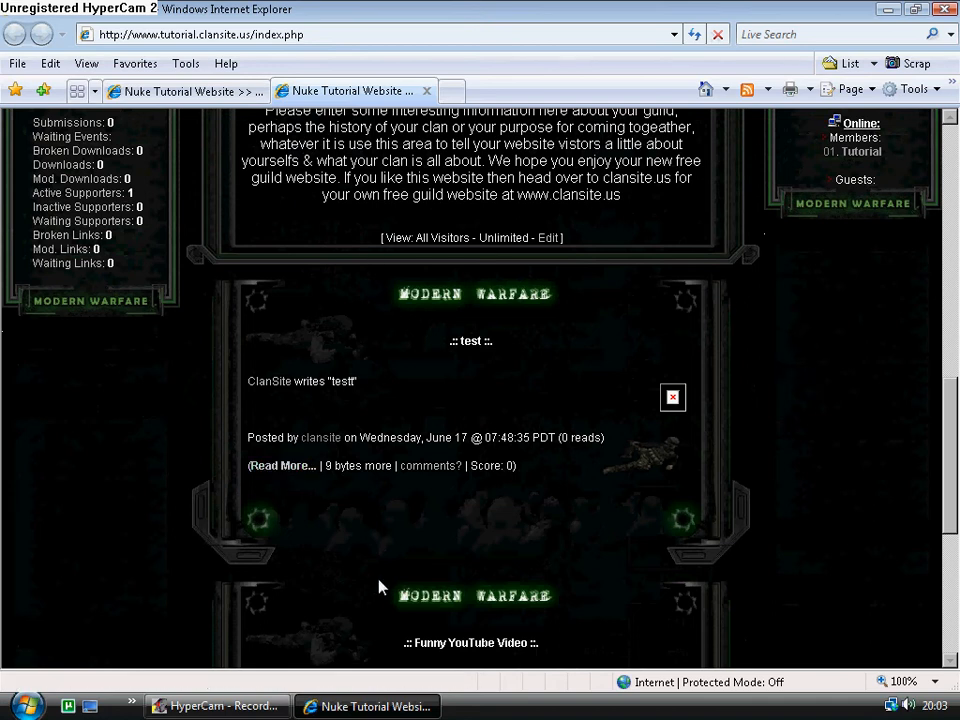
scroll("down", 3)
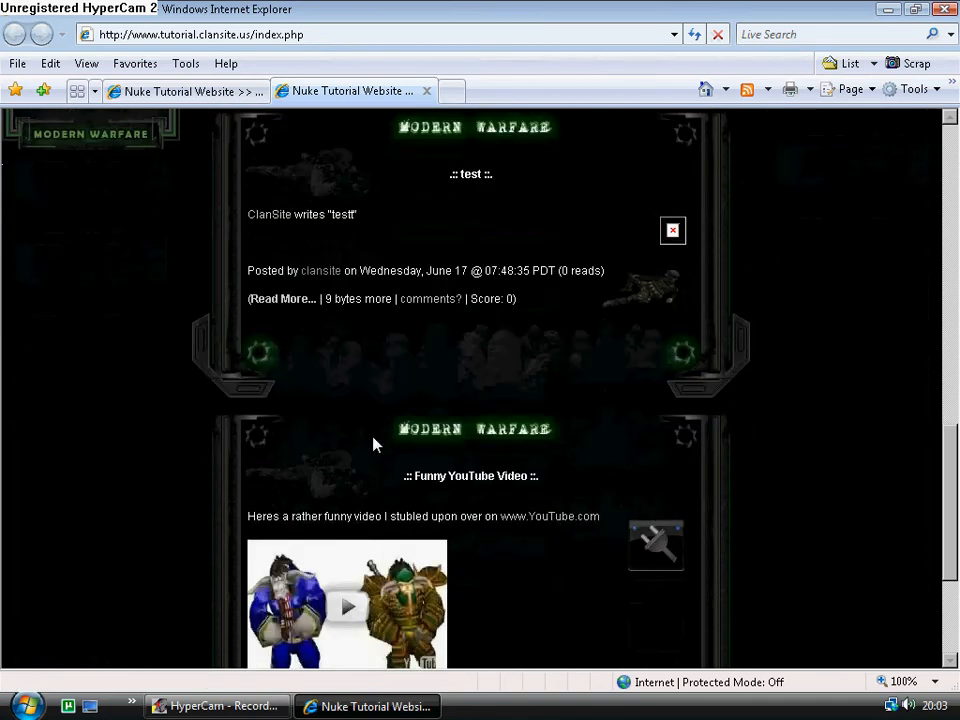
mouse_move(477, 267)
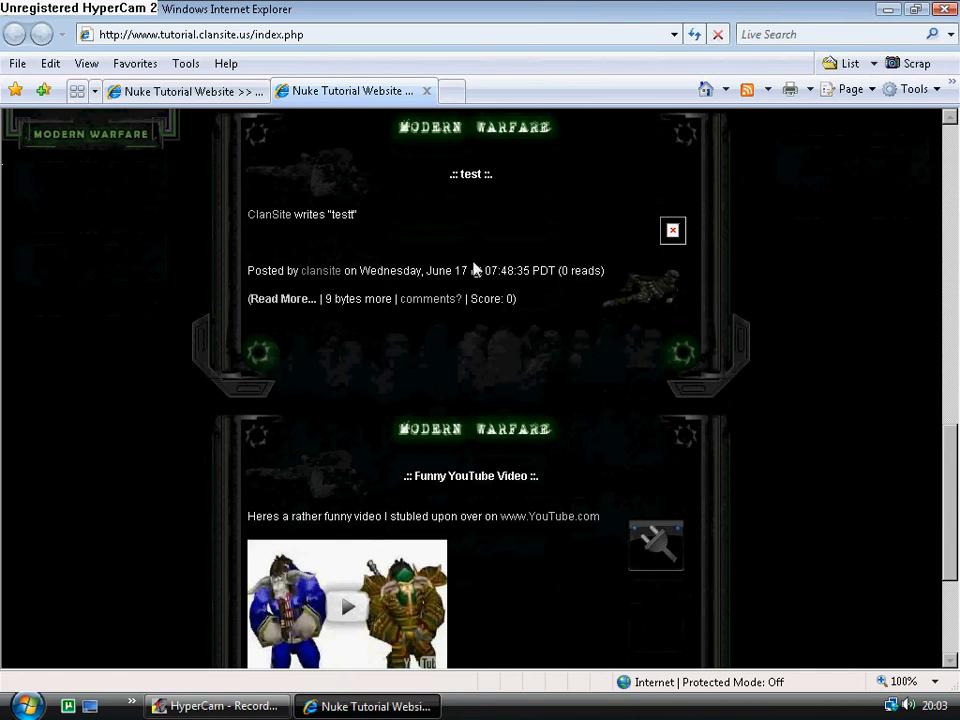
scroll("down", 3)
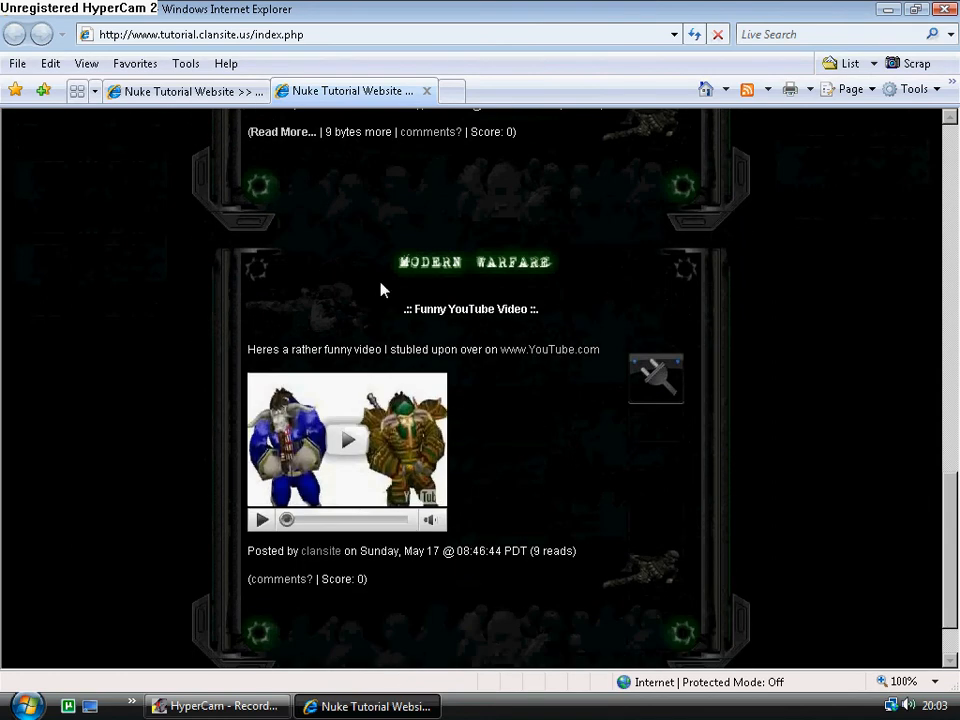
Highlight the Funny YouTube Video and test news item titles.
double_click(470, 308)
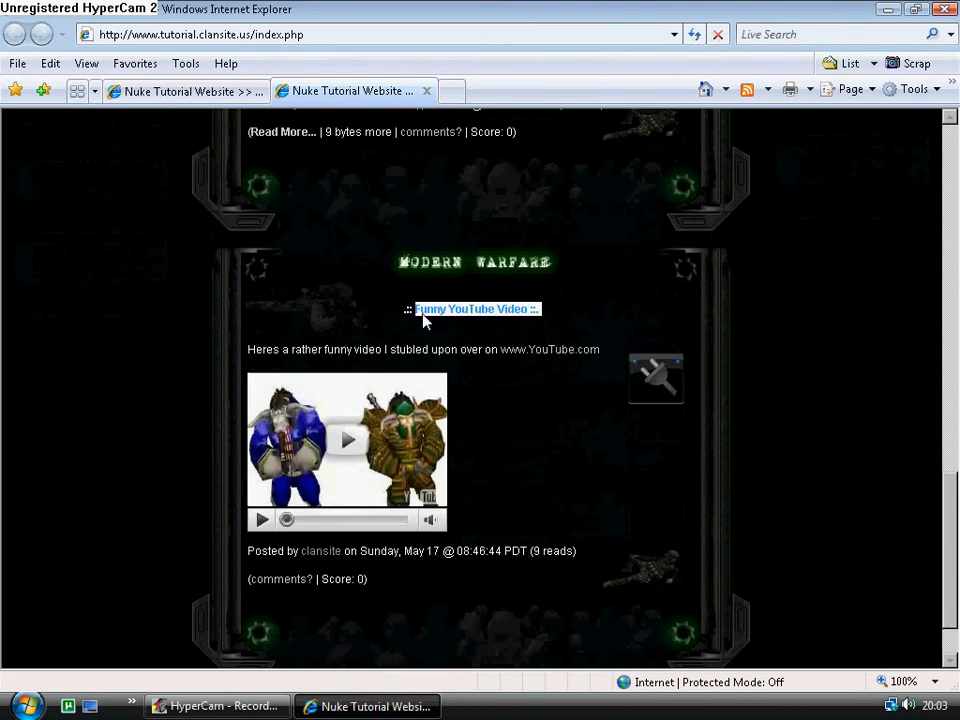
scroll("up", 3)
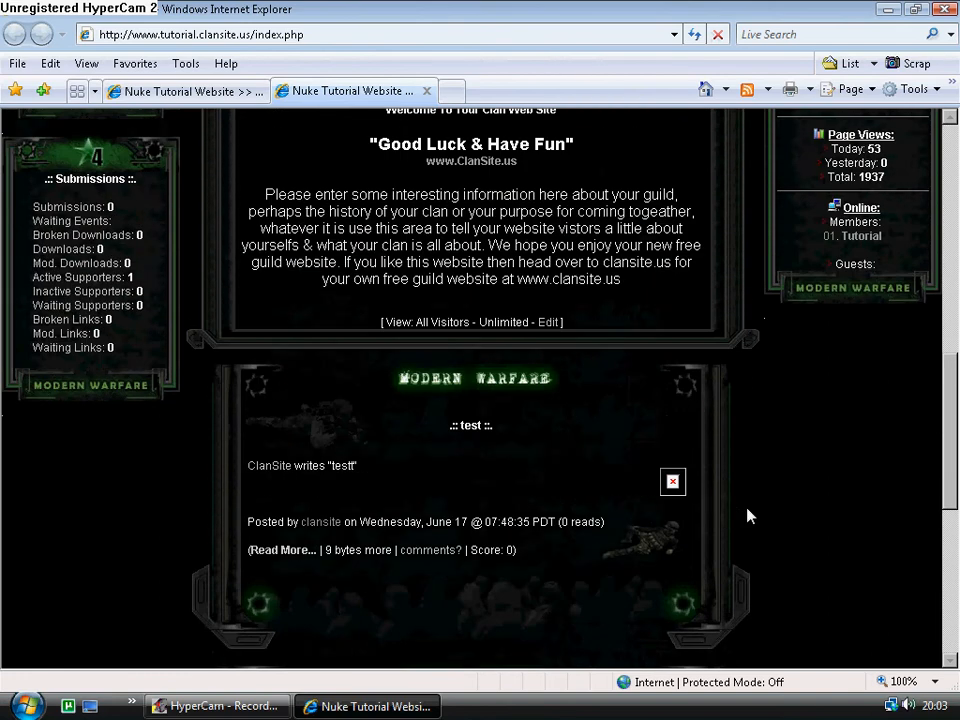
scroll("down", 3)
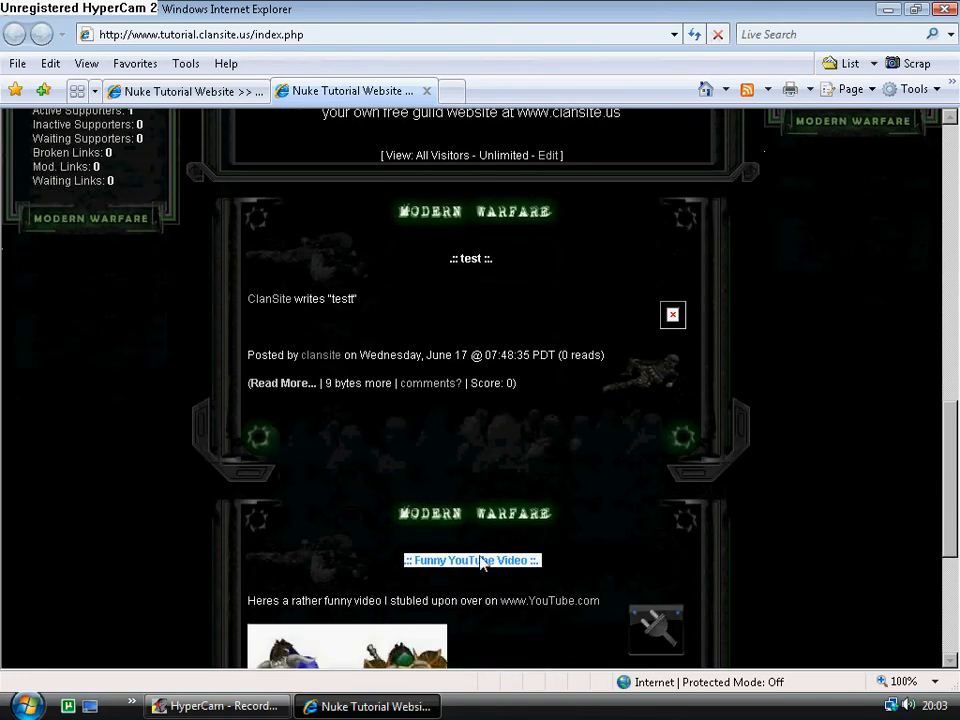
scroll("up", 3)
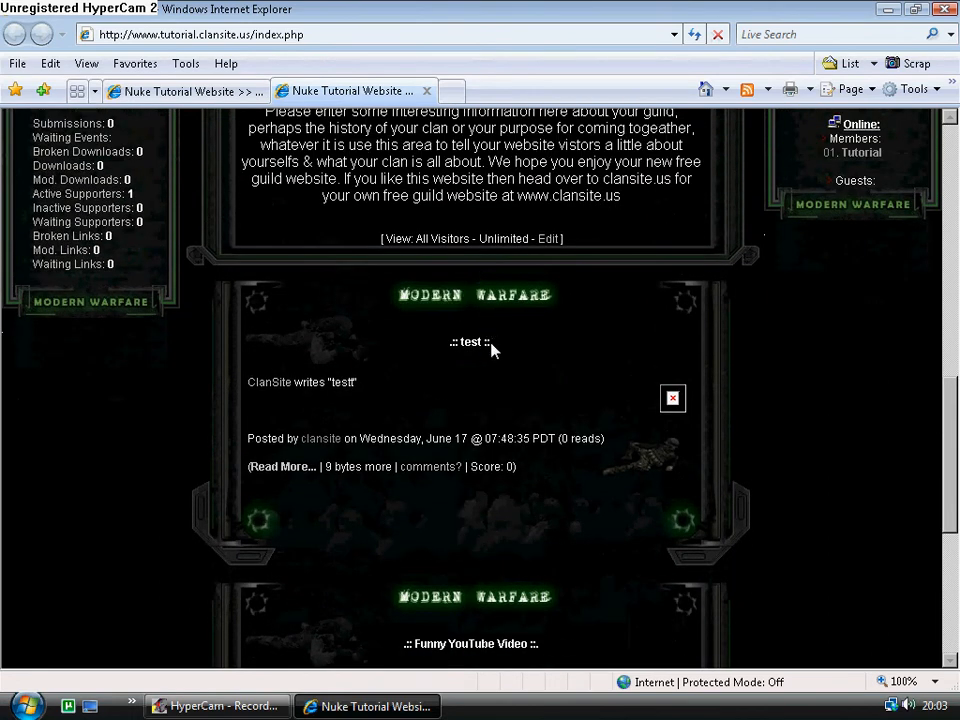
double_click(470, 341)
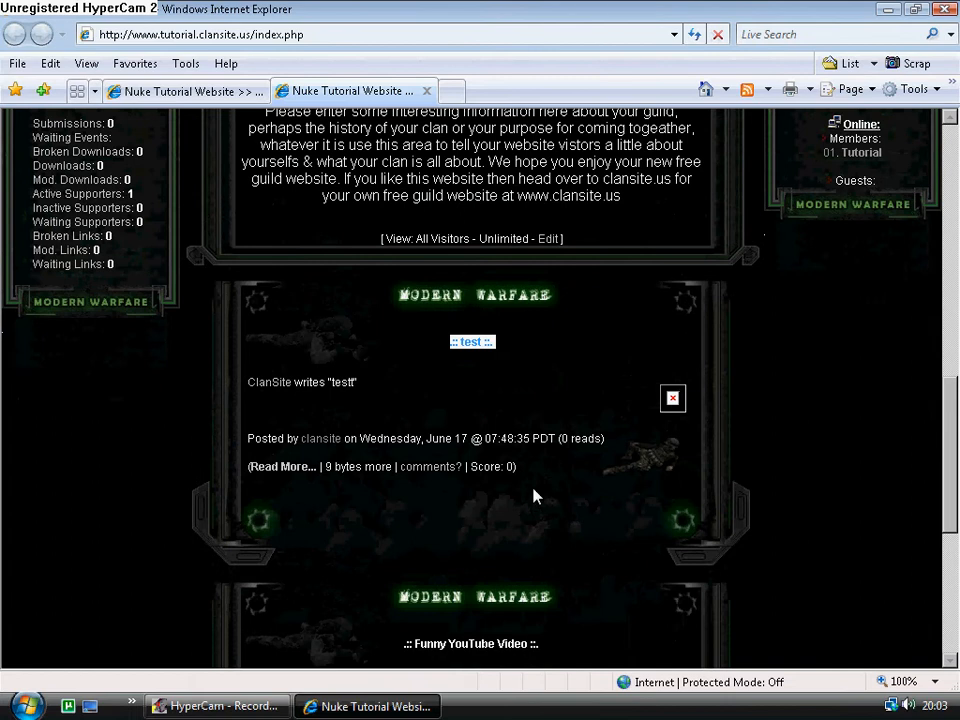
scroll("up", 3)
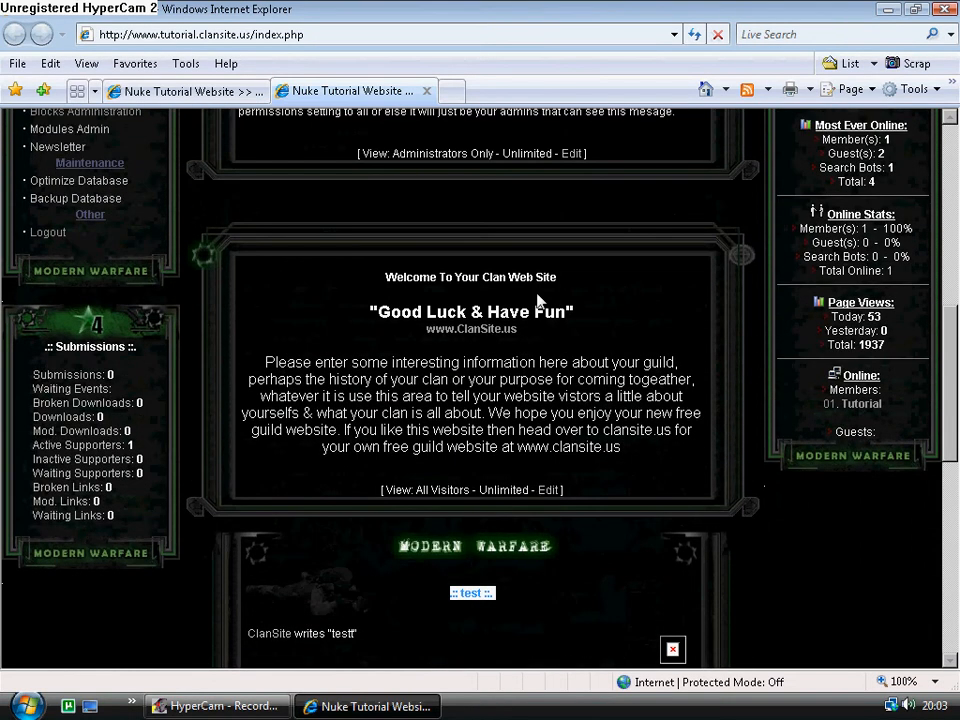
scroll("up", 3)
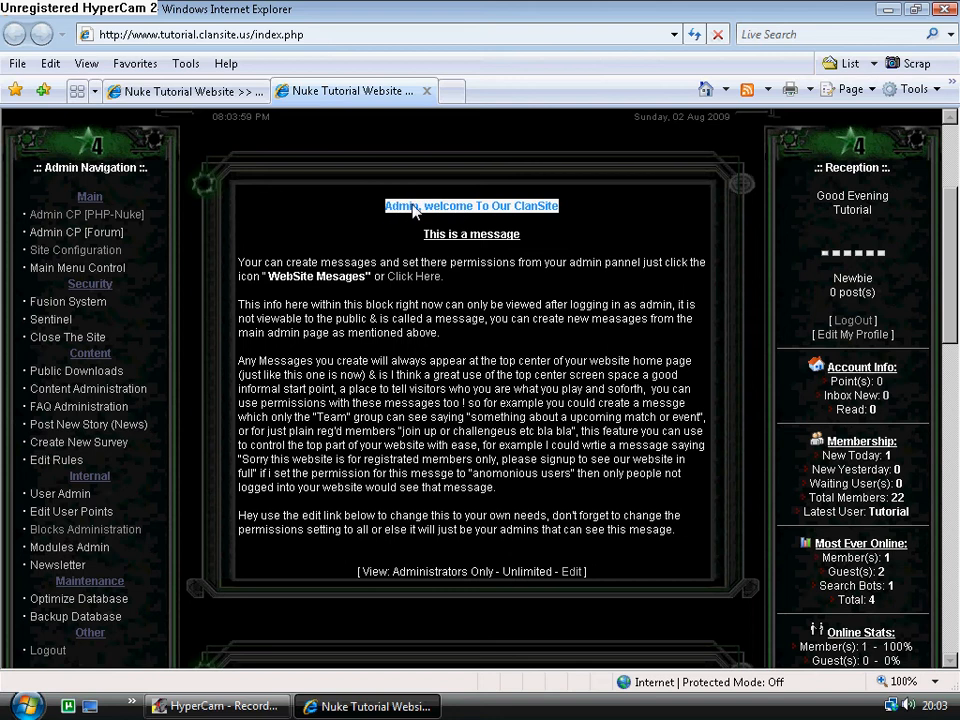
mouse_move(438, 408)
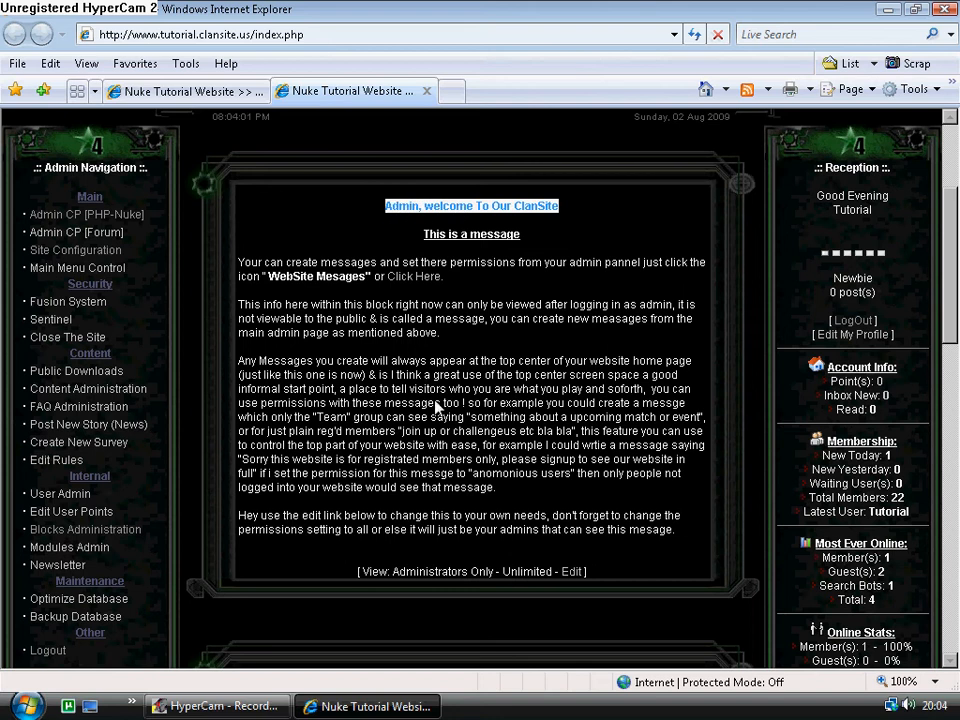
Open WebSite Messages from the Administration Menu.
left_click(85, 529)
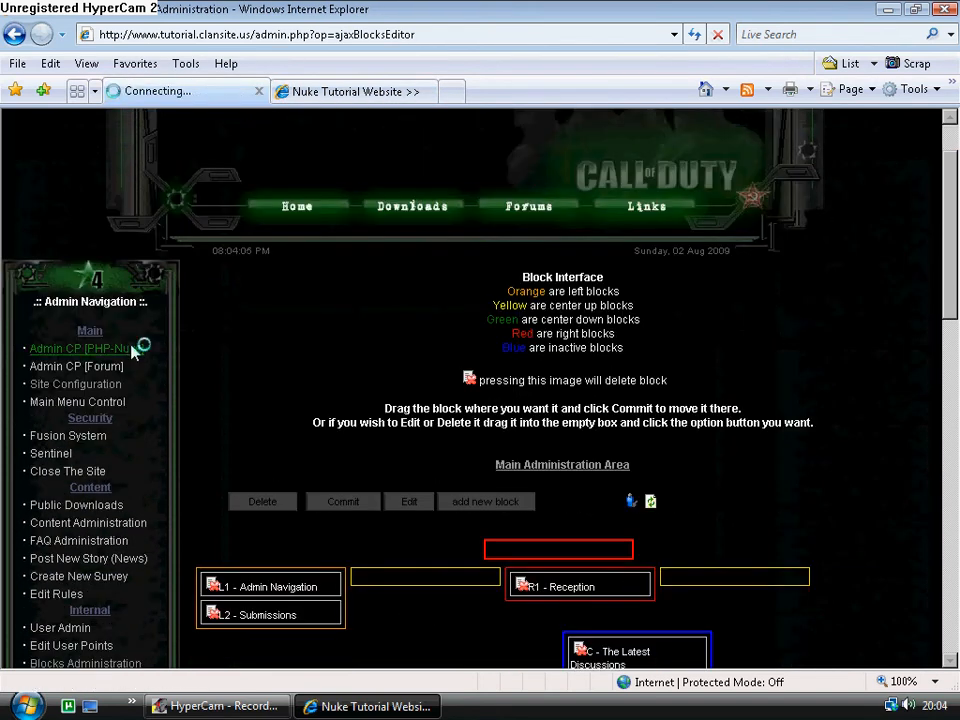
left_click(80, 348)
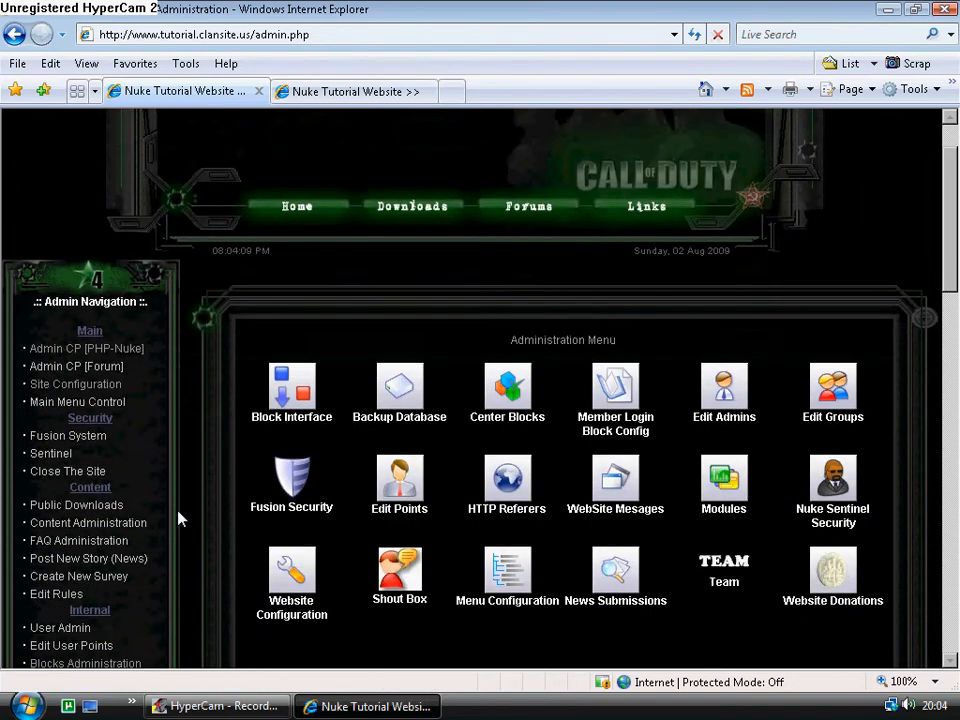
scroll("down", 3)
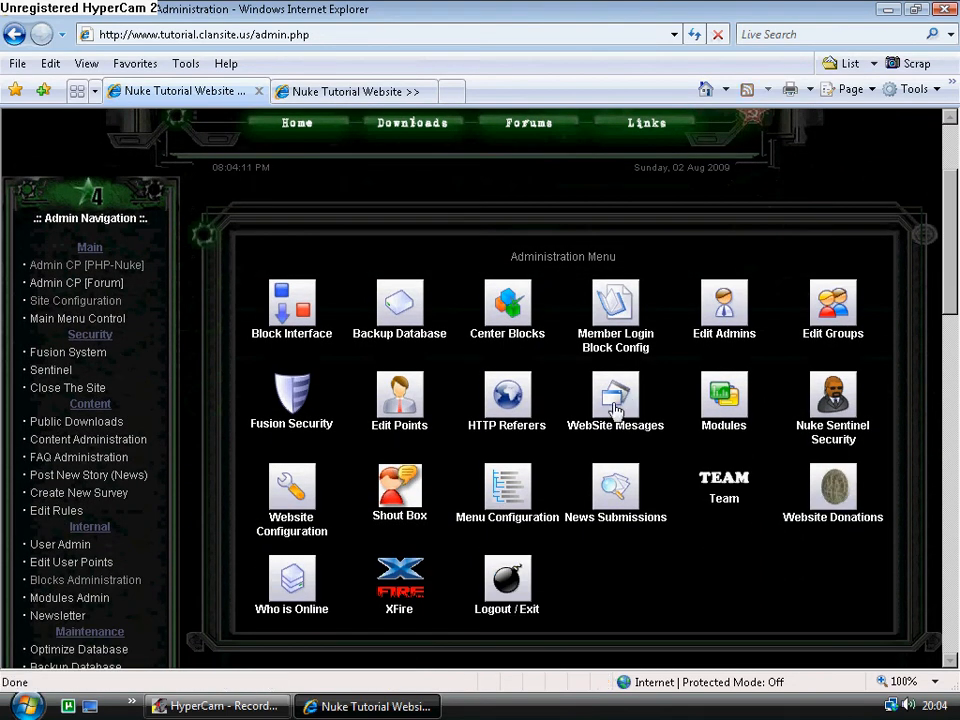
left_click(615, 400)
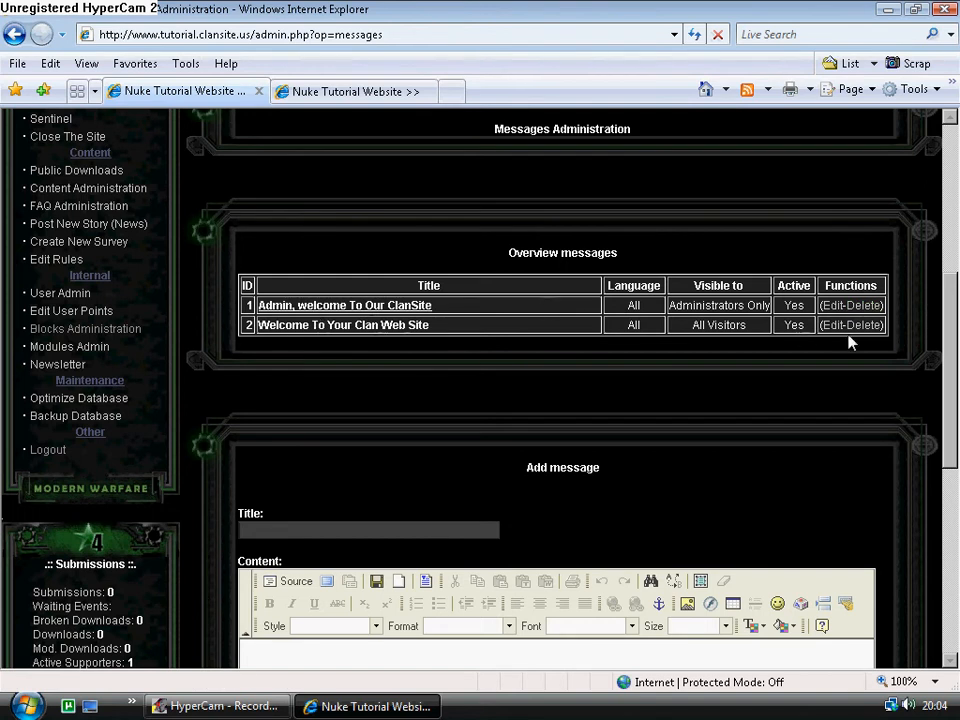
Delete message 1, 'Admin, welcome To Our ClanSite', and confirm with Yes.
left_click(871, 305)
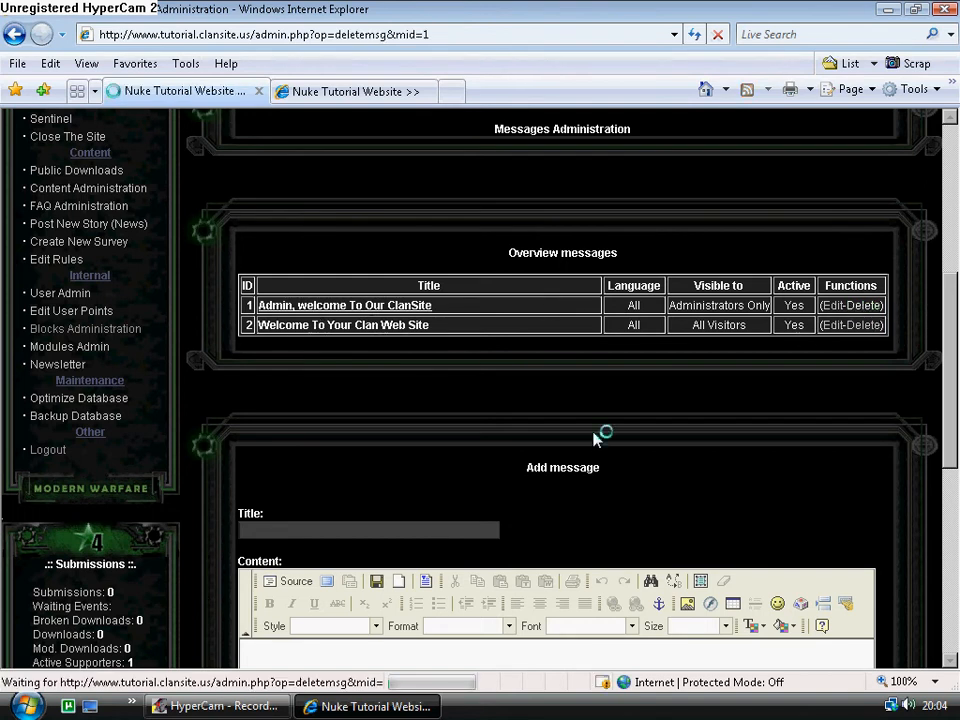
left_click(868, 305)
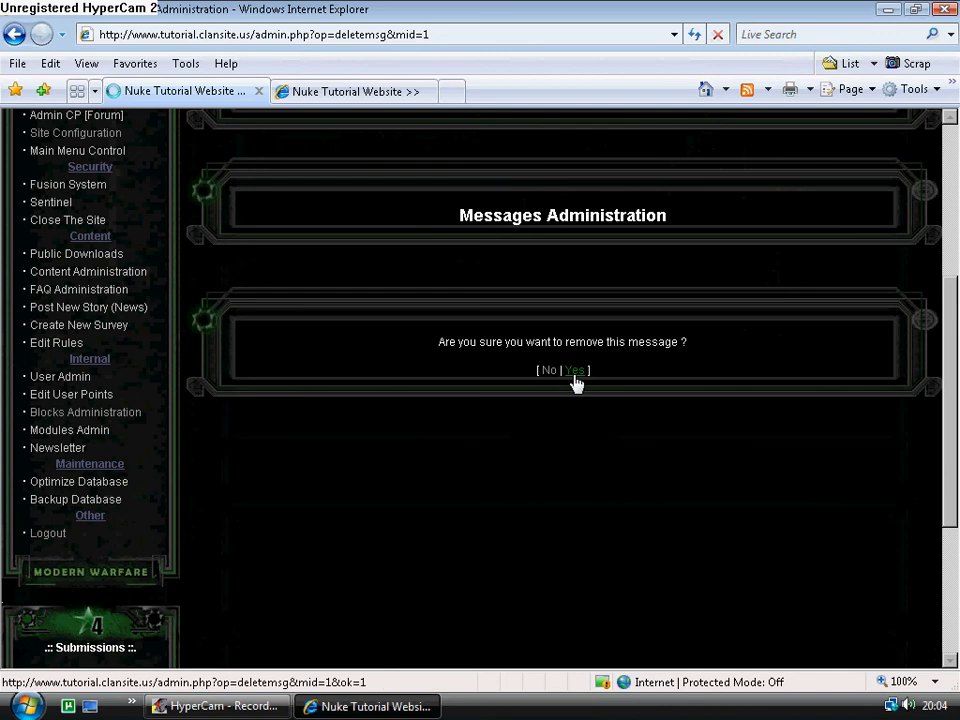
left_click(575, 370)
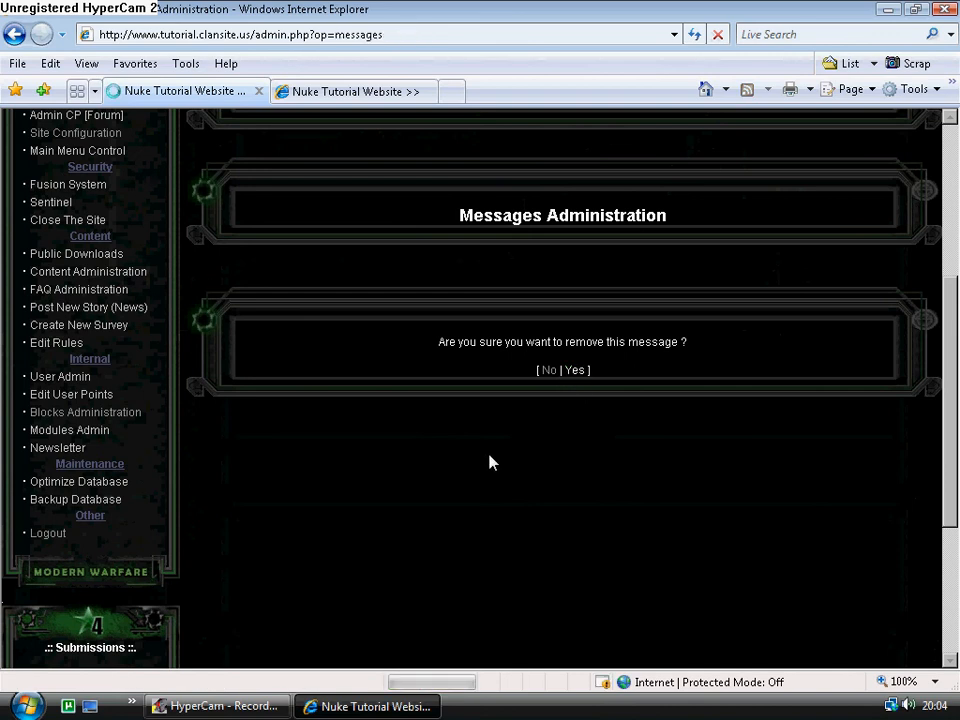
left_click(575, 370)
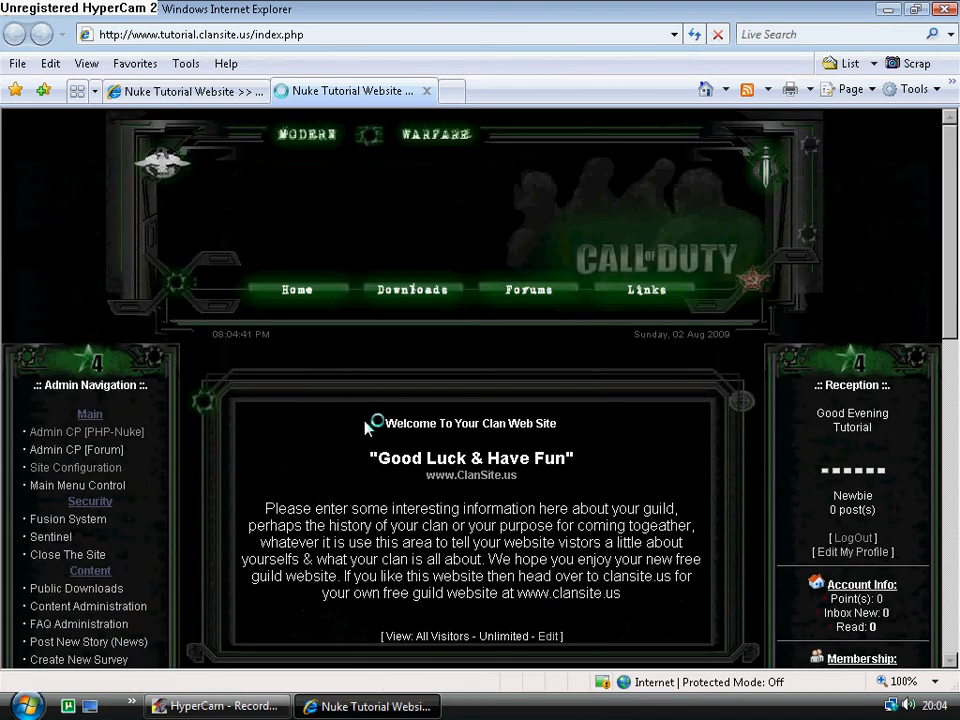
Scroll down to the 'Welcome To Your Clan Web Site' message on the homepage.
scroll("down", 3)
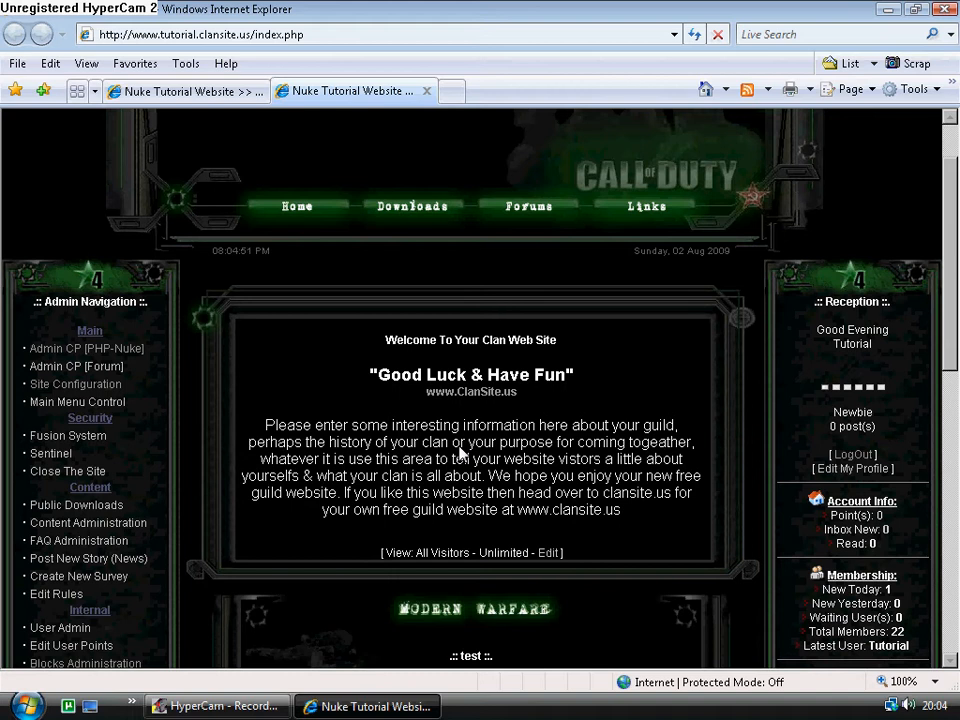
mouse_move(425, 560)
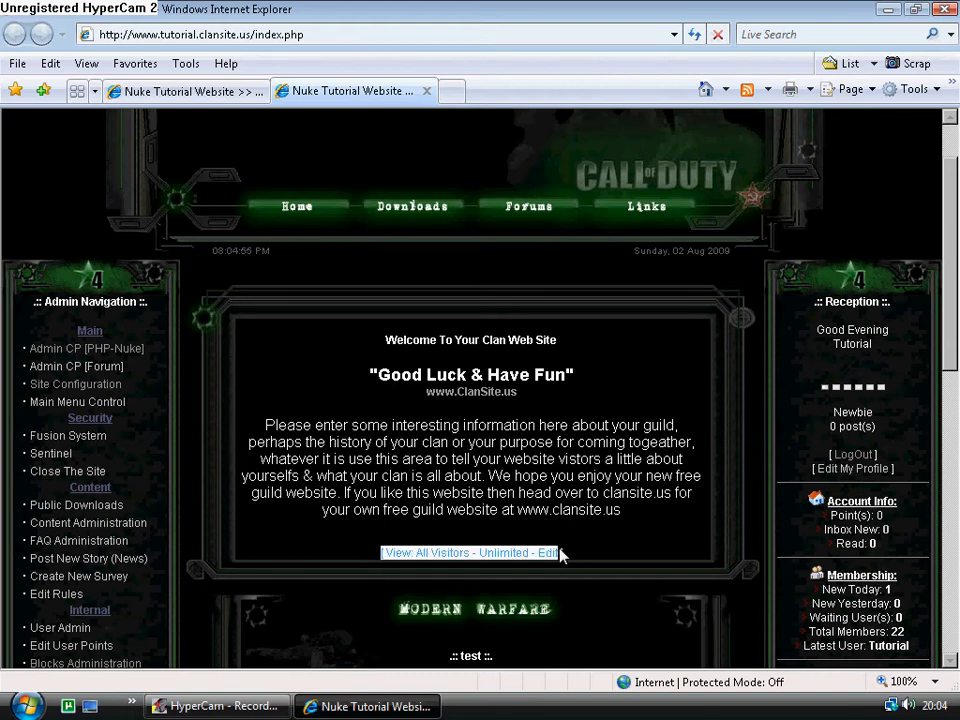
mouse_move(510, 558)
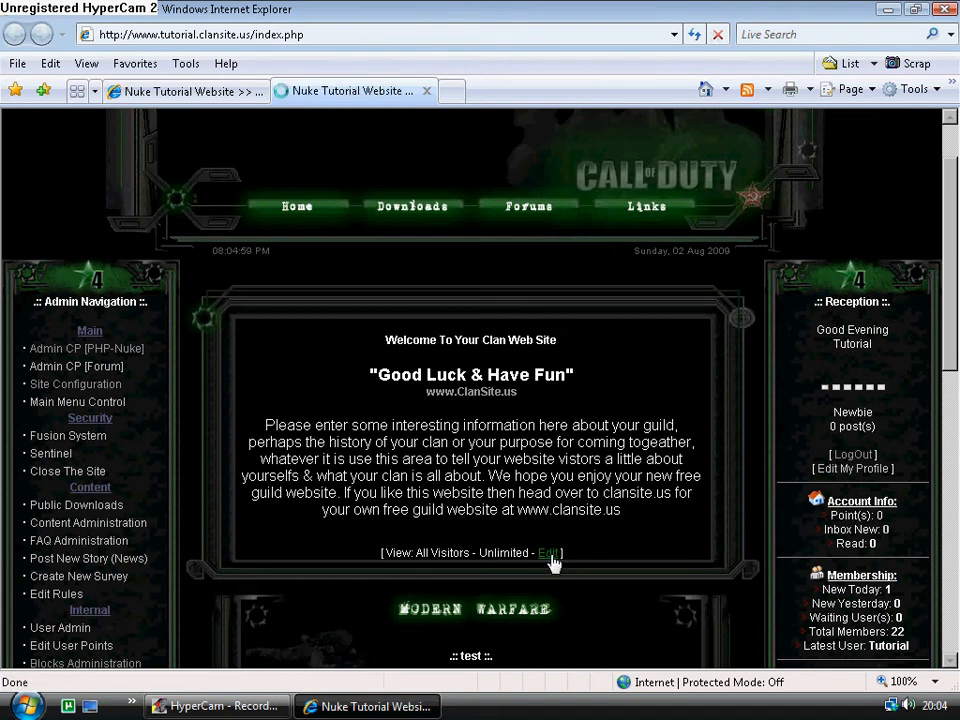
Open Edit under the welcome message to show its title, content, expiration and visibility settings.
left_click(549, 553)
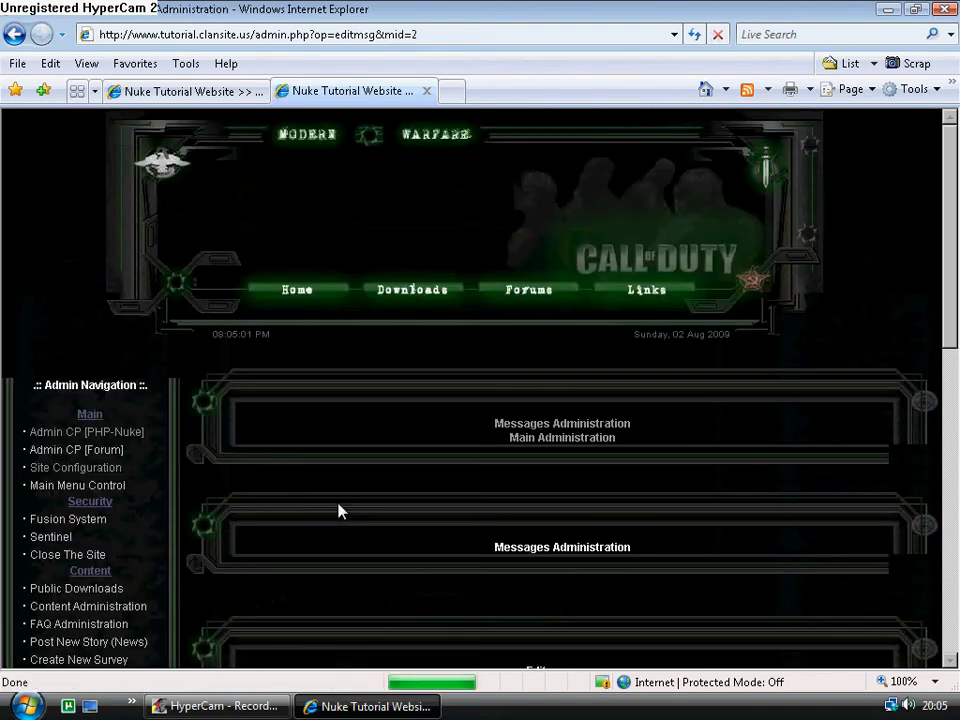
scroll("down", 3)
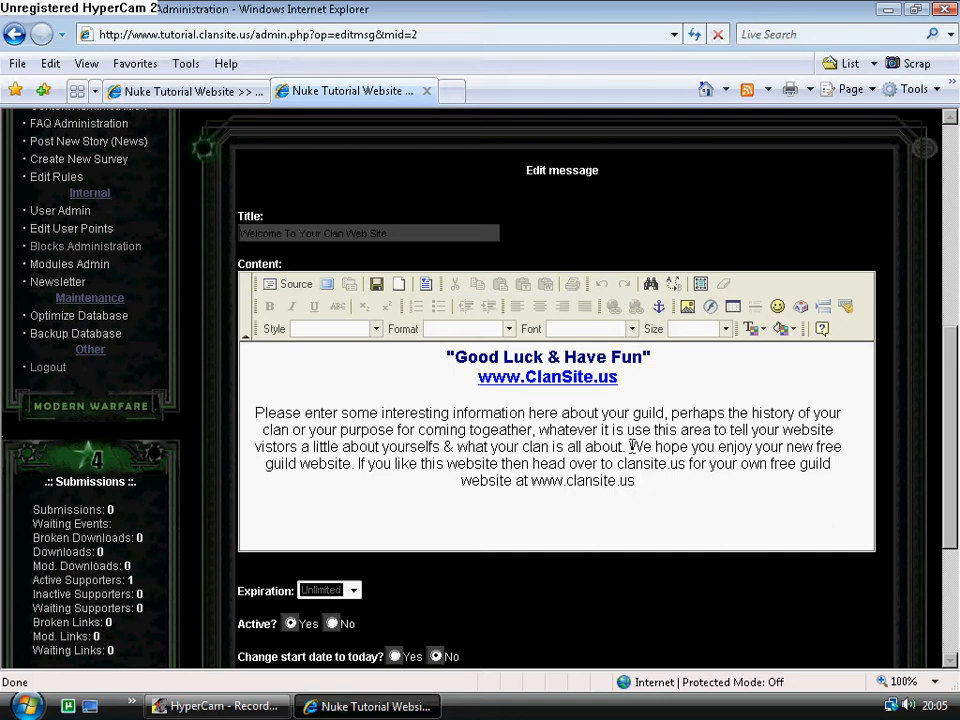
left_click_drag(338, 430, 635, 481)
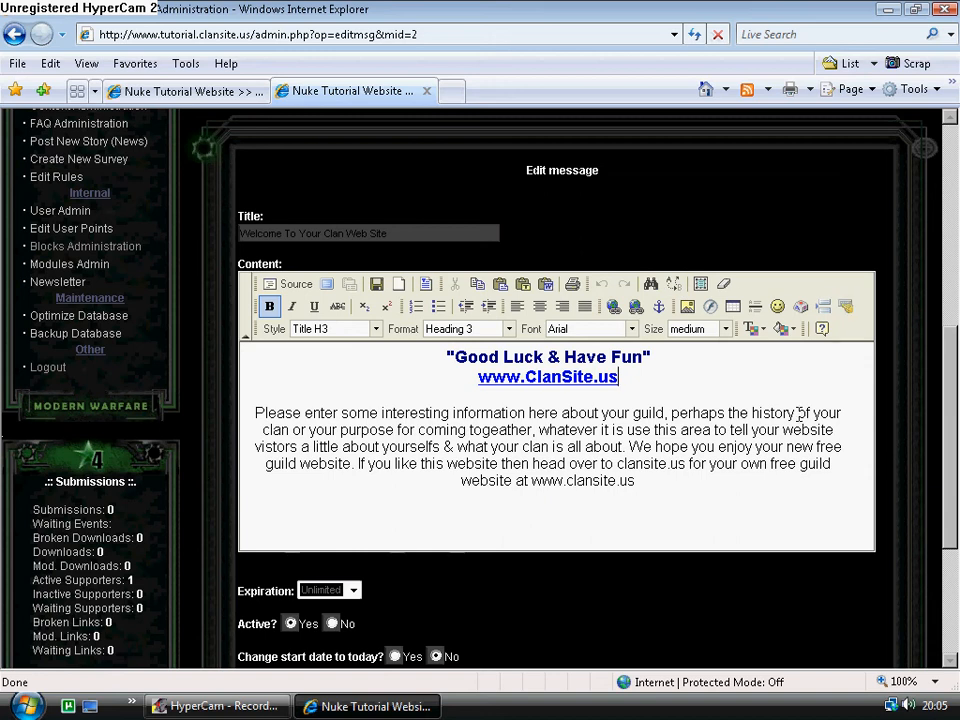
mouse_move(664, 483)
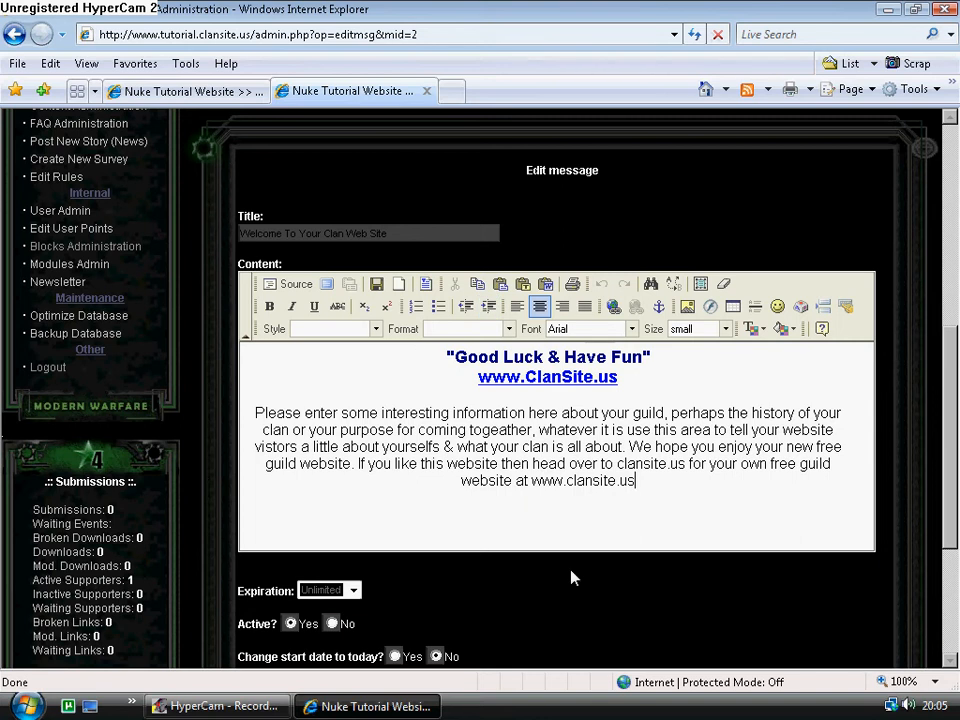
scroll("down", 3)
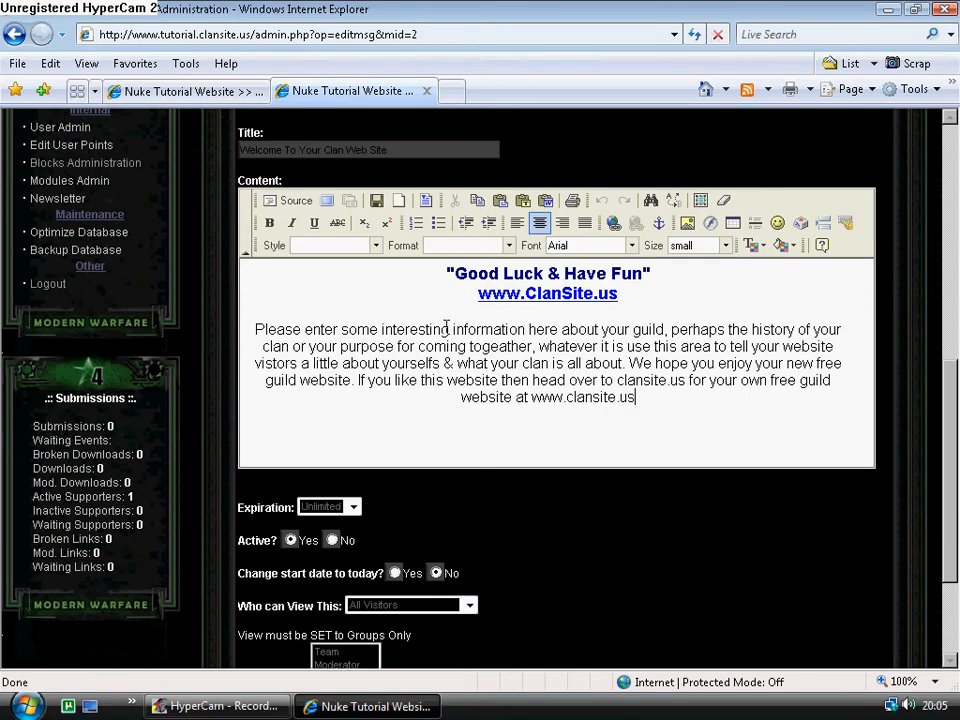
Overwrite the placeholder paragraph with 'Welcome to our tutorial website, here you will find help on using phpnuke.'.
left_click_drag(447, 380, 635, 397)
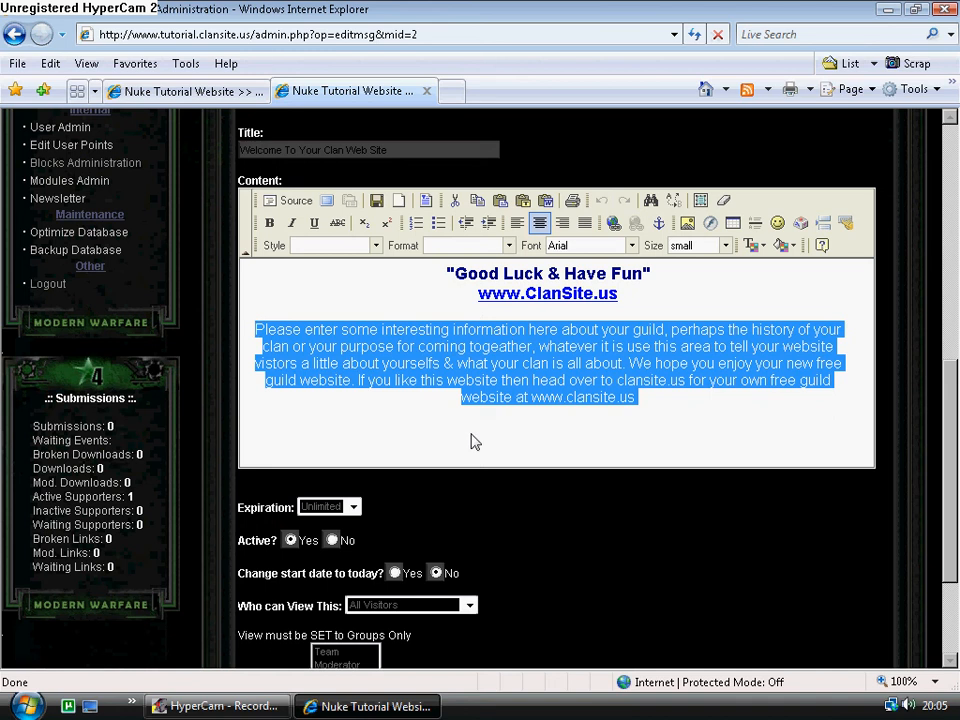
type("Welcome to")
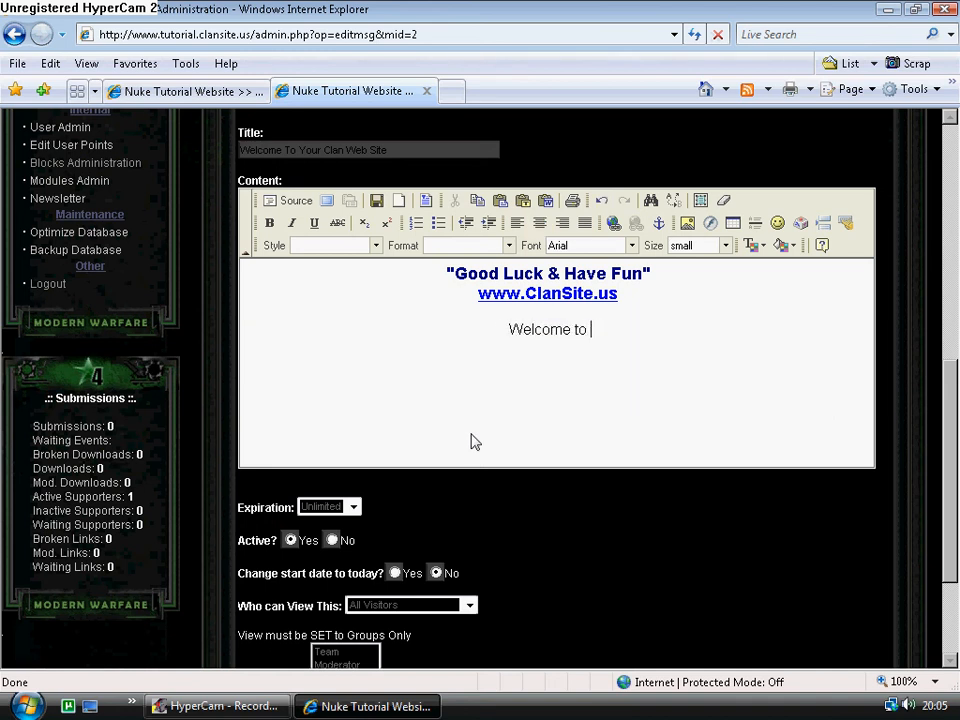
type("our tuto")
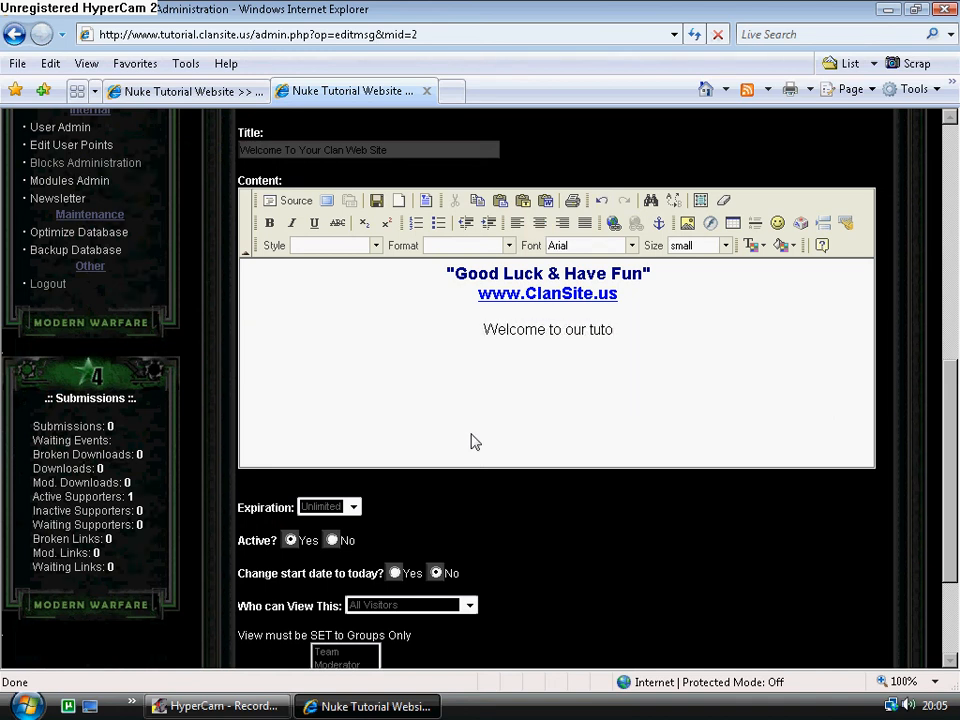
type("rial w")
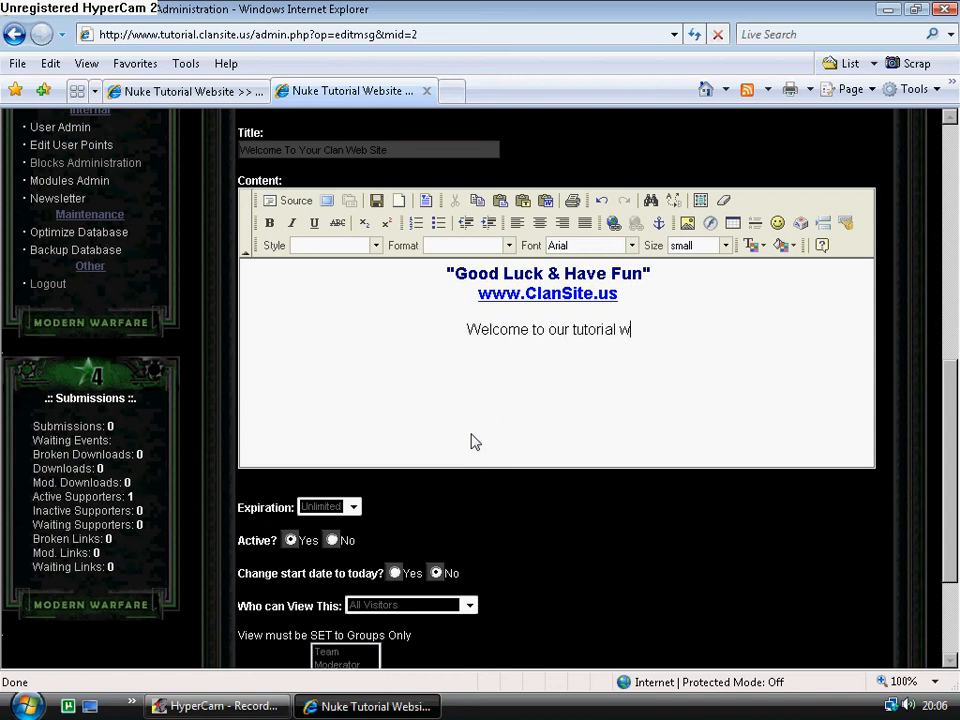
type("ebsite")
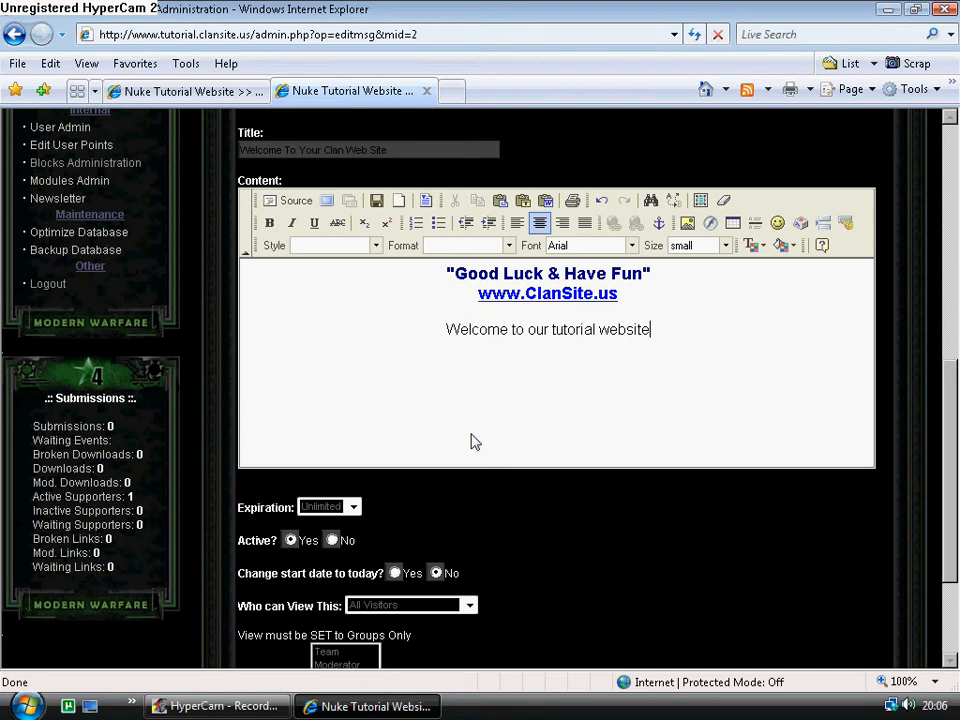
type(", here you w")
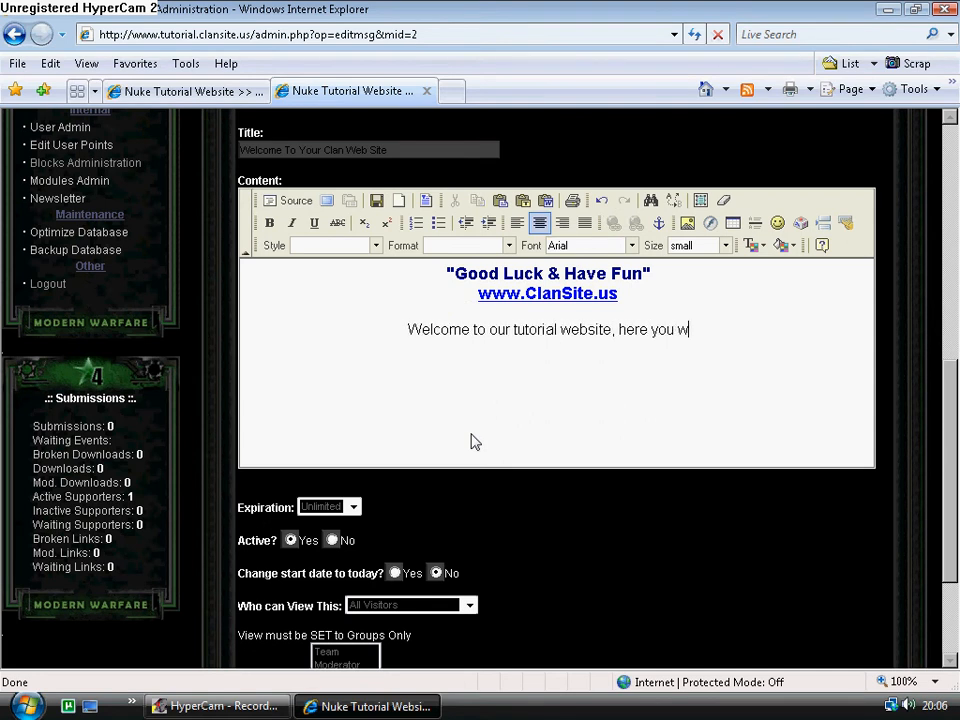
type("ill find help")
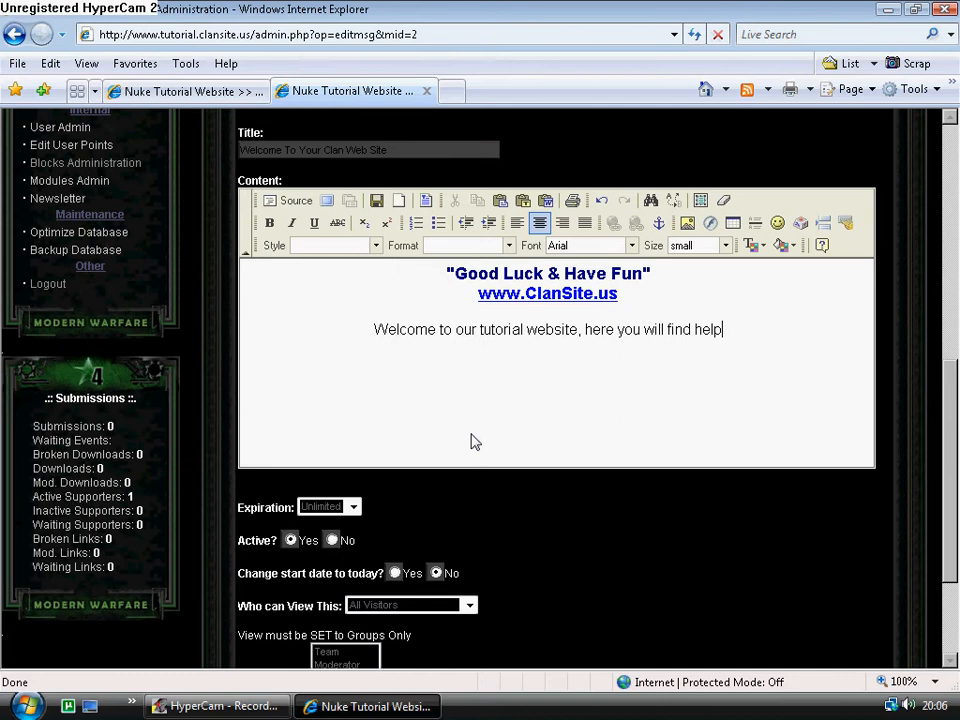
type("on")
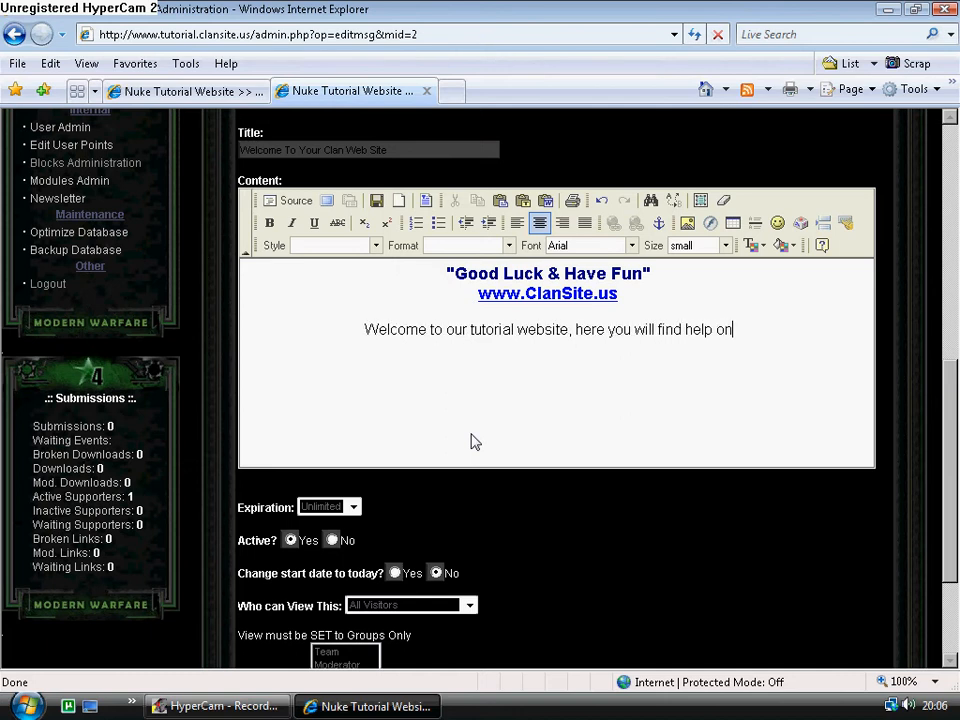
type("using")
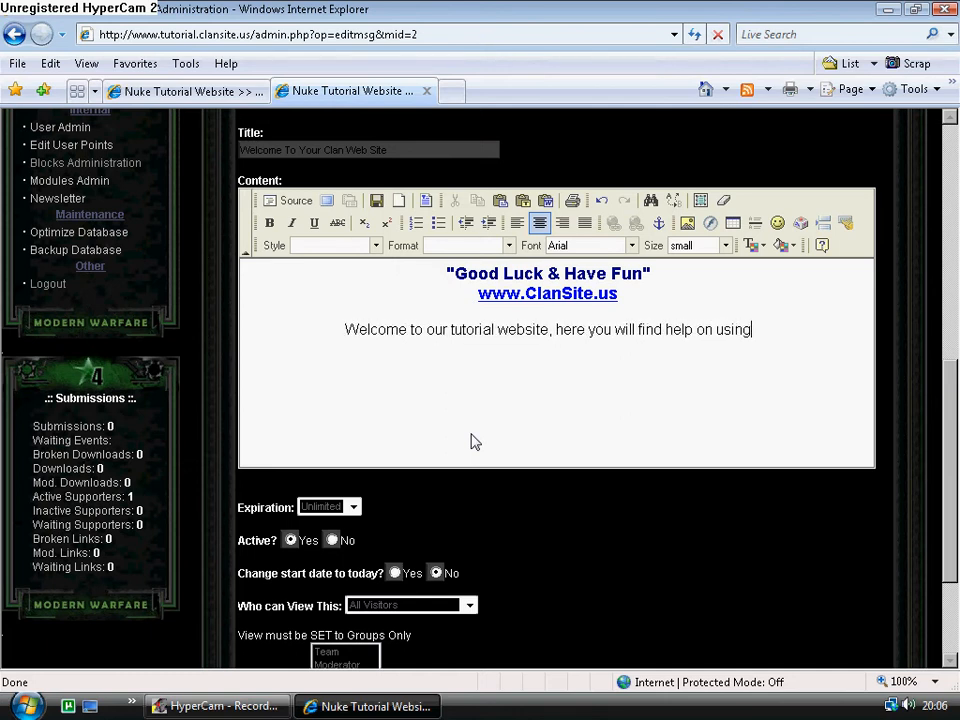
type("phpnuke")
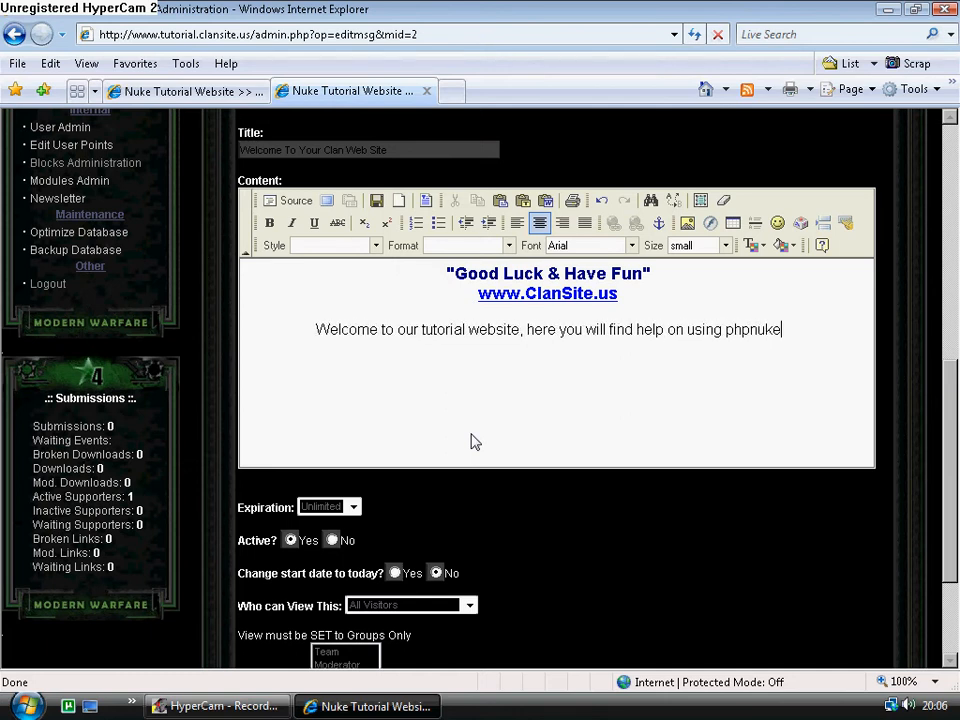
type(".")
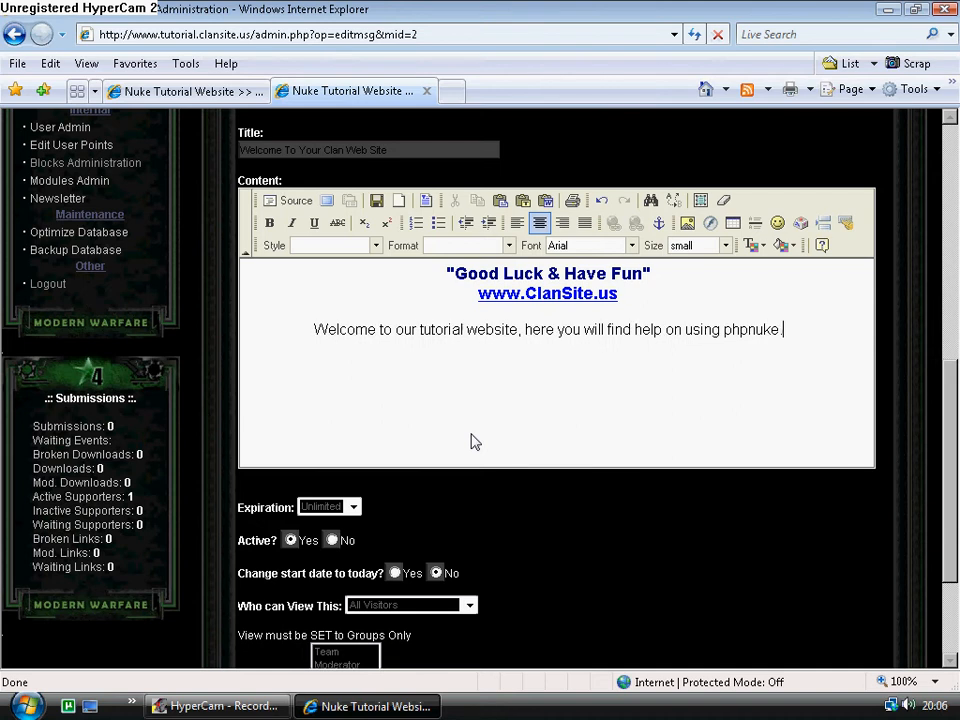
scroll("down", 3)
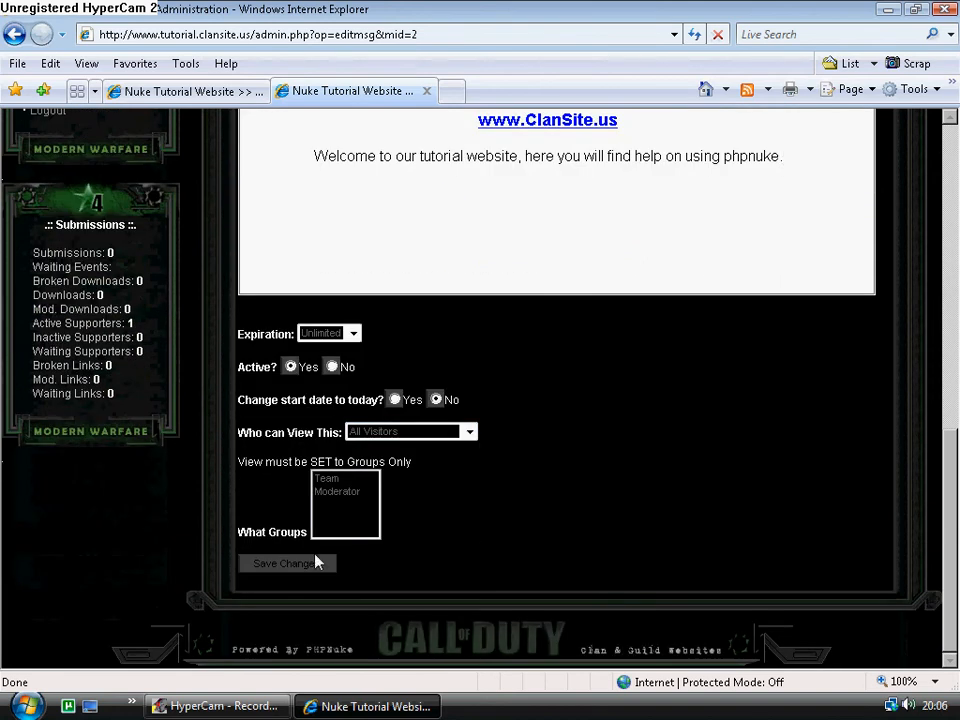
left_click(287, 563)
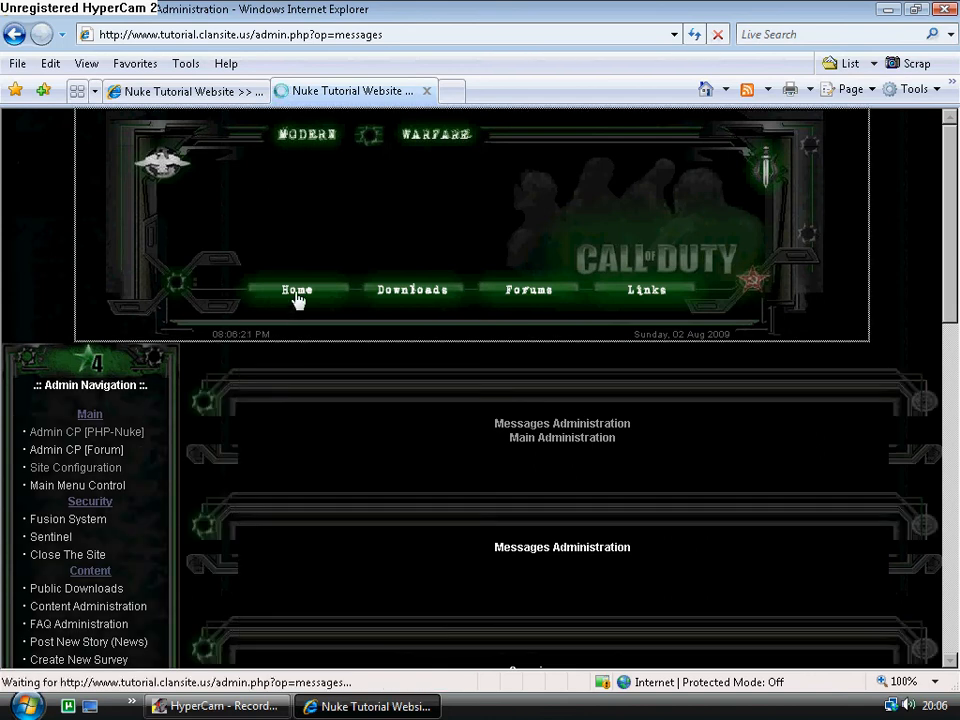
left_click(297, 290)
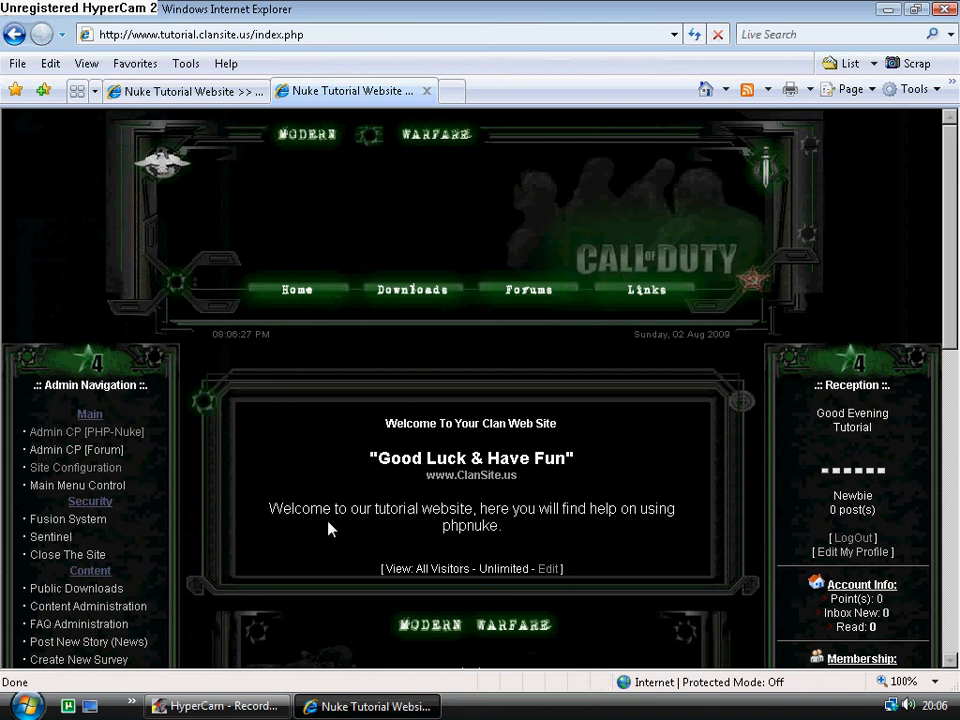
scroll("down", 3)
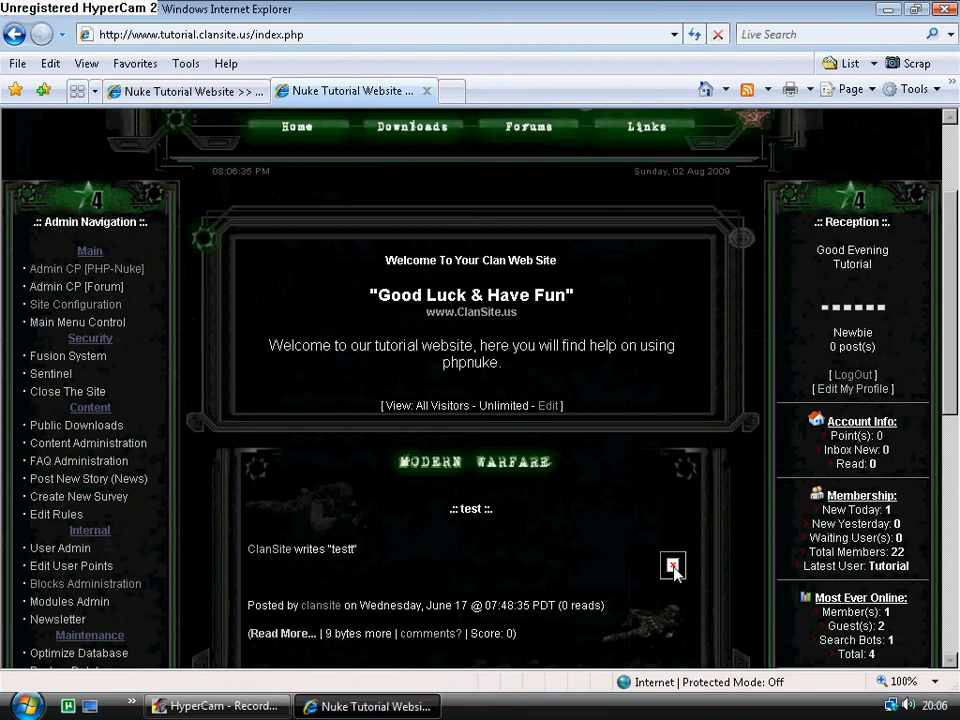
scroll("down", 3)
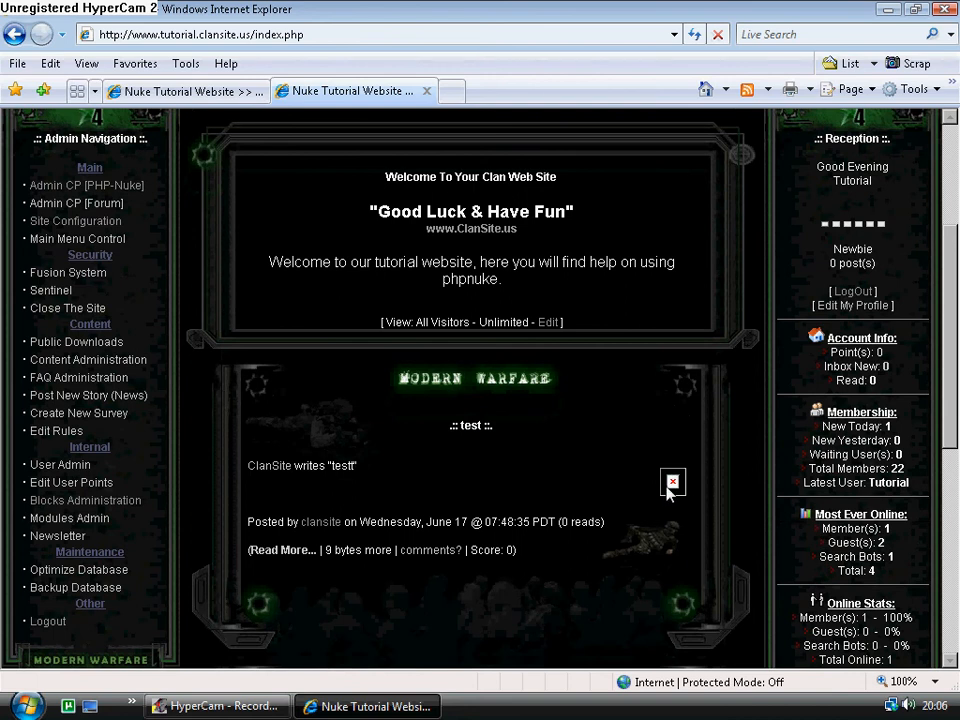
mouse_move(525, 510)
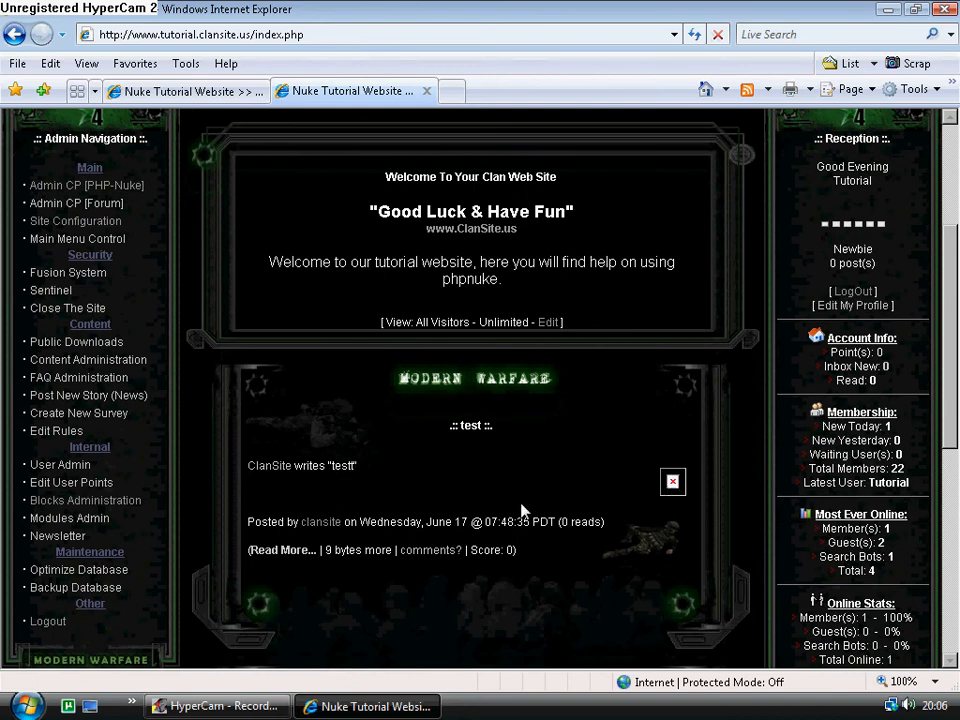
mouse_move(379, 578)
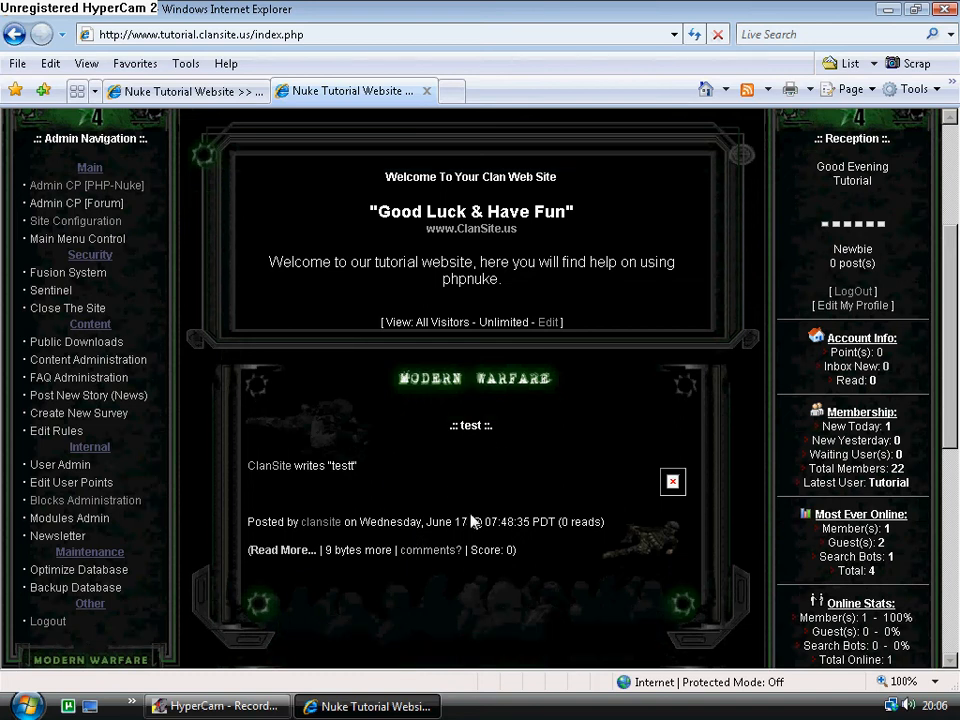
mouse_move(347, 545)
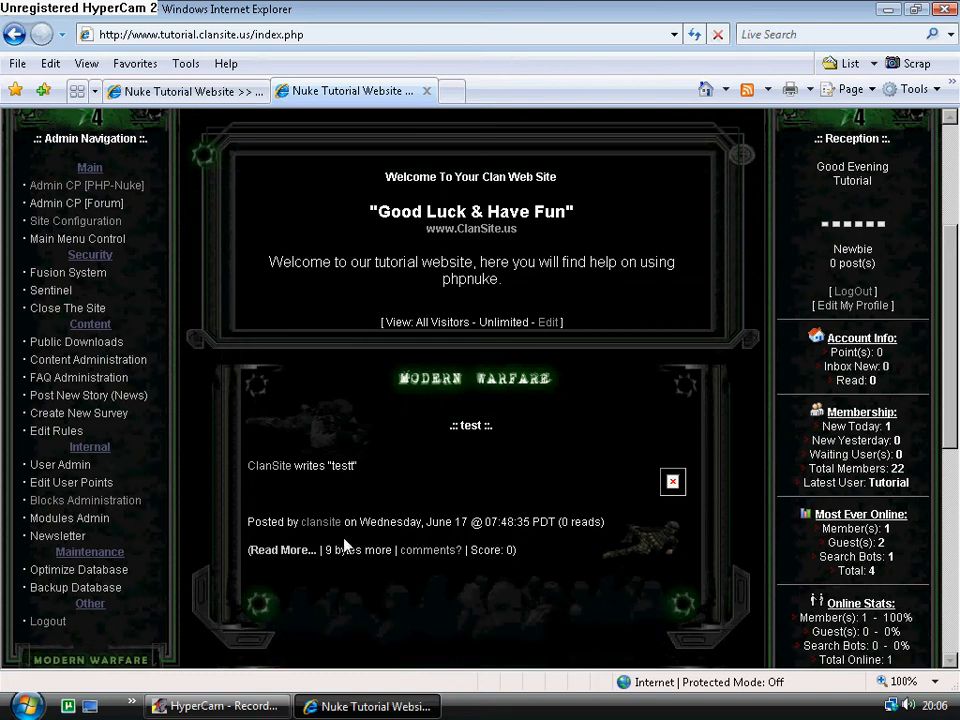
mouse_move(320, 521)
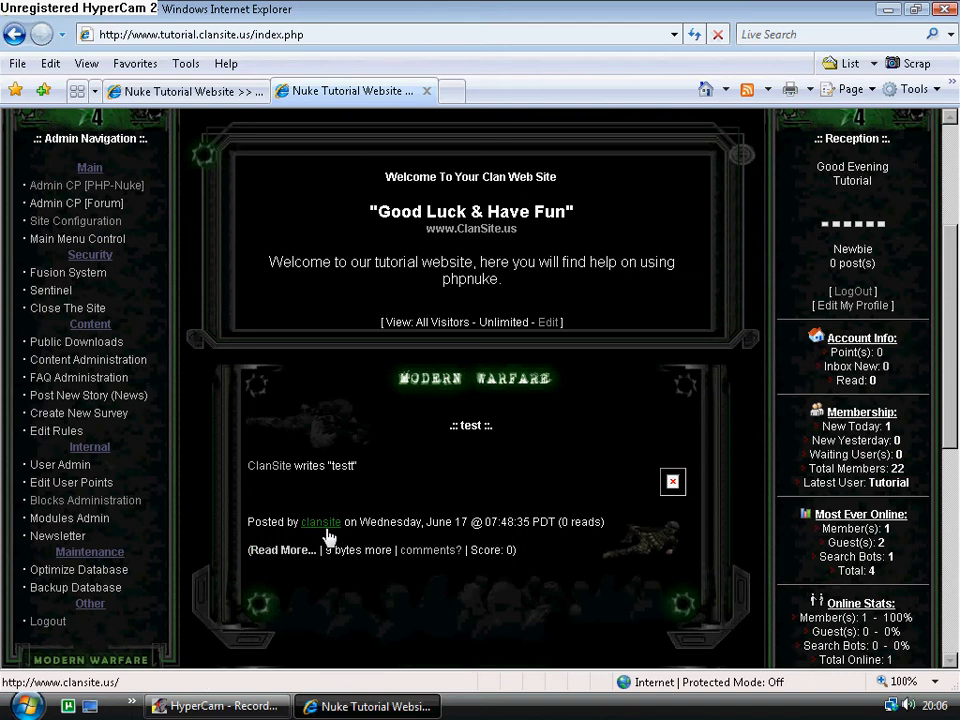
mouse_move(340, 555)
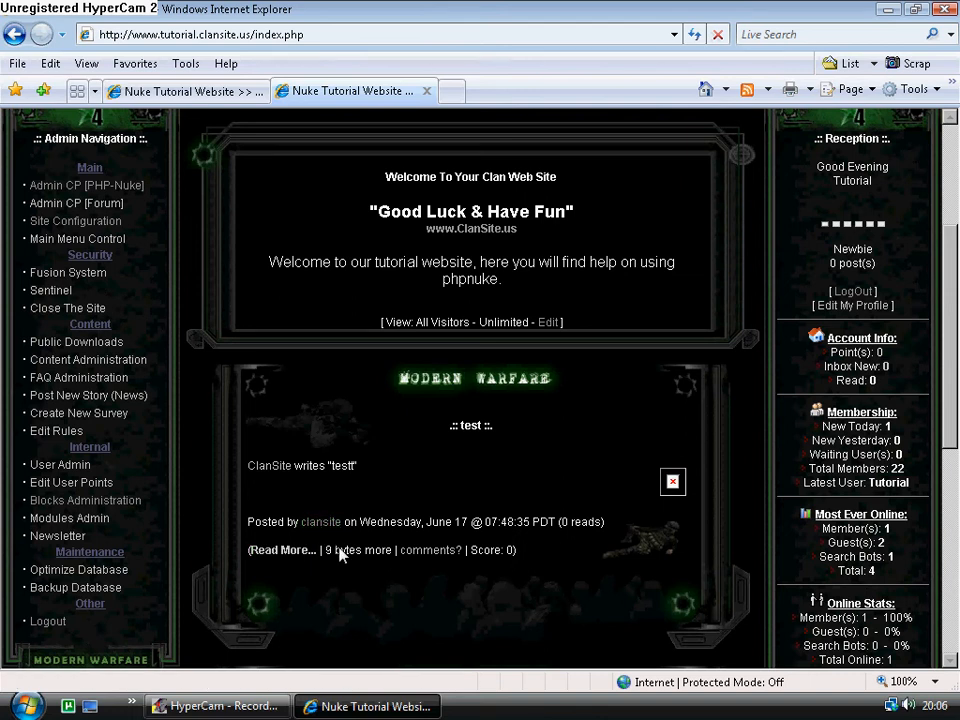
mouse_move(283, 550)
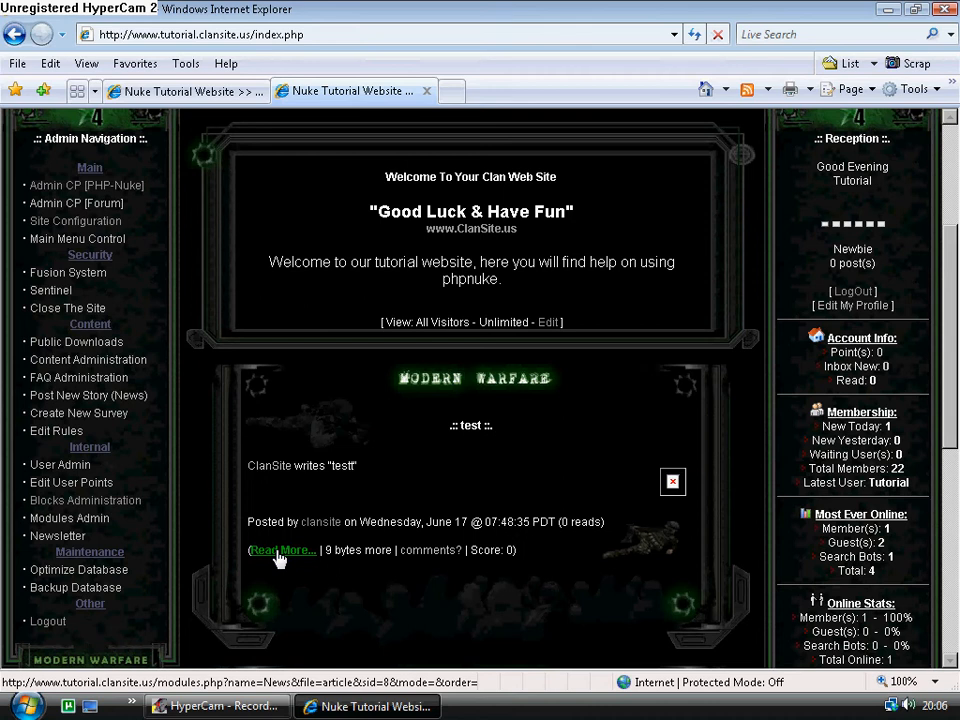
mouse_move(430, 550)
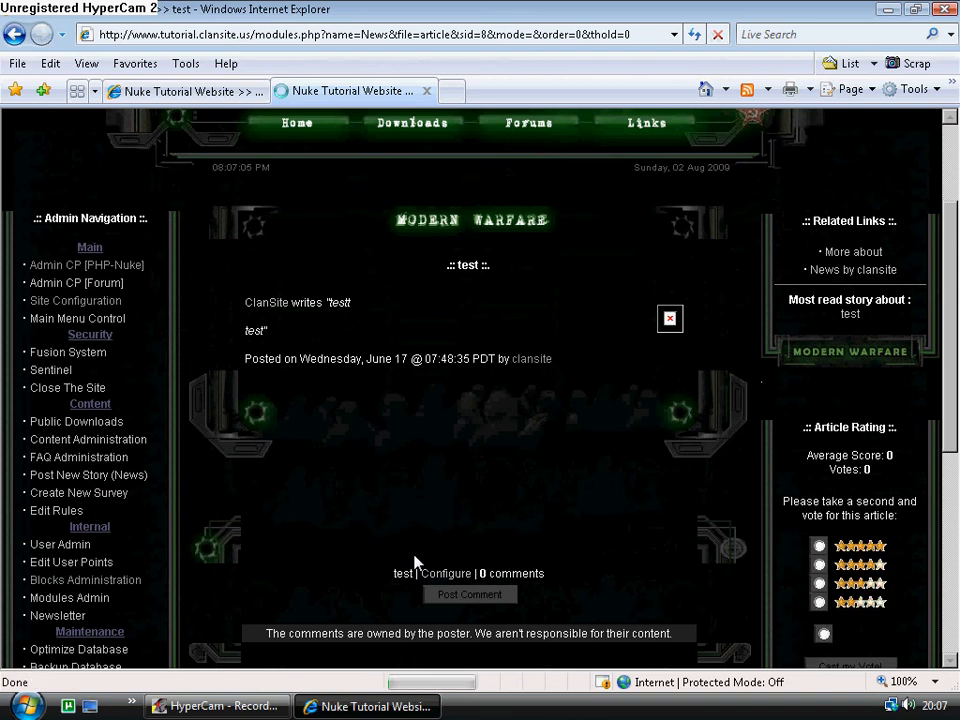
Open the test story's Read More page and scroll to its admin Options links.
scroll("down", 3)
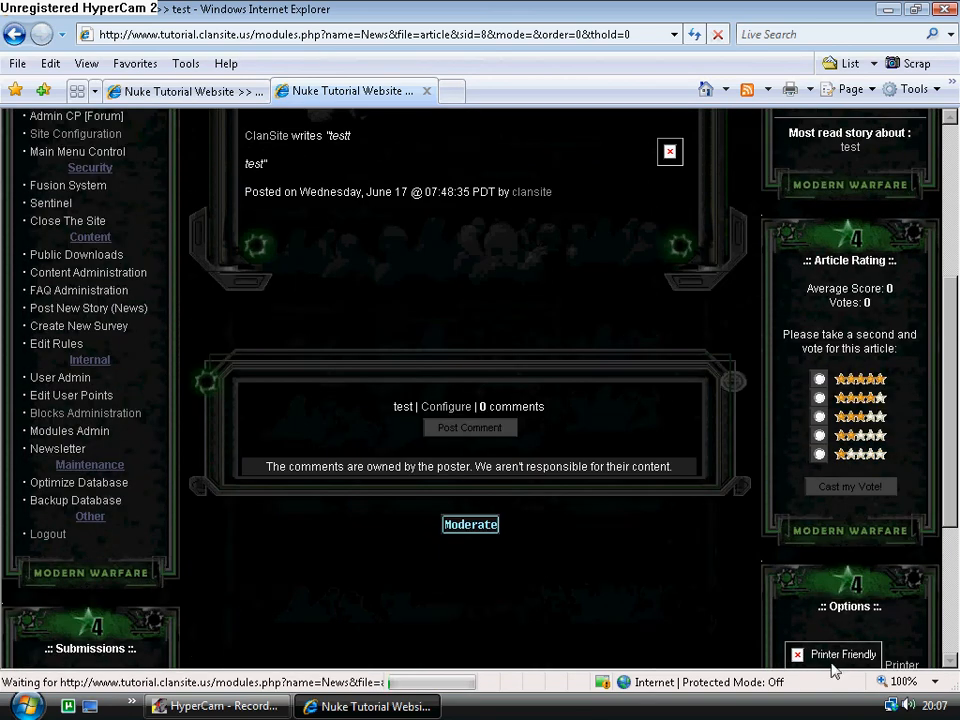
scroll("down", 3)
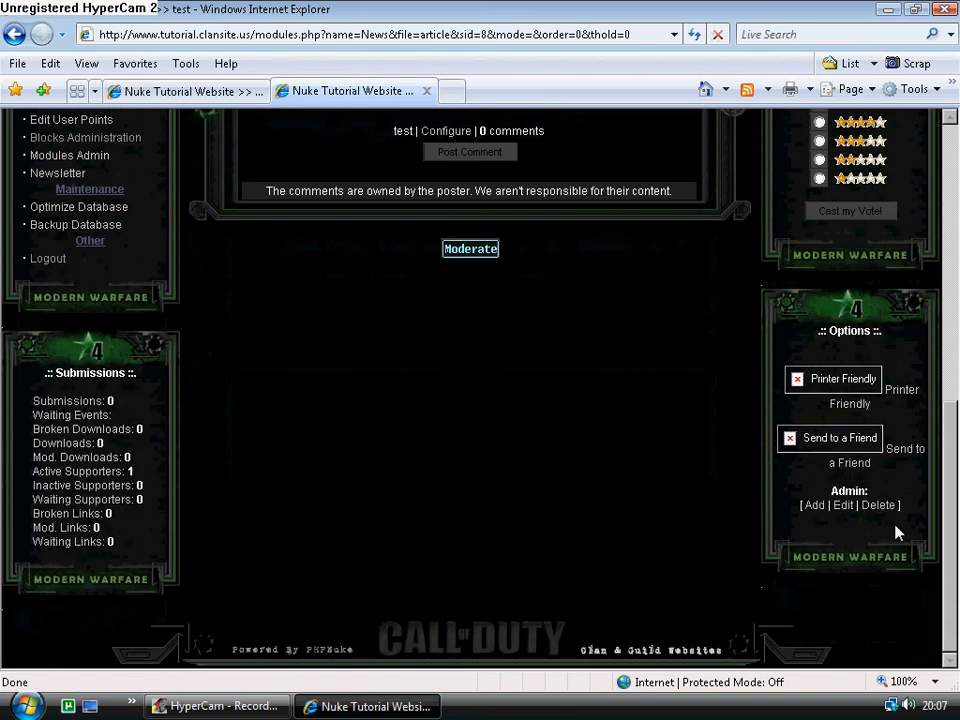
double_click(849, 490)
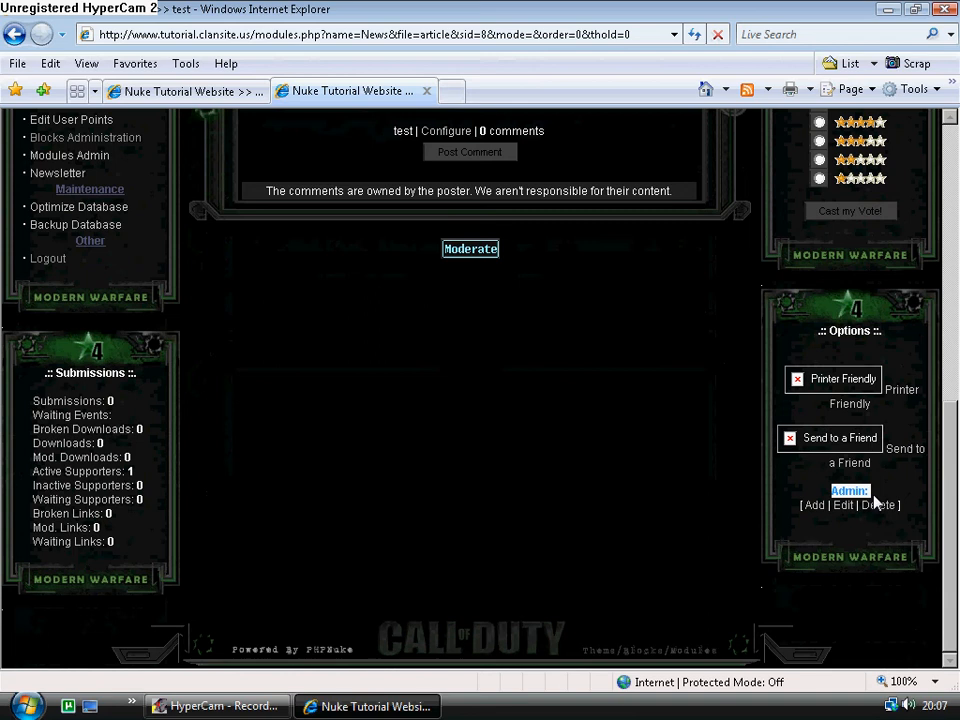
mouse_move(879, 505)
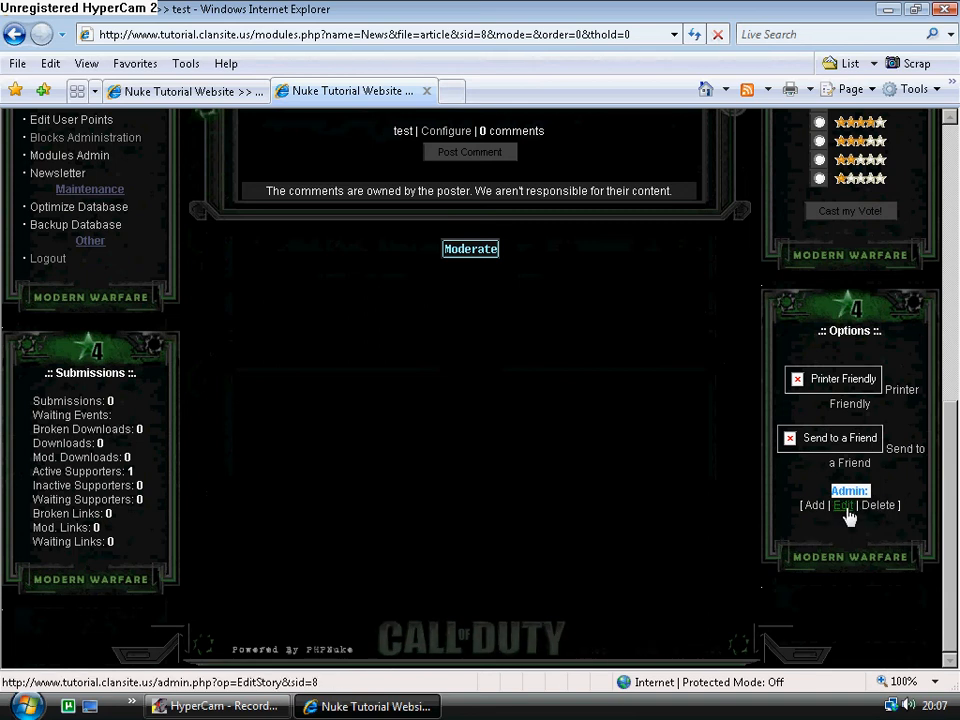
Edit the test story, choose Server as its Topic, and save changes.
left_click(842, 505)
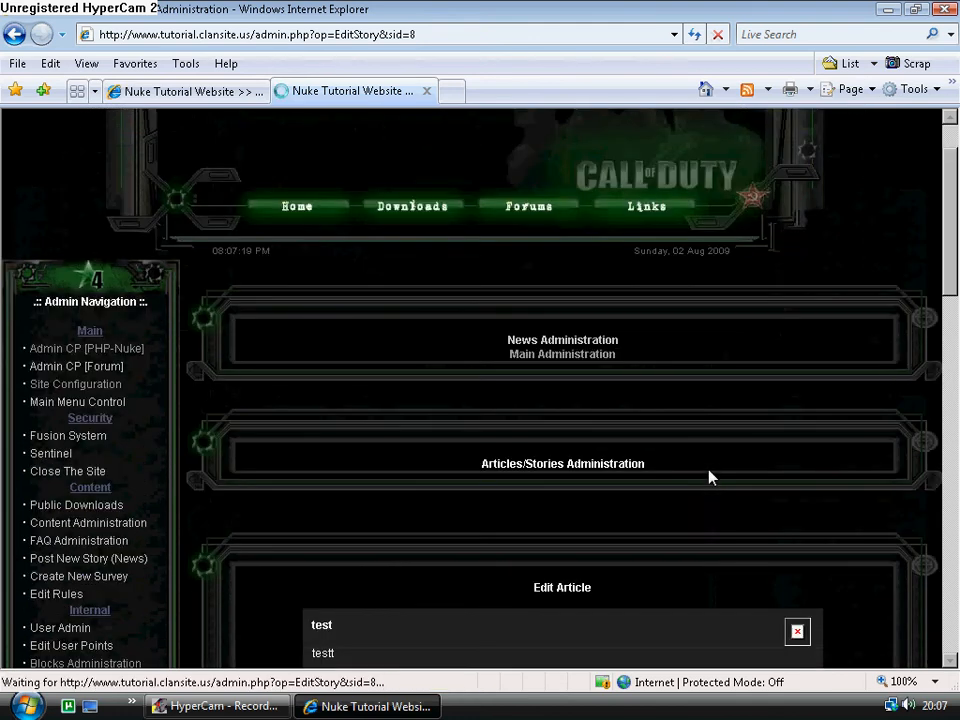
scroll("down", 3)
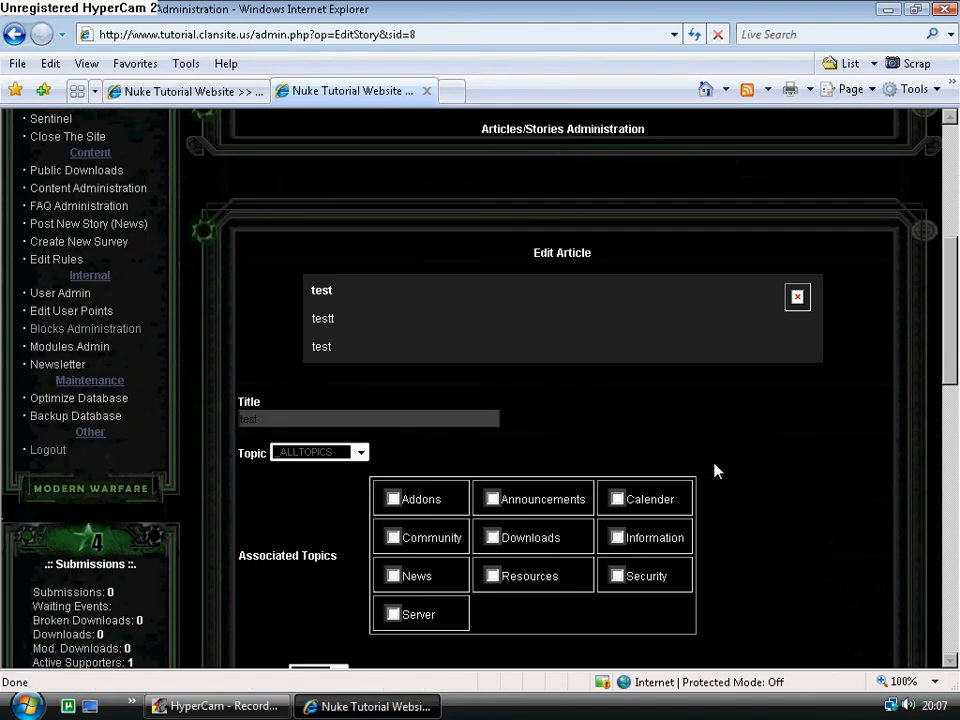
mouse_move(240, 460)
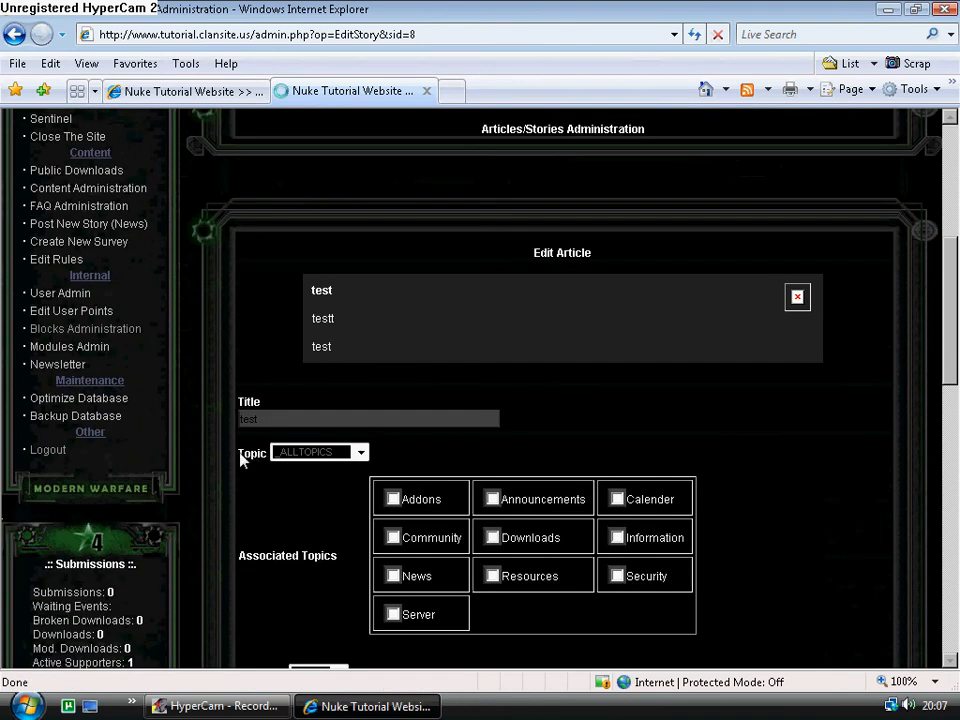
left_click(358, 452)
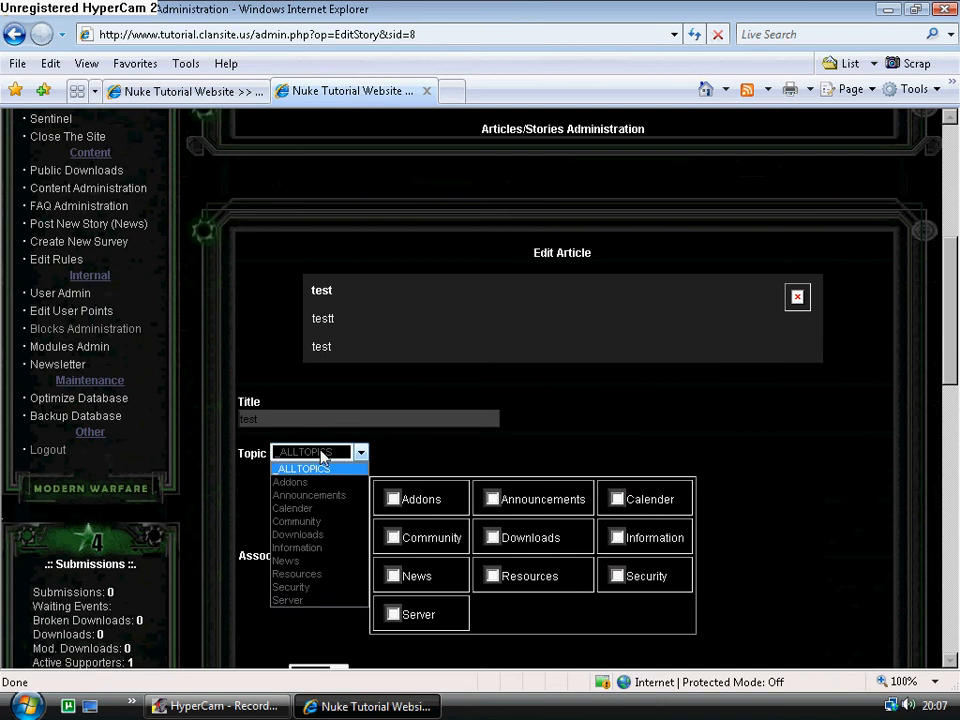
mouse_move(345, 587)
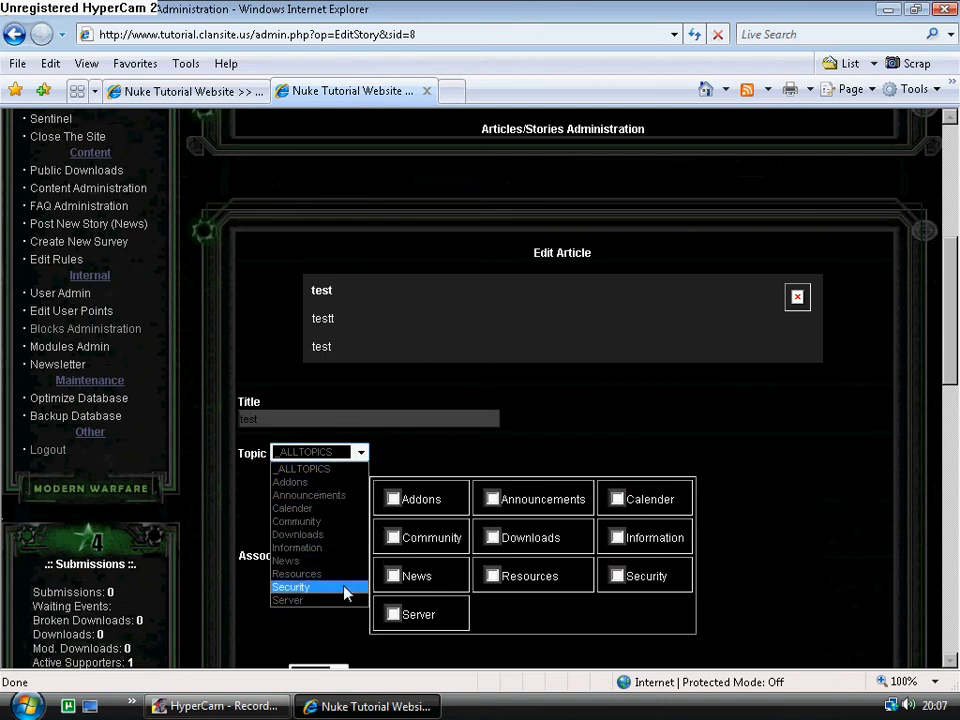
left_click(288, 600)
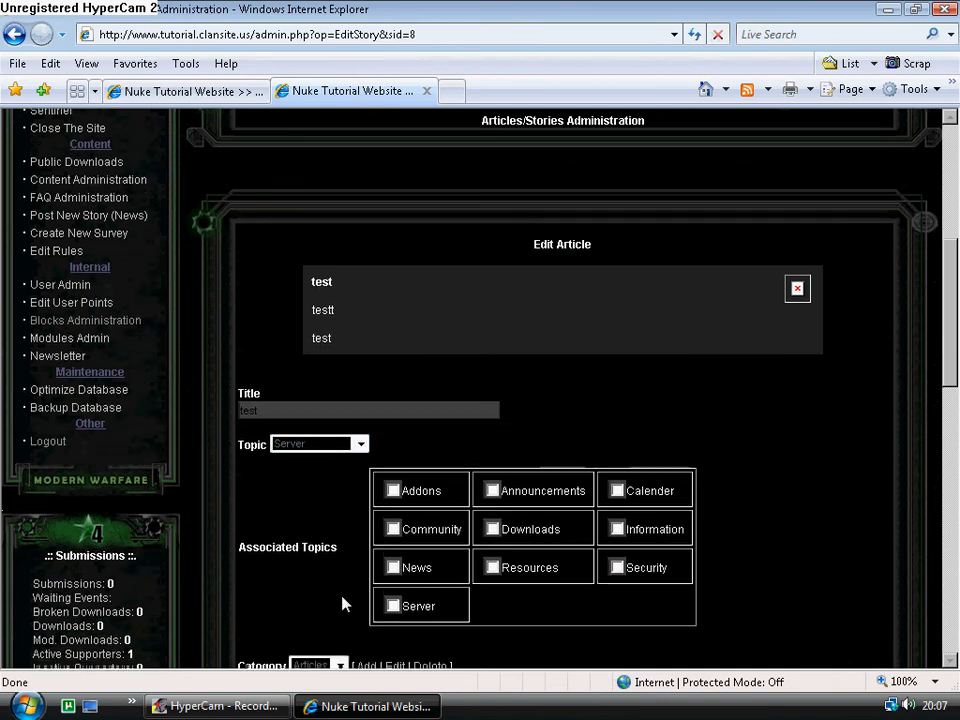
scroll("down", 3)
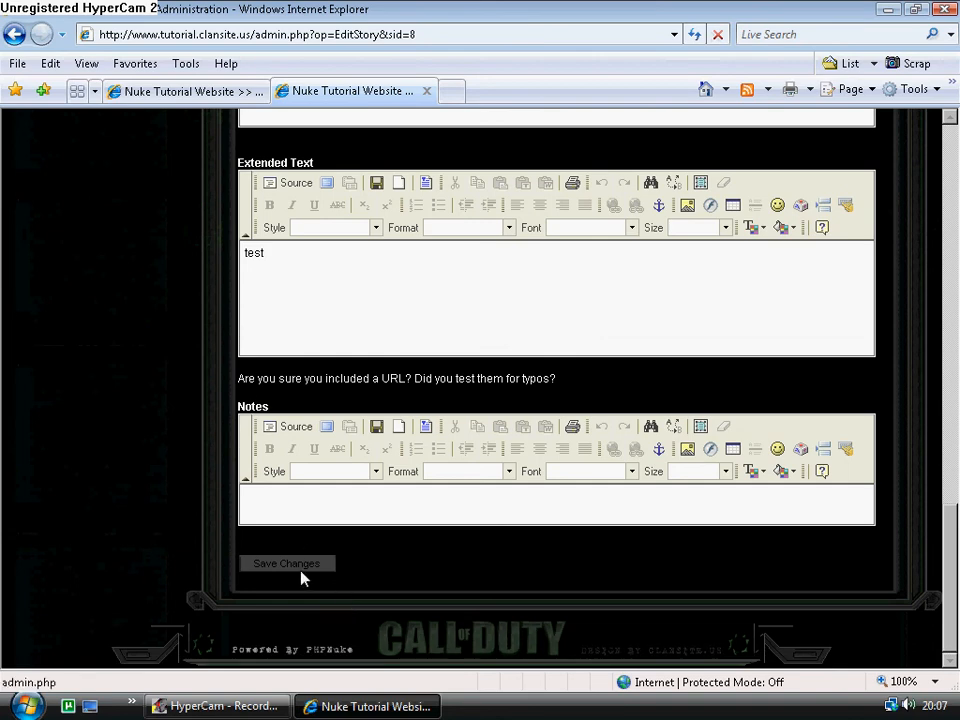
left_click(286, 563)
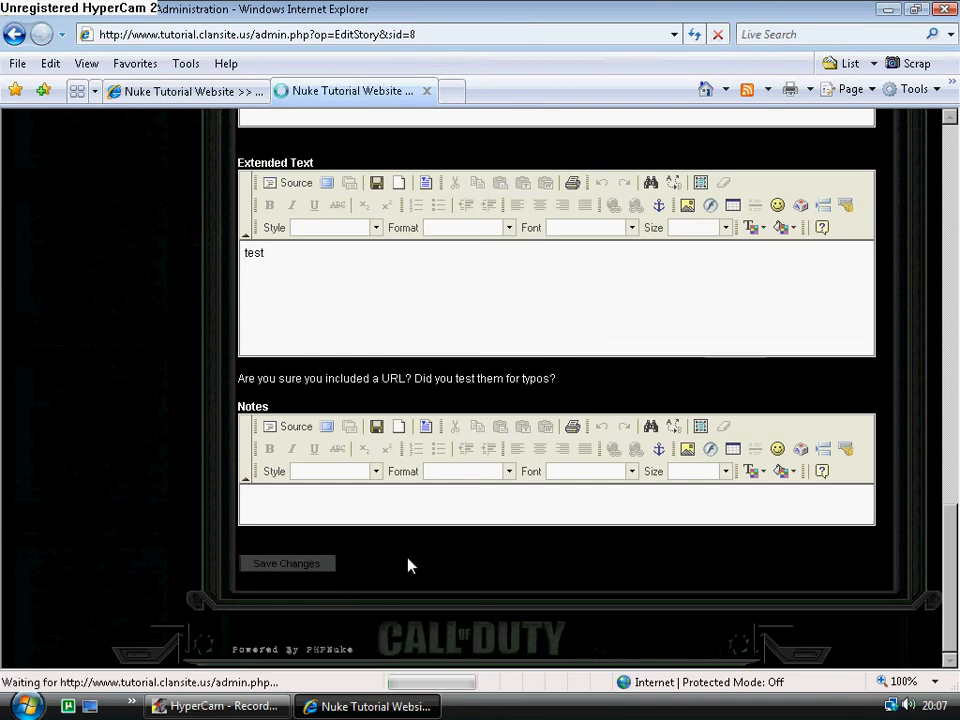
left_click(286, 563)
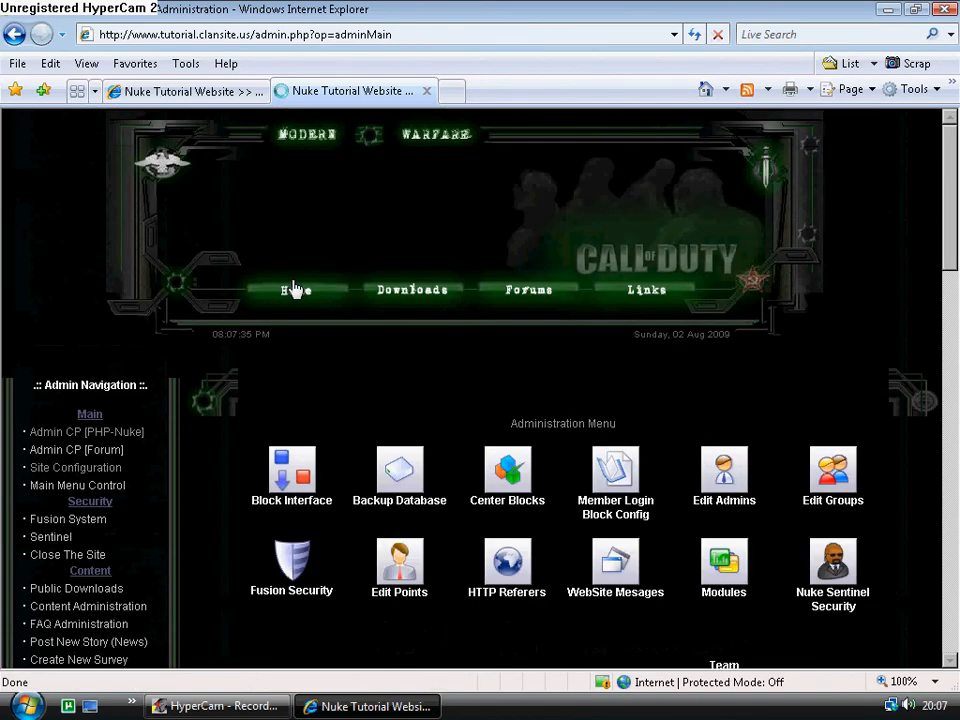
left_click(297, 289)
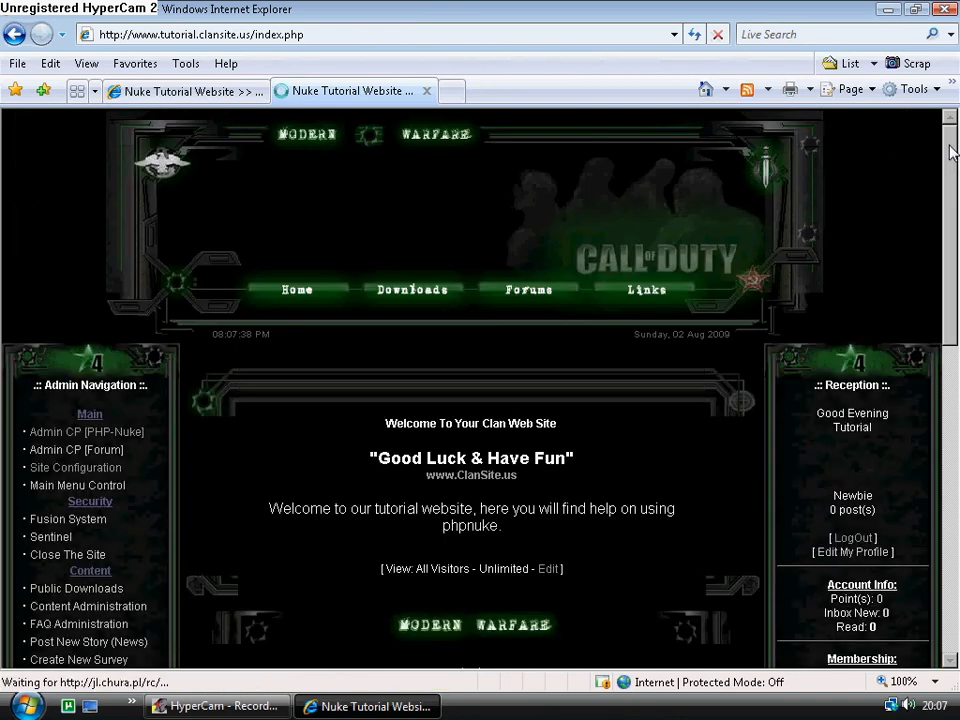
scroll("down", 3)
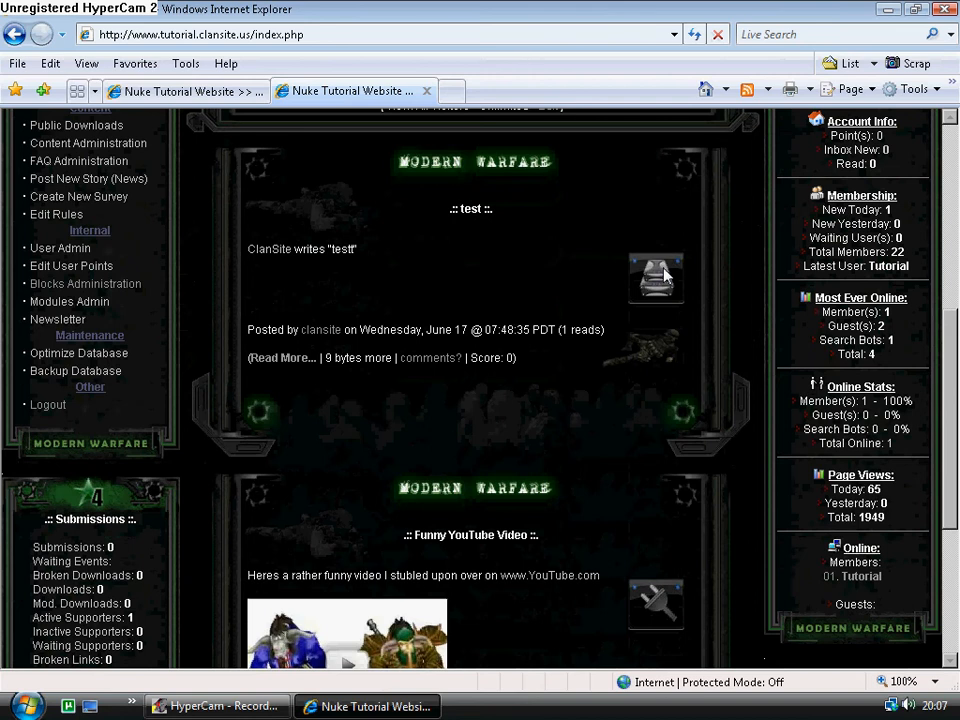
mouse_move(432, 337)
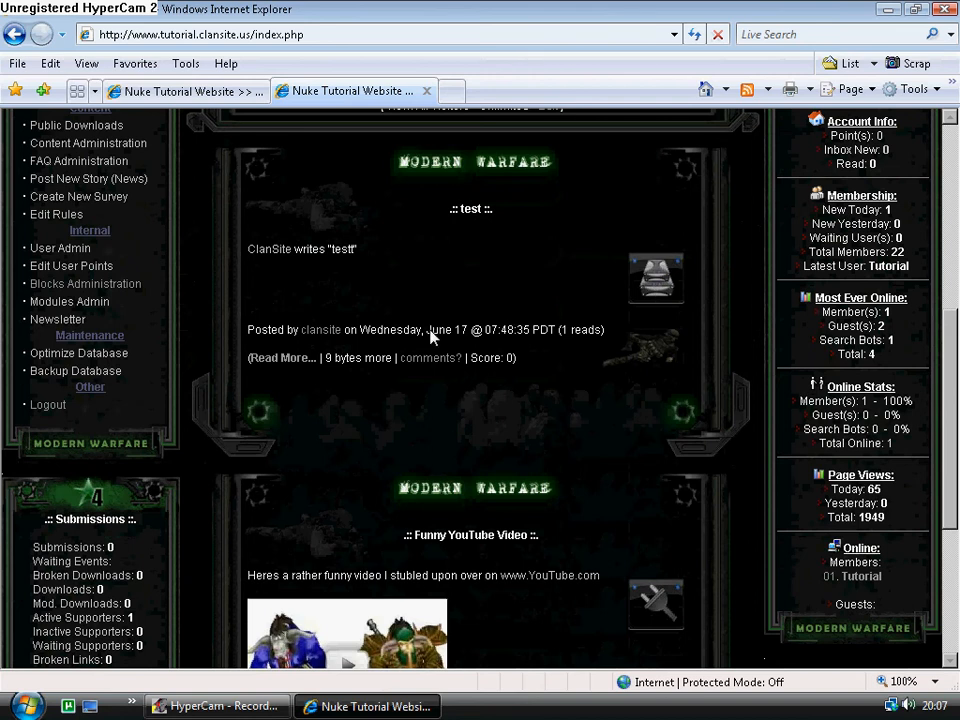
mouse_move(363, 261)
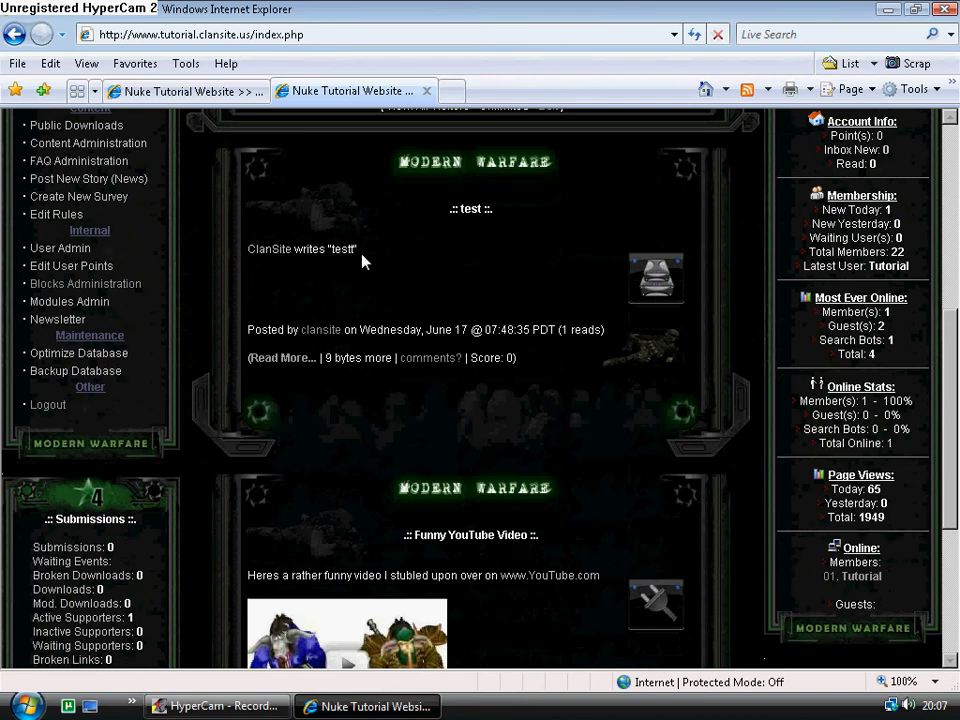
scroll("down", 3)
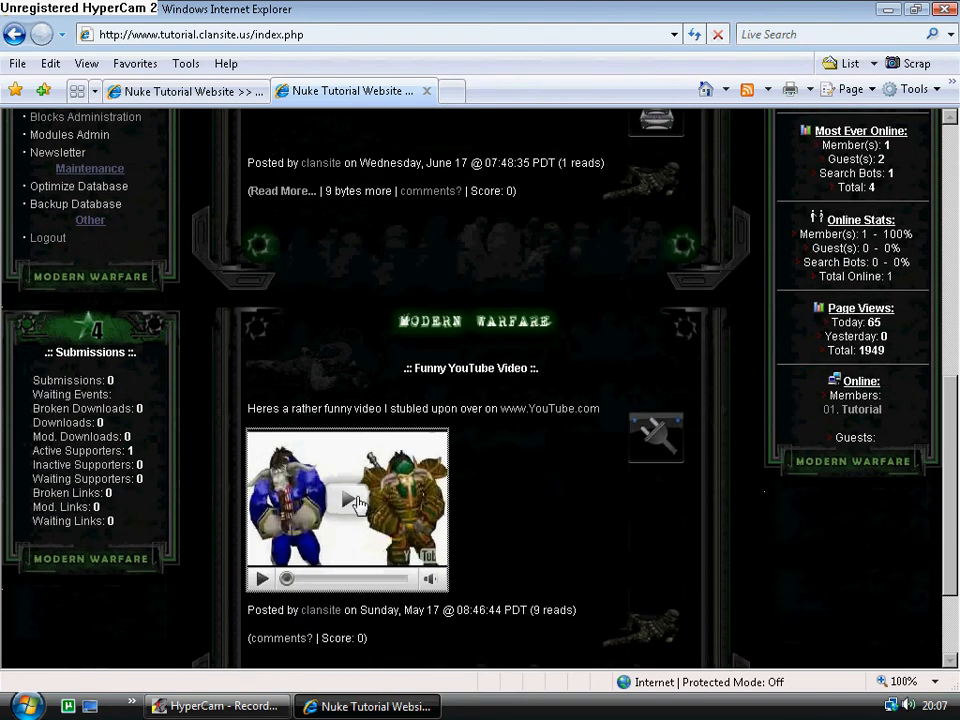
scroll("up", 3)
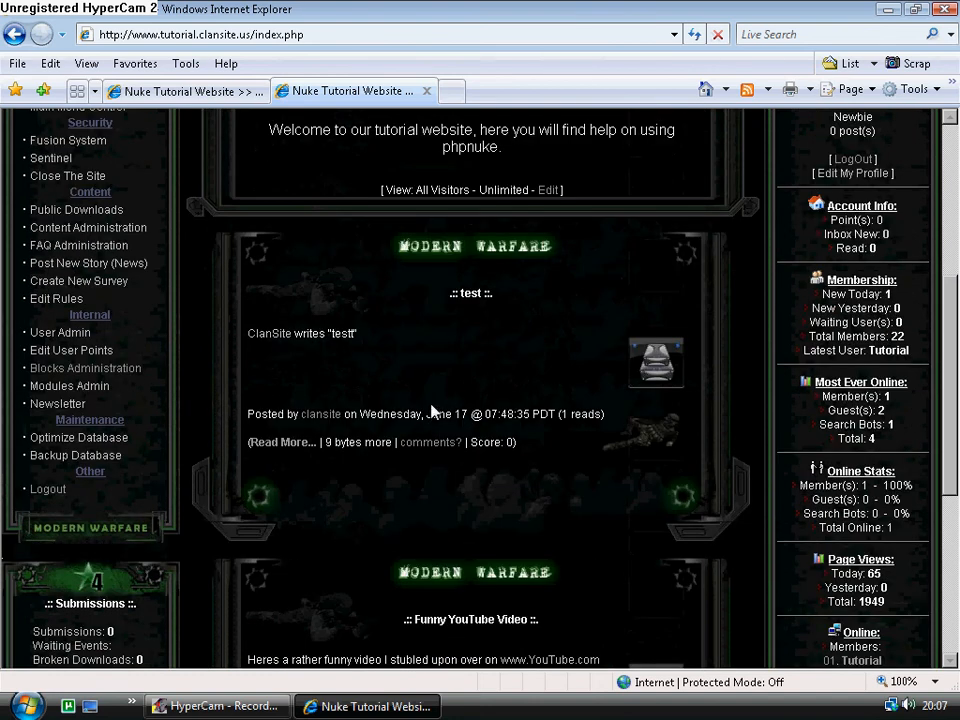
scroll("up", 3)
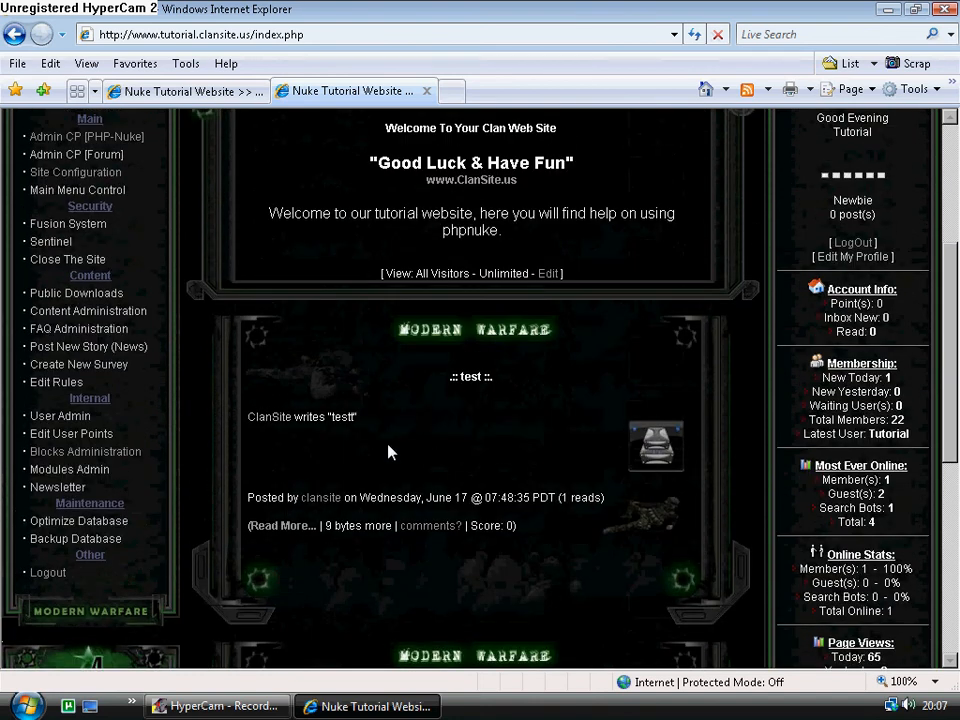
mouse_move(240, 497)
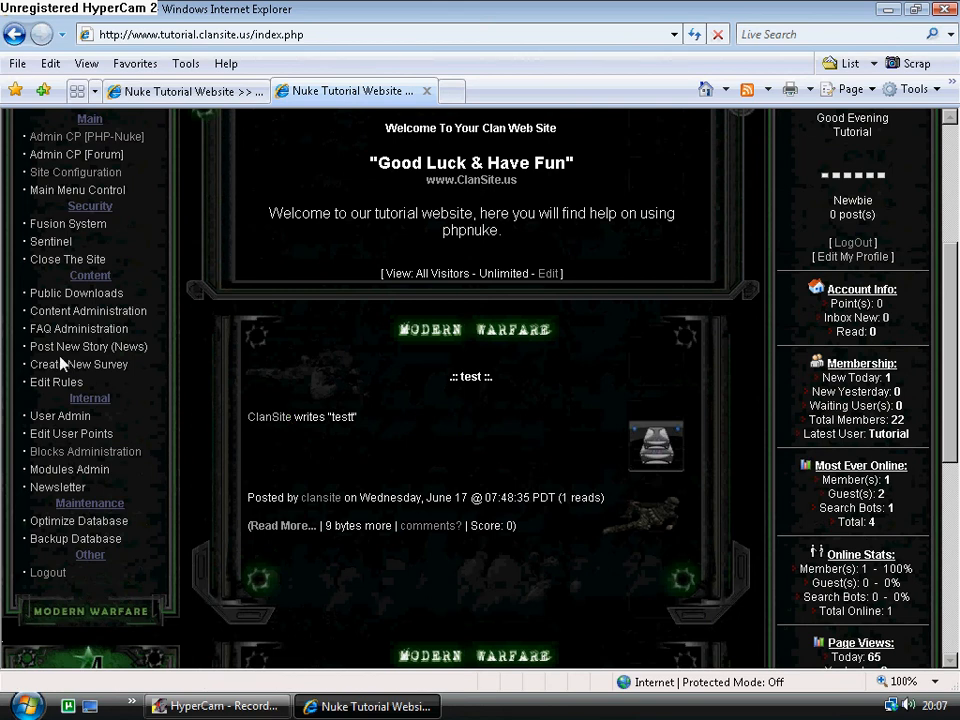
Choose Post New Story (News) in Admin Navigation to load News Administration.
left_click(88, 346)
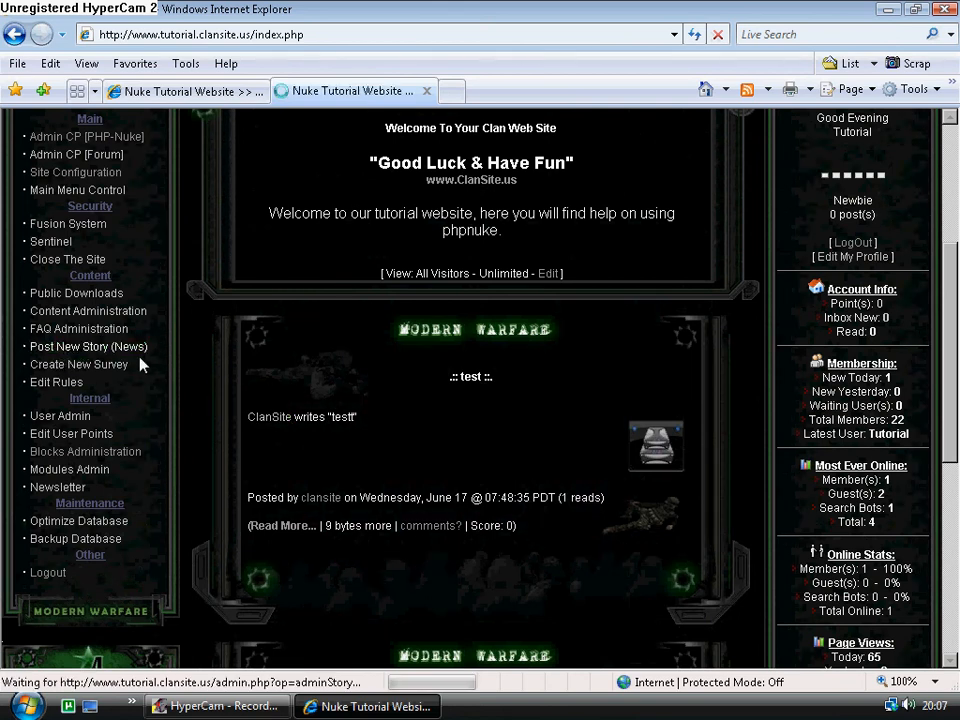
left_click(88, 346)
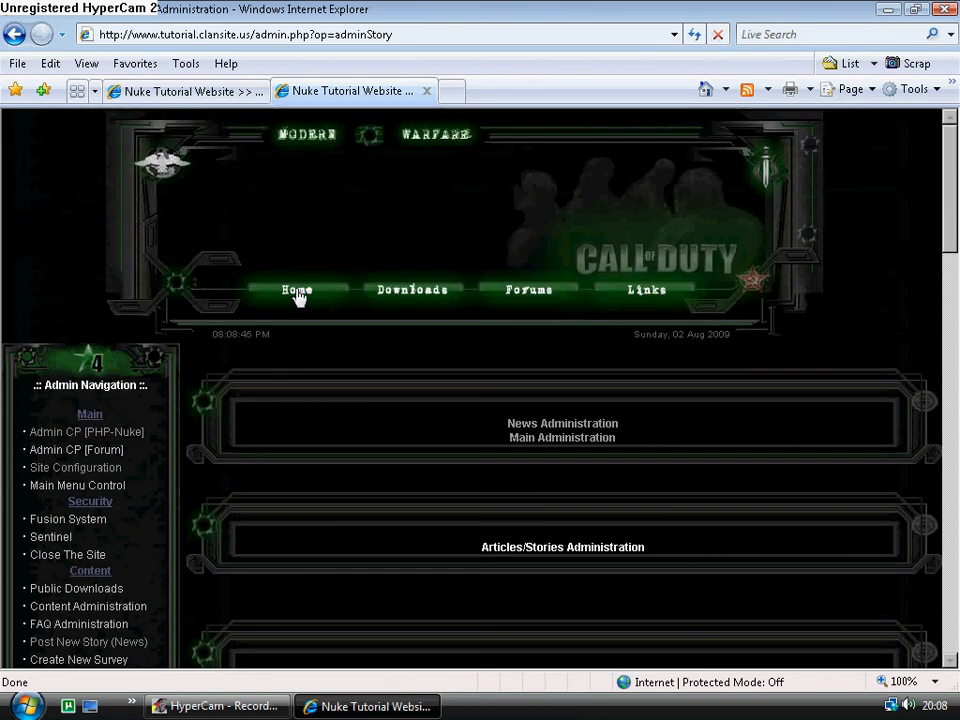
mouse_move(225, 490)
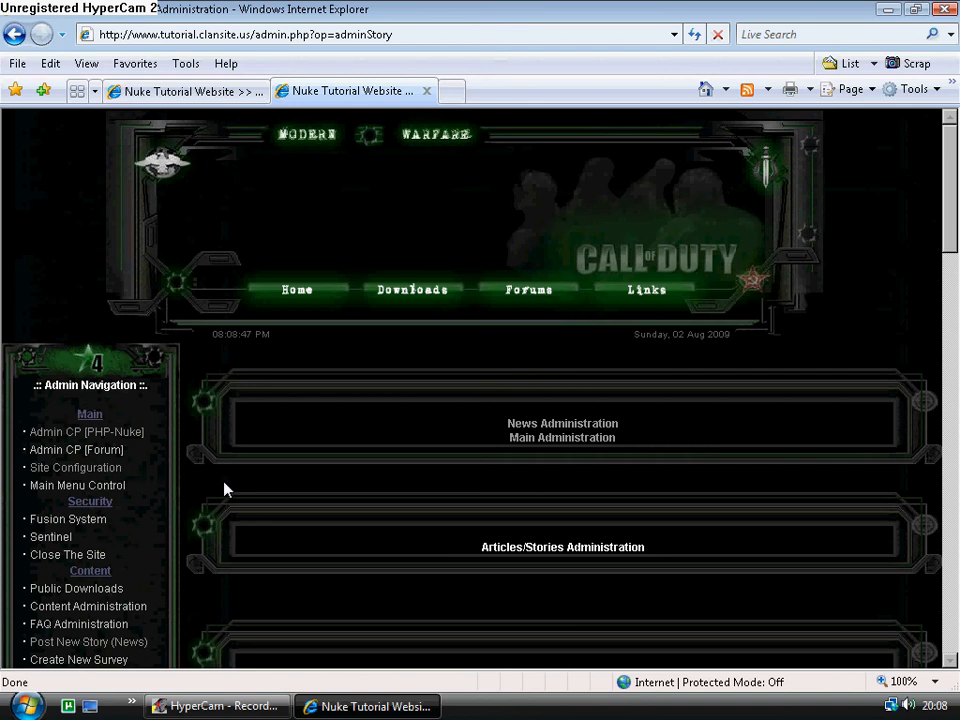
mouse_move(195, 485)
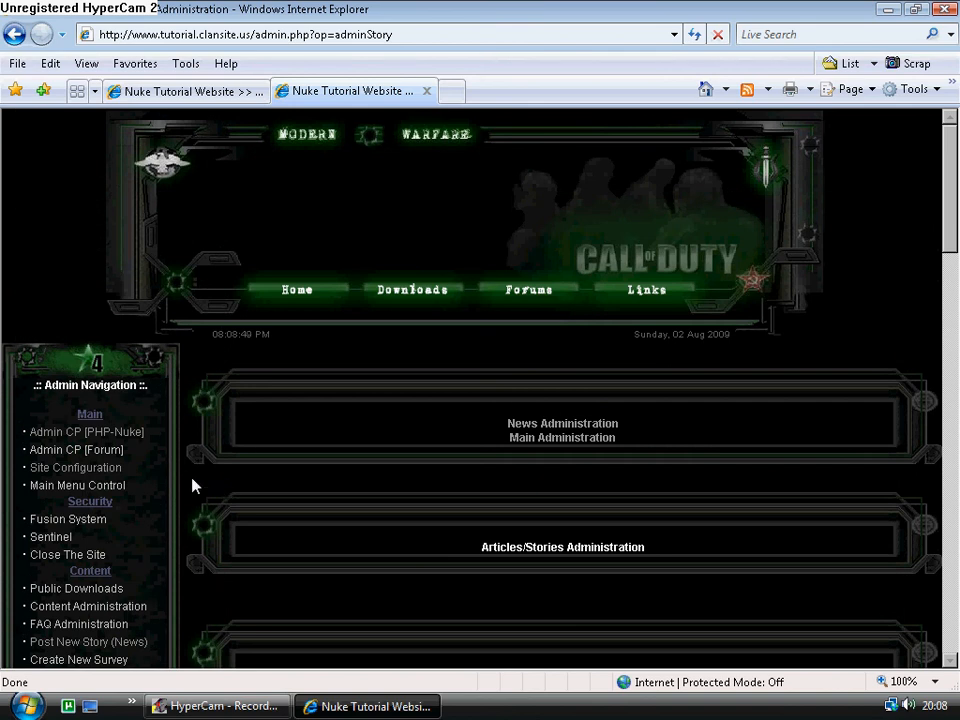
Return Home and scroll past the test and Funny YouTube Video stories, then back up.
left_click(297, 290)
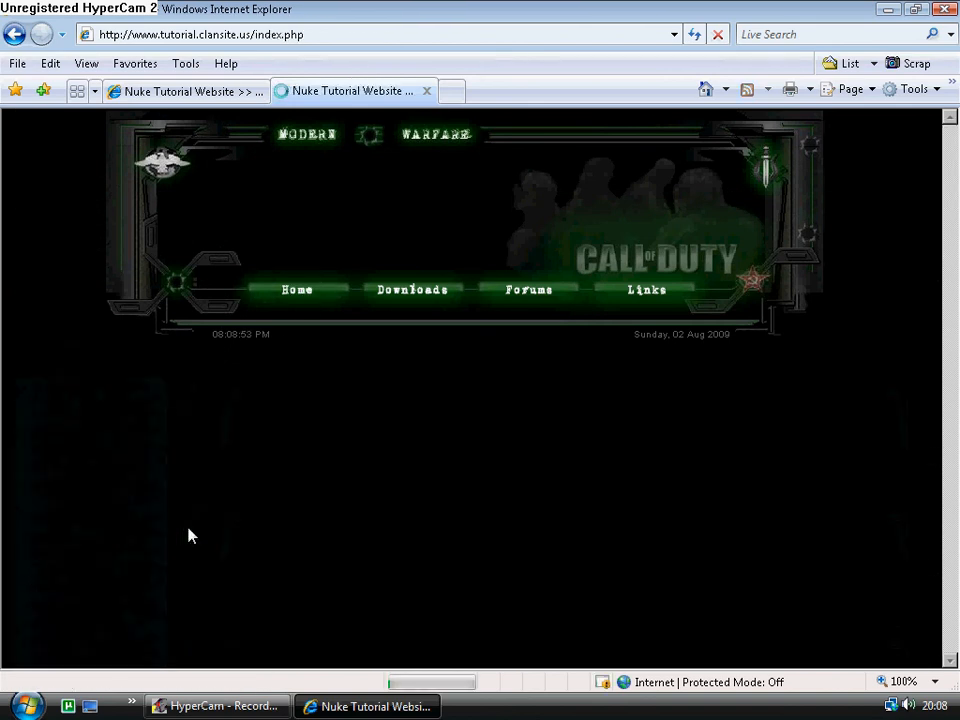
mouse_move(192, 463)
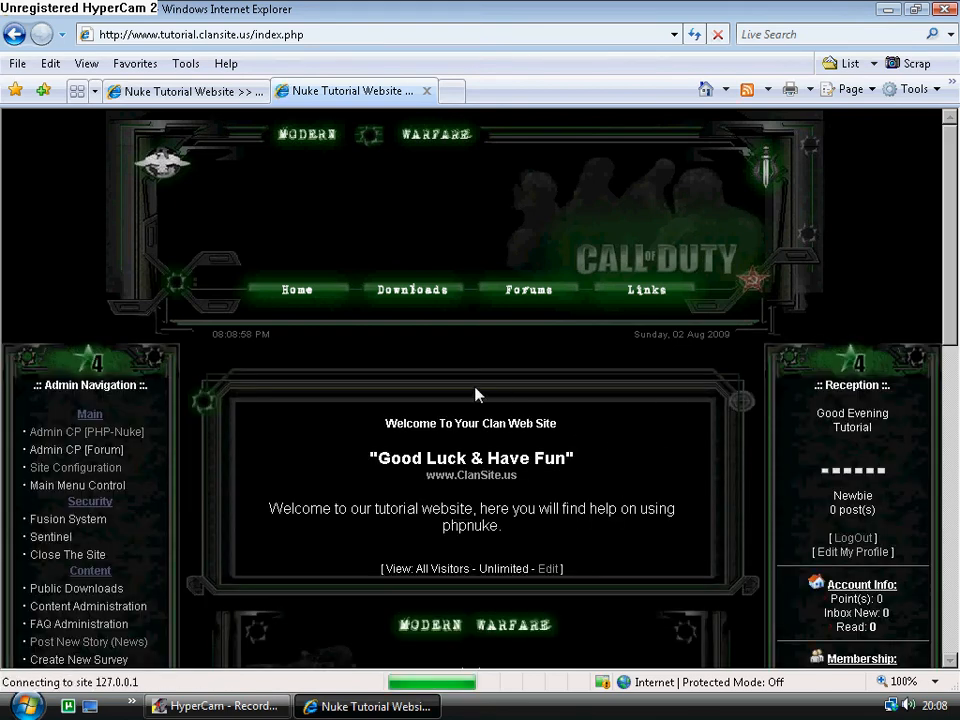
scroll("down", 3)
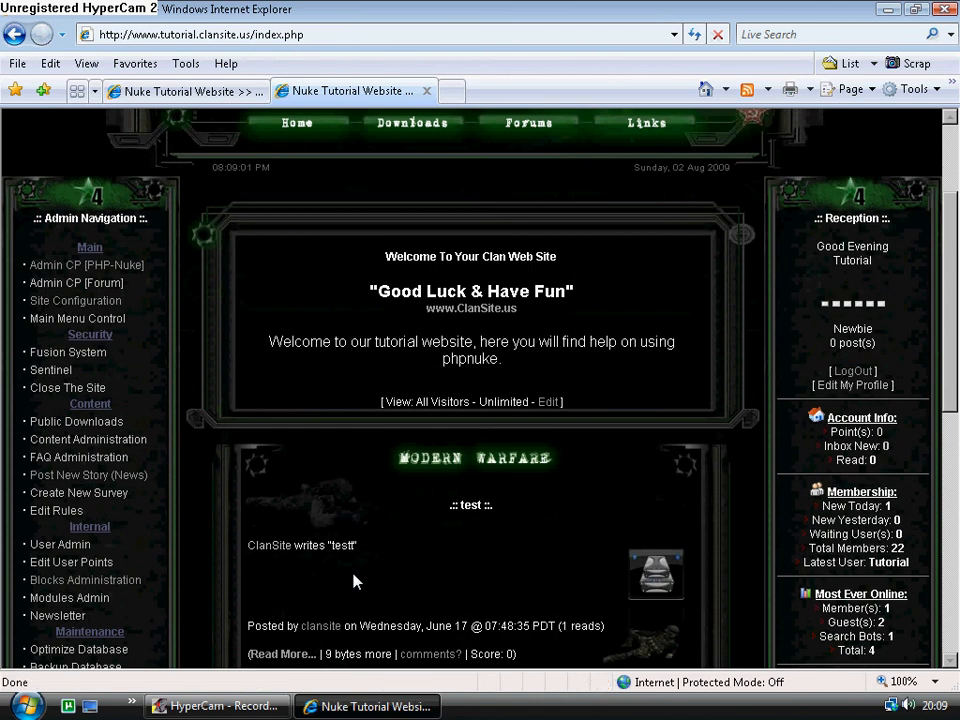
mouse_move(213, 500)
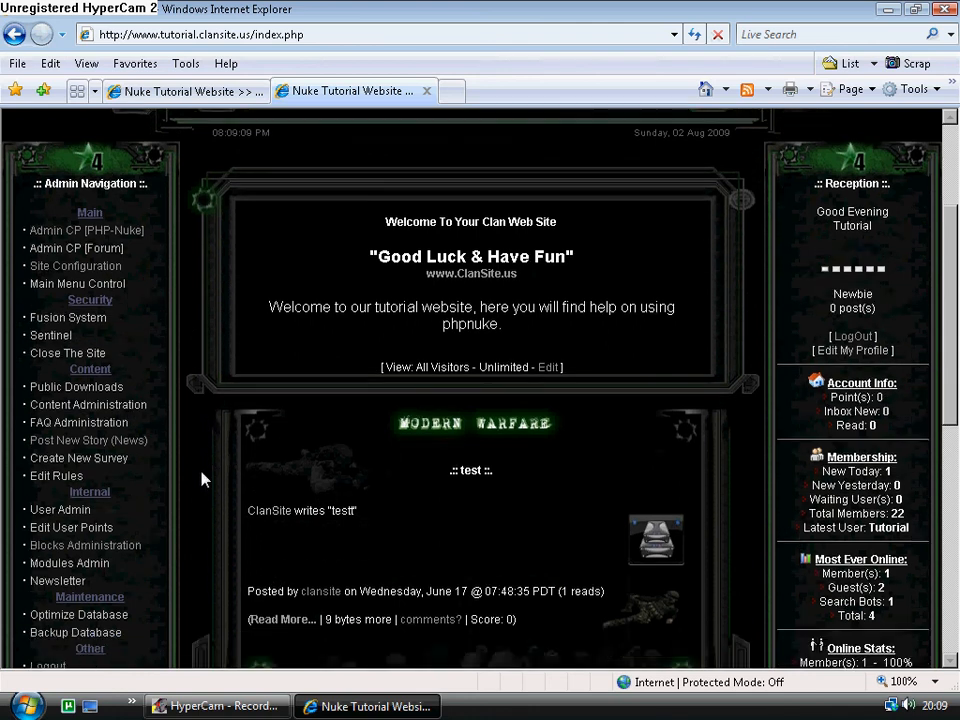
scroll("down", 3)
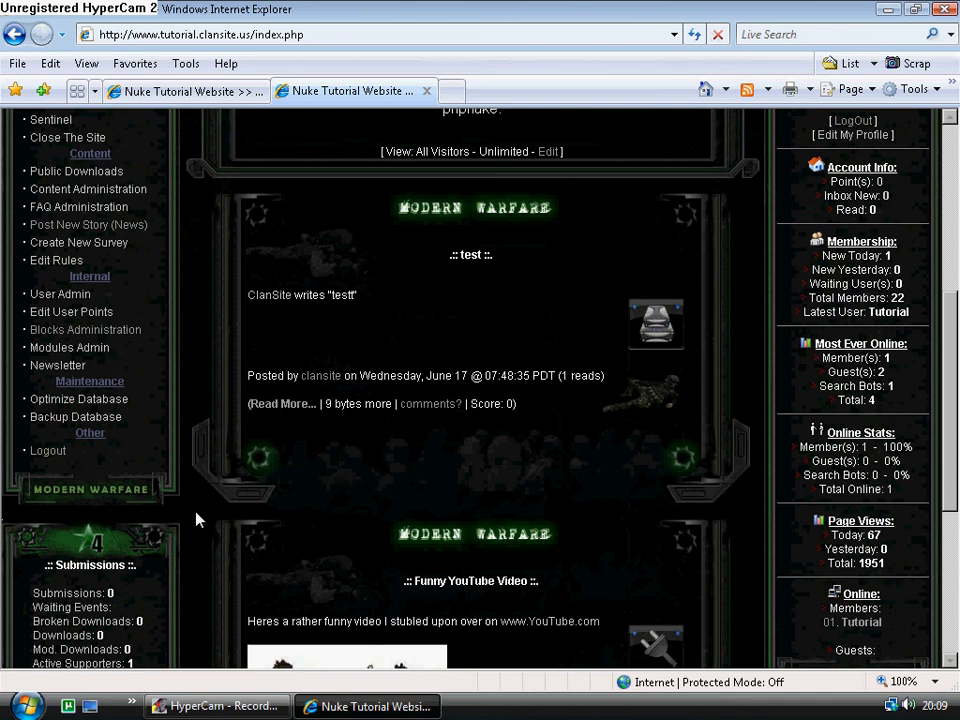
mouse_move(400, 318)
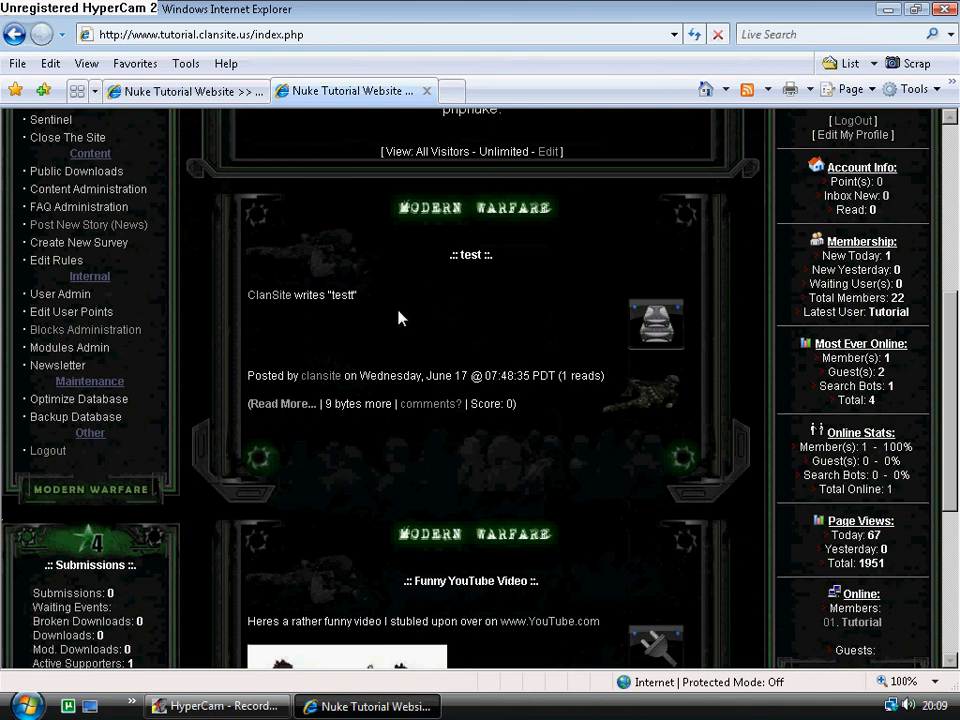
mouse_move(213, 470)
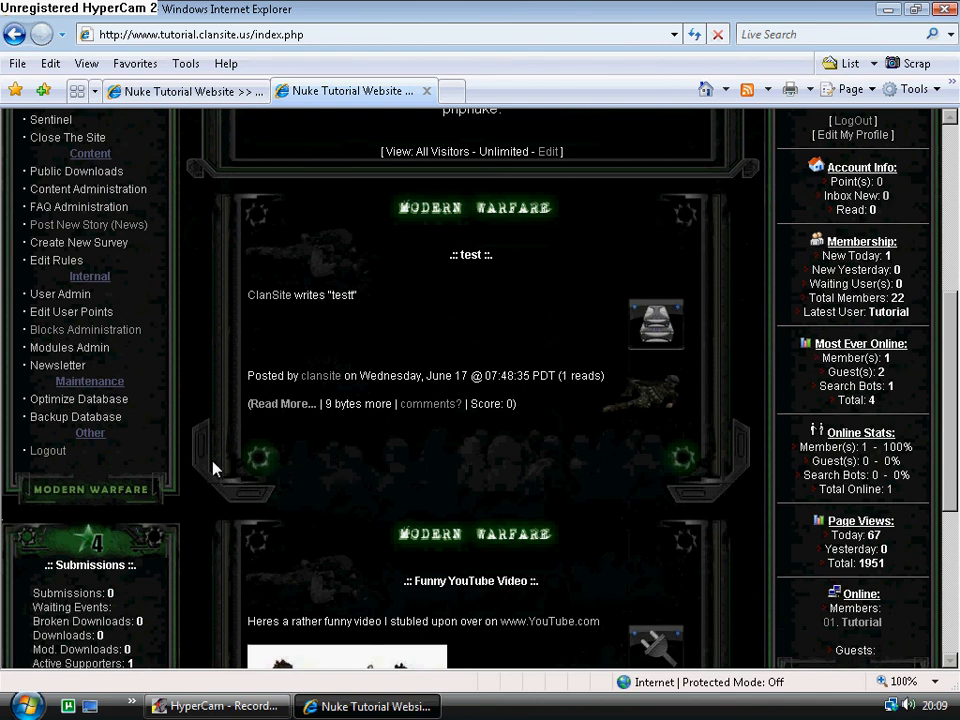
scroll("down", 3)
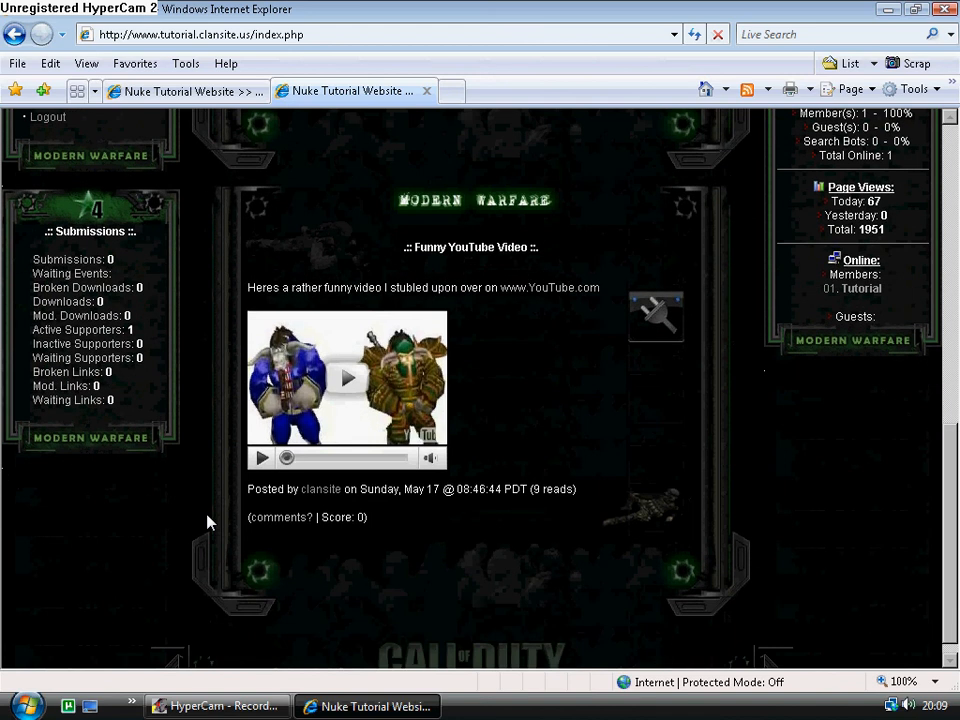
scroll("up", 3)
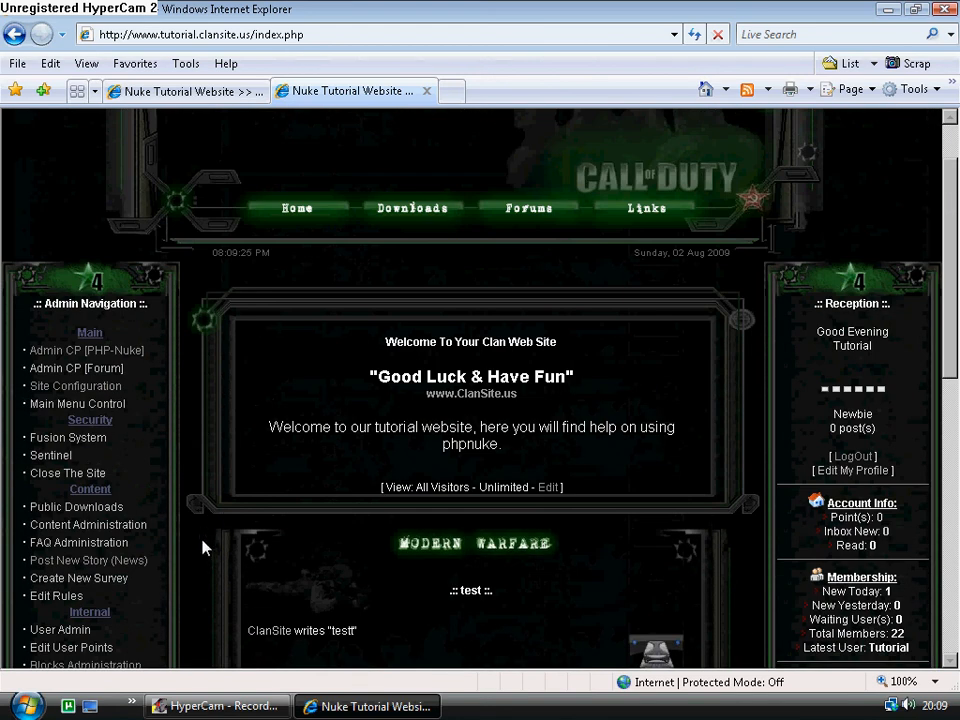
Go to Modules Admin from the Admin Navigation block.
scroll("down", 3)
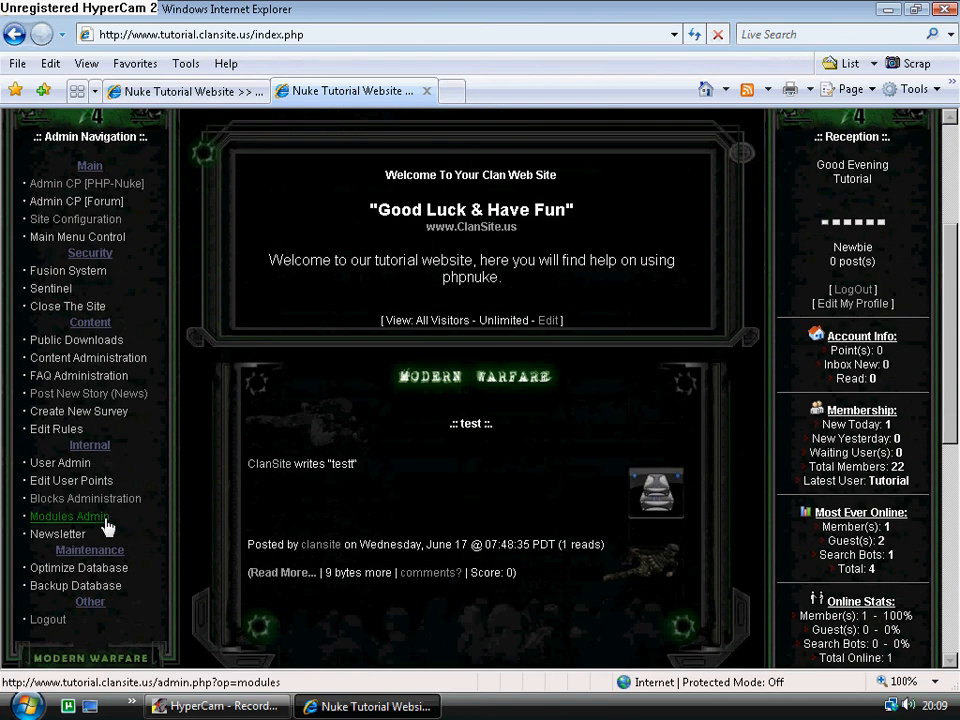
mouse_move(145, 528)
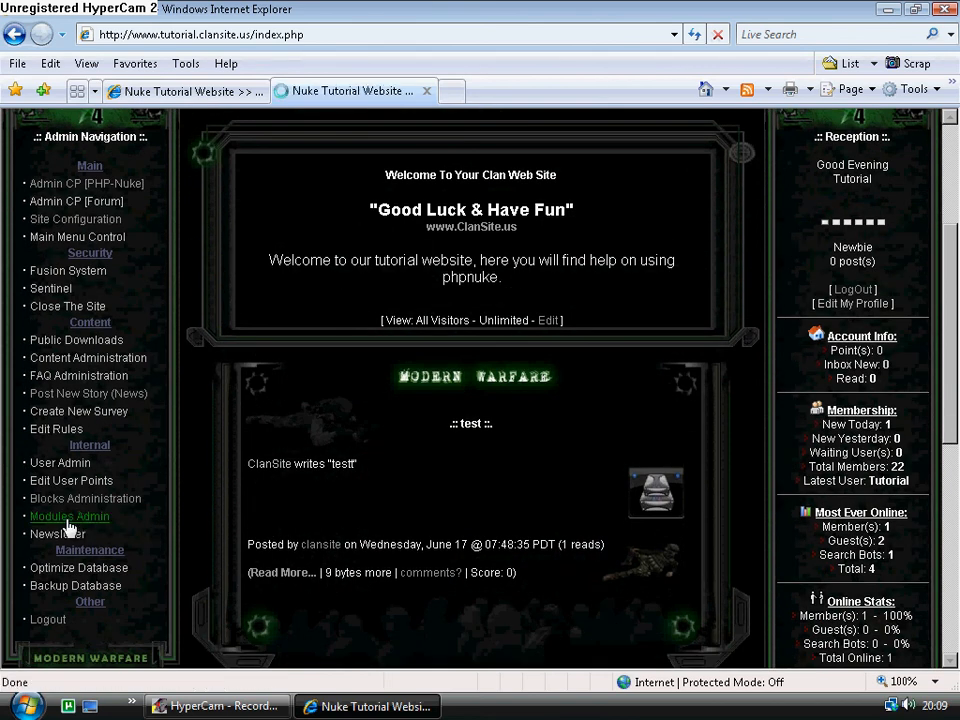
left_click(70, 516)
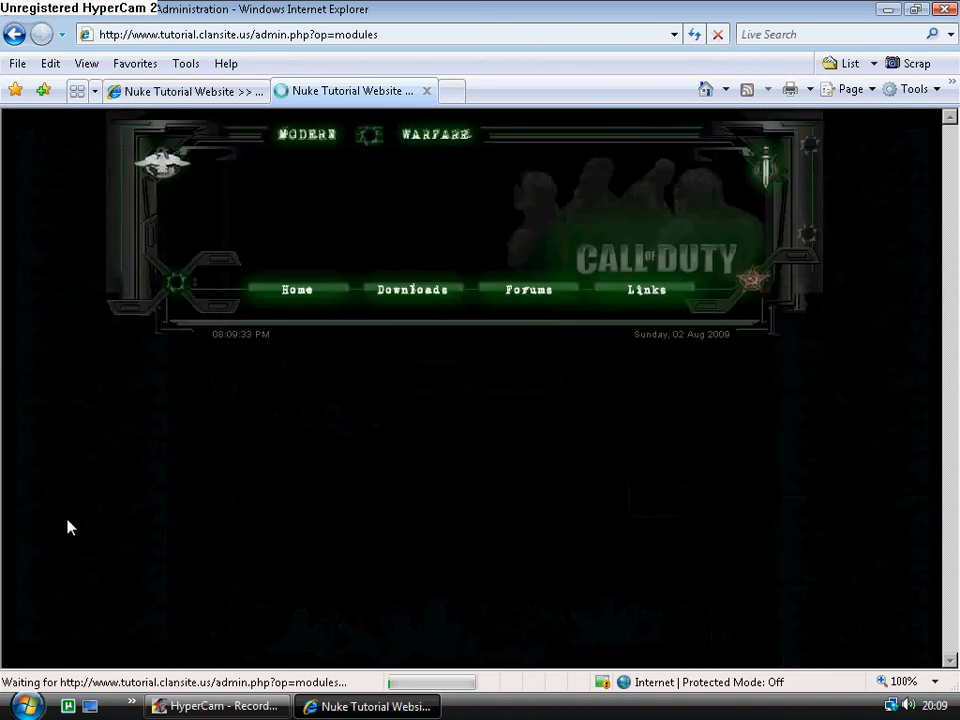
mouse_move(345, 438)
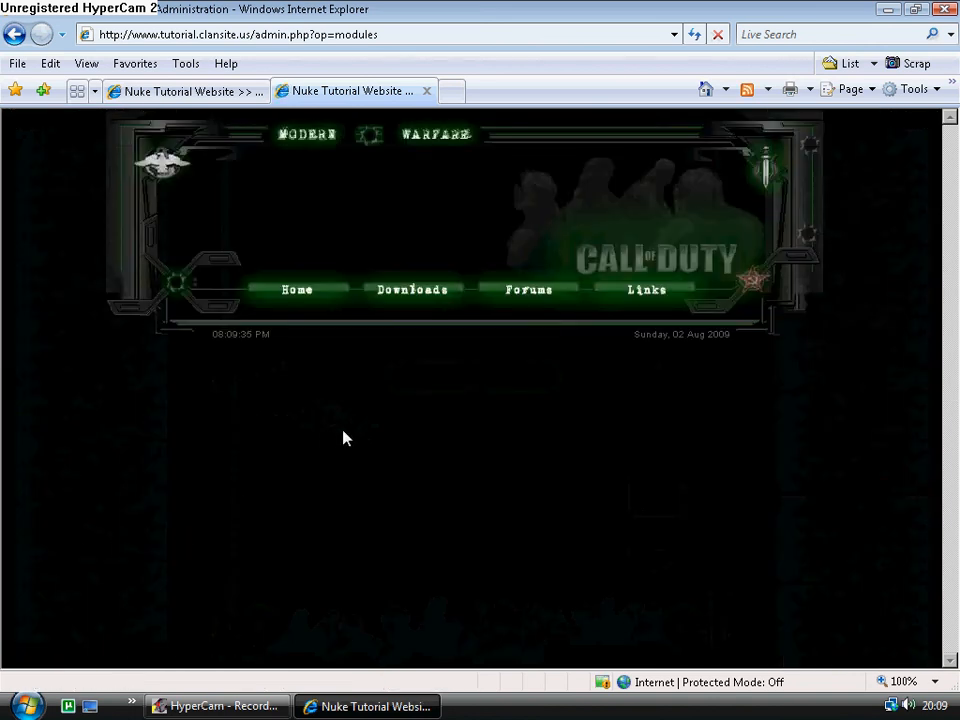
mouse_move(183, 473)
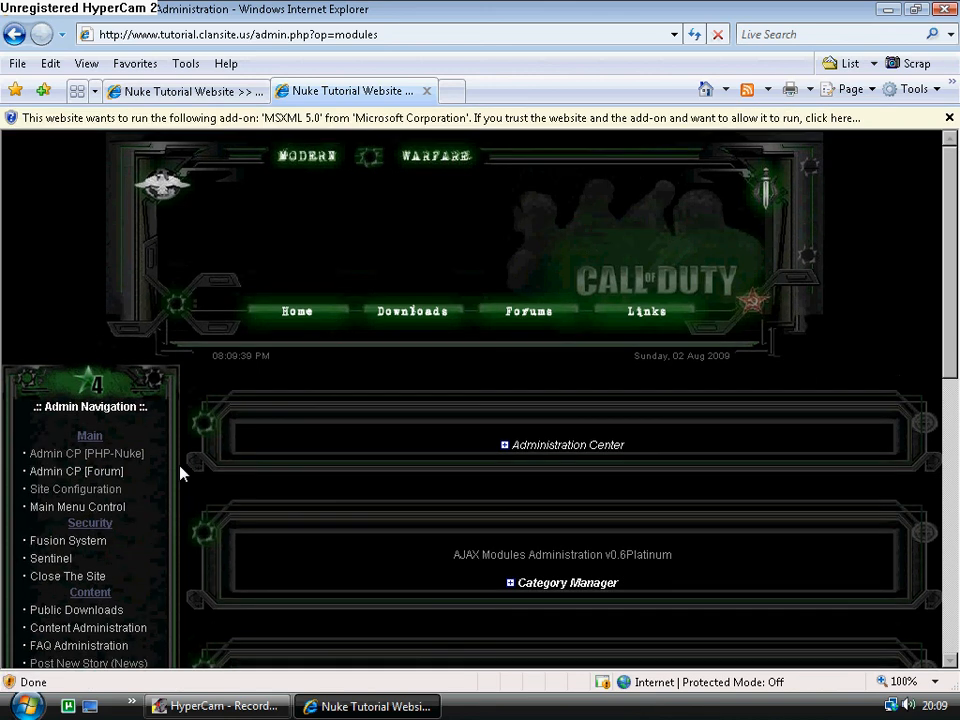
Scroll the modules list down to the Shout_Box row.
scroll("down", 3)
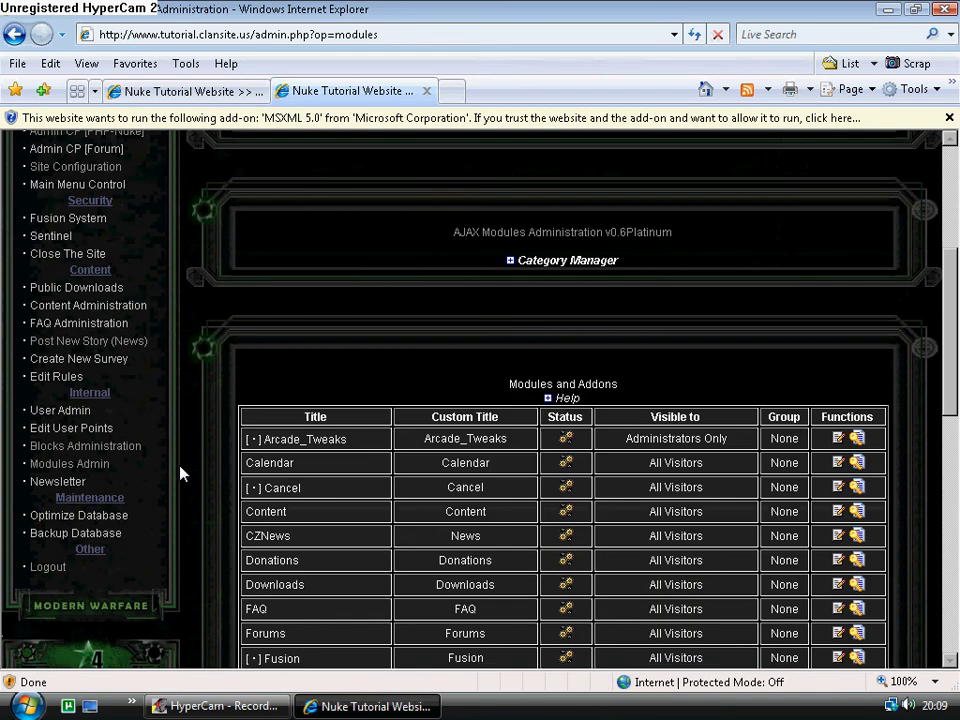
scroll("down", 3)
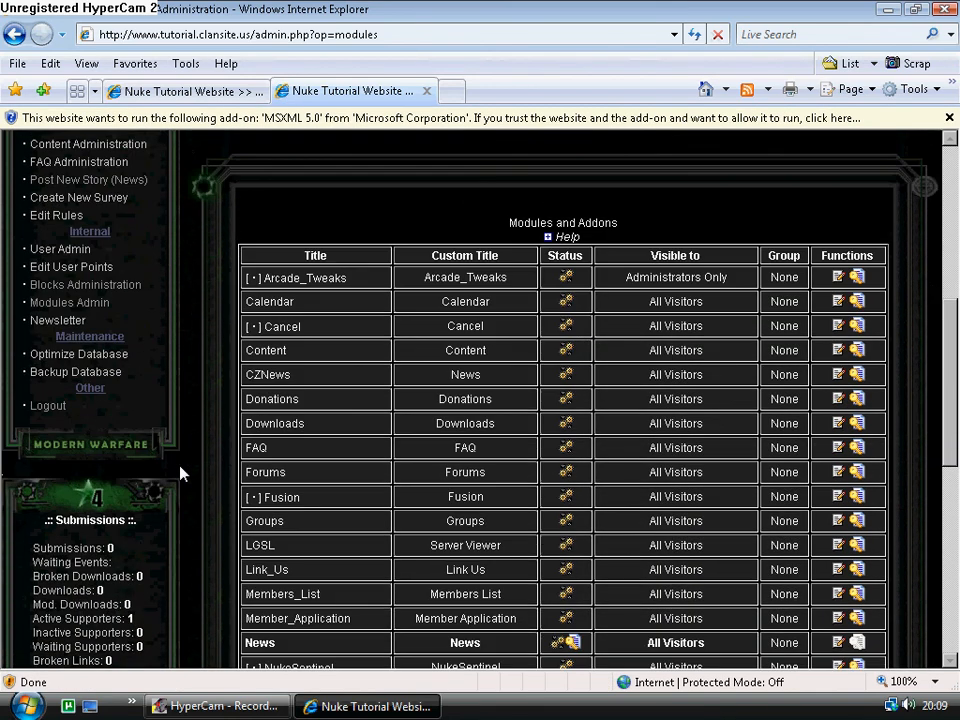
scroll("down", 3)
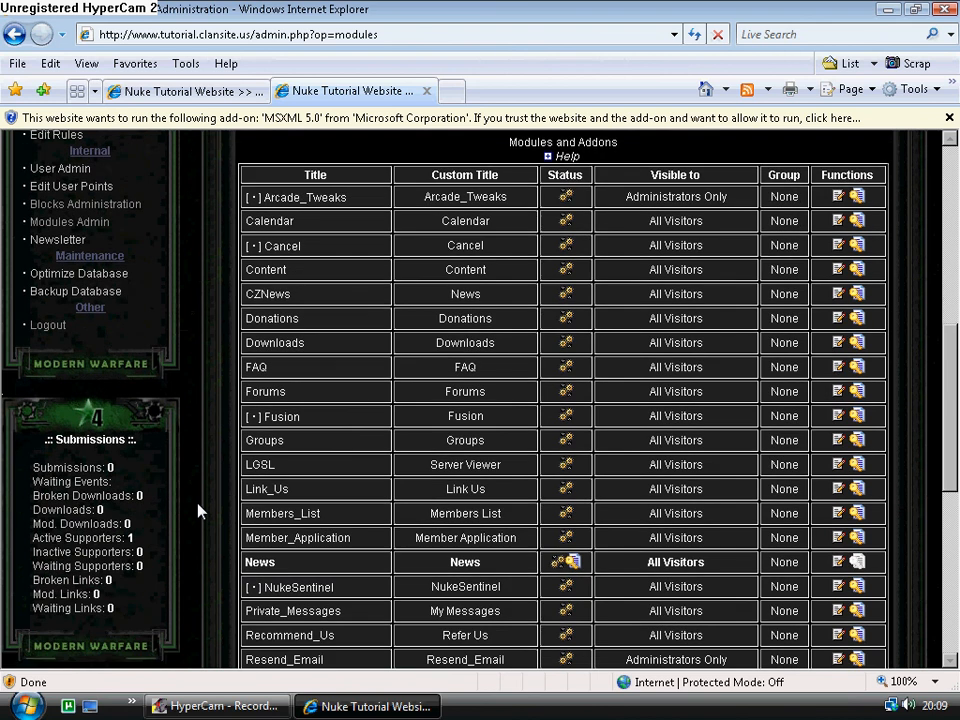
scroll("up", 3)
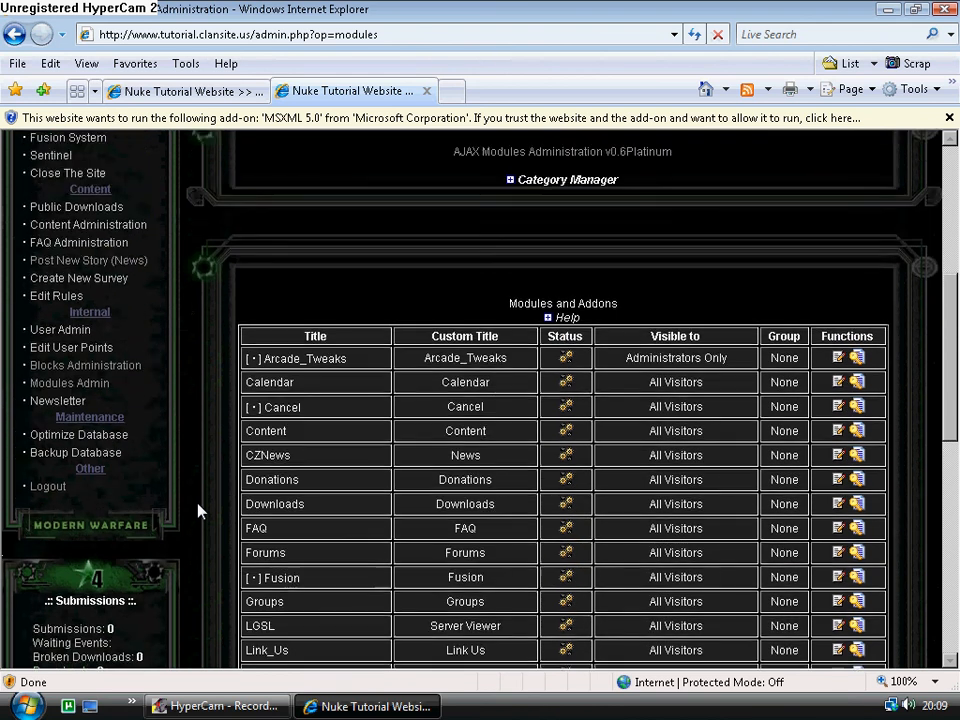
scroll("down", 3)
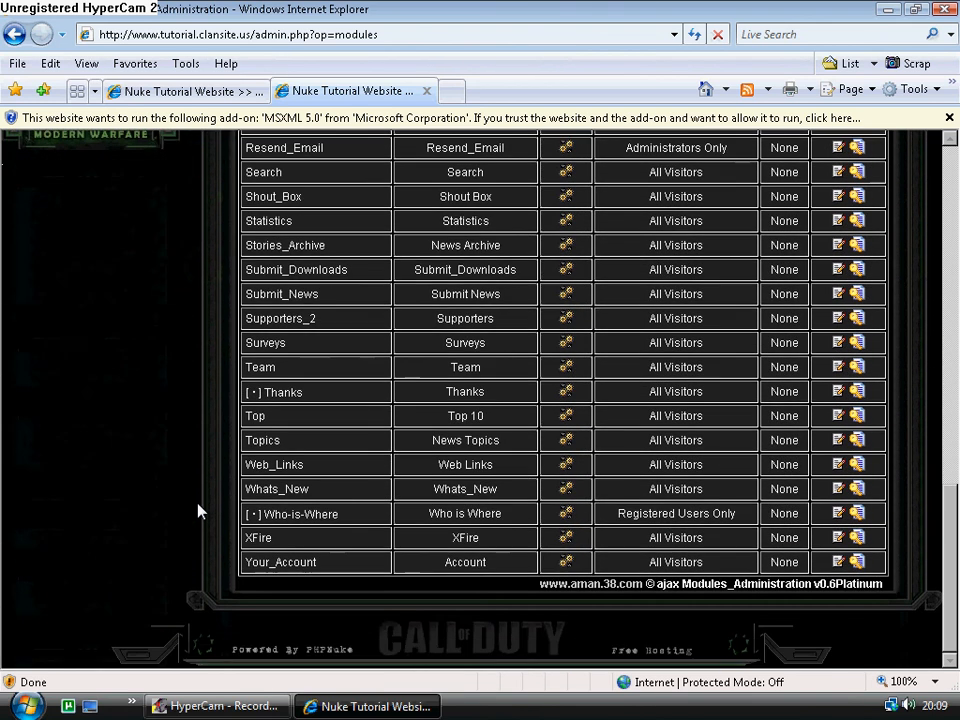
scroll("up", 3)
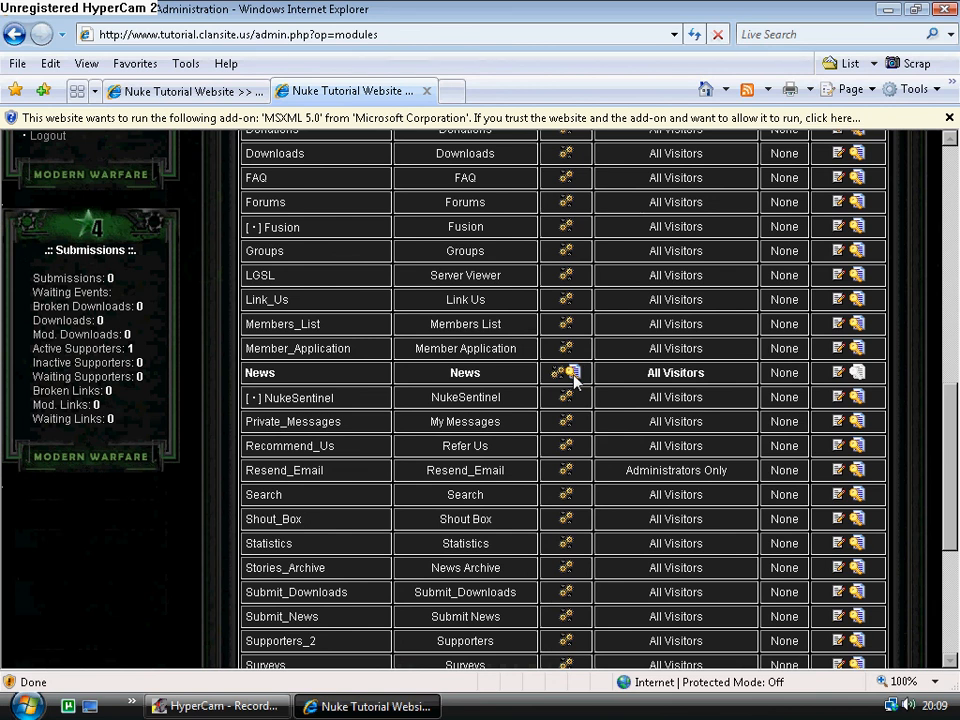
mouse_move(543, 398)
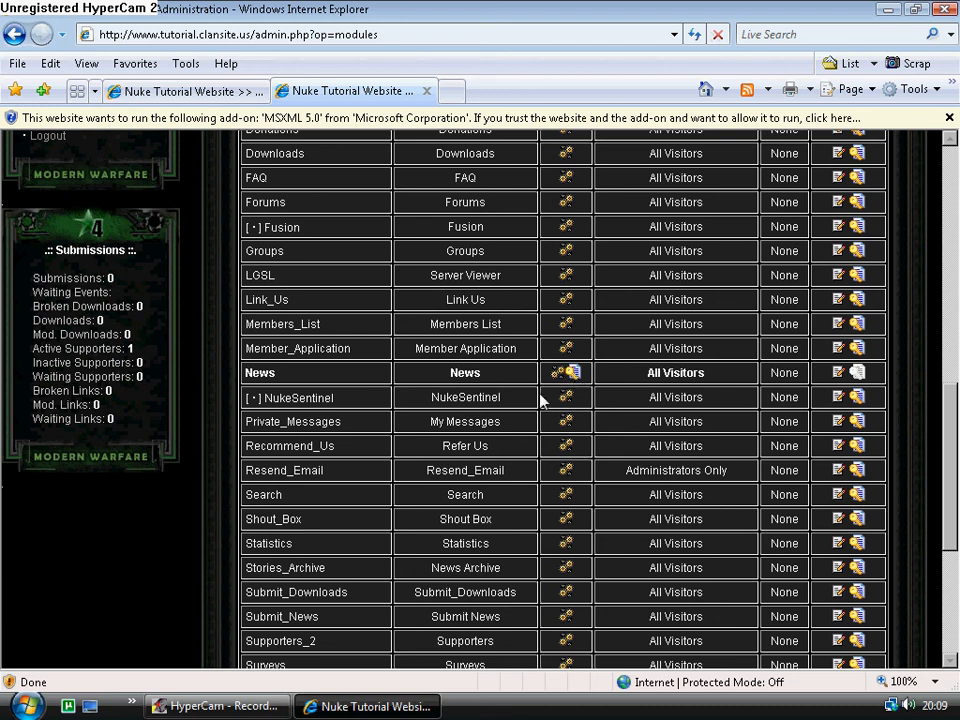
mouse_move(345, 570)
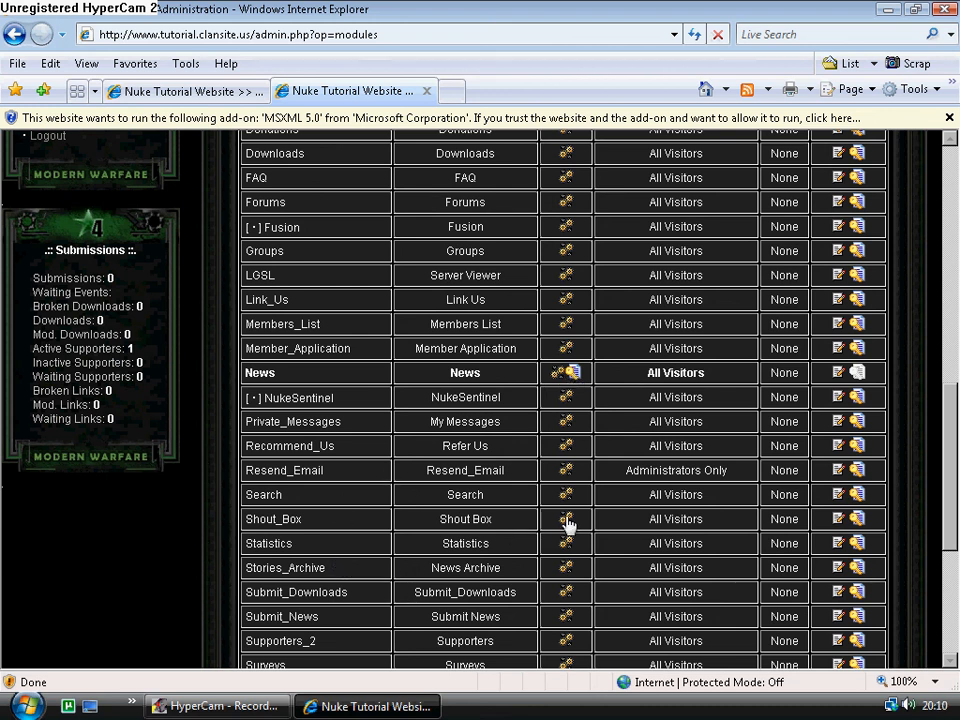
mouse_move(836, 518)
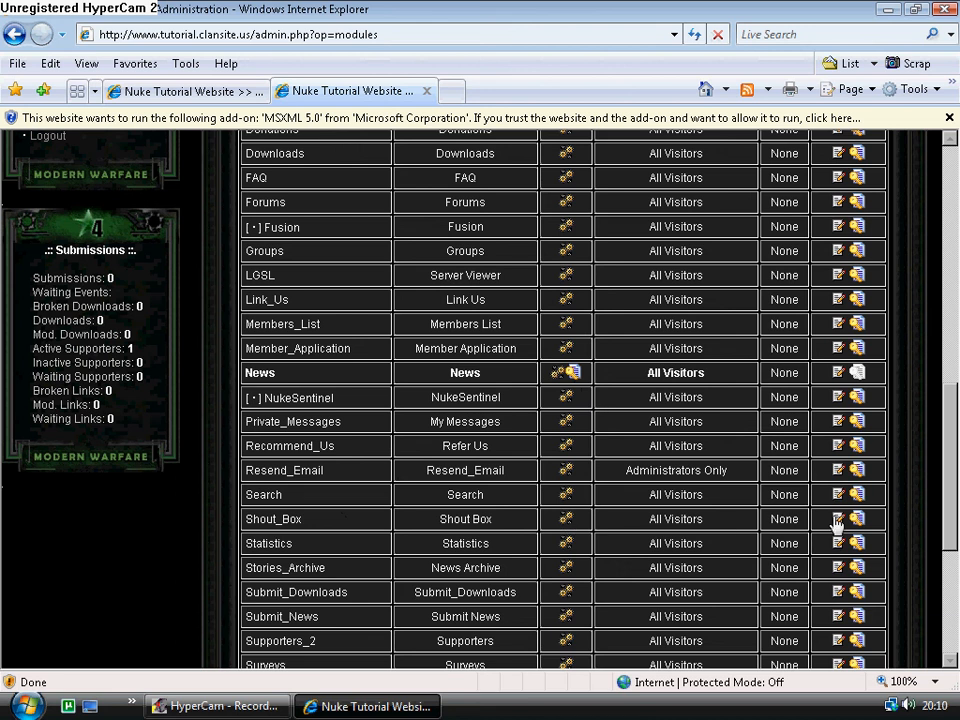
mouse_move(858, 525)
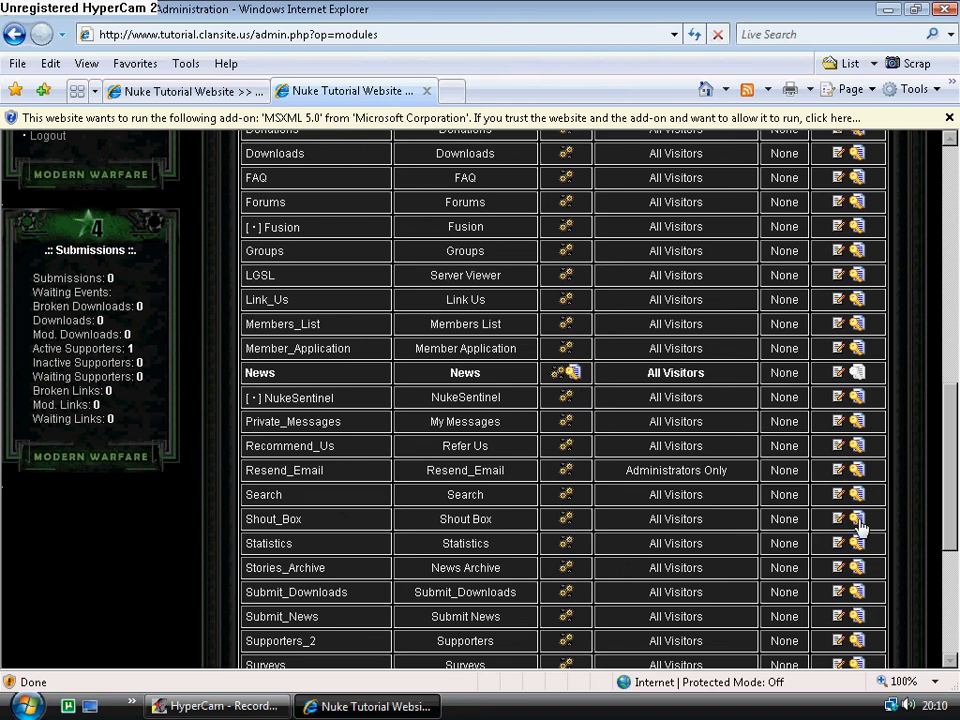
Put Shout_Box in Home and confirm replacing News as the homepage module.
left_click(858, 519)
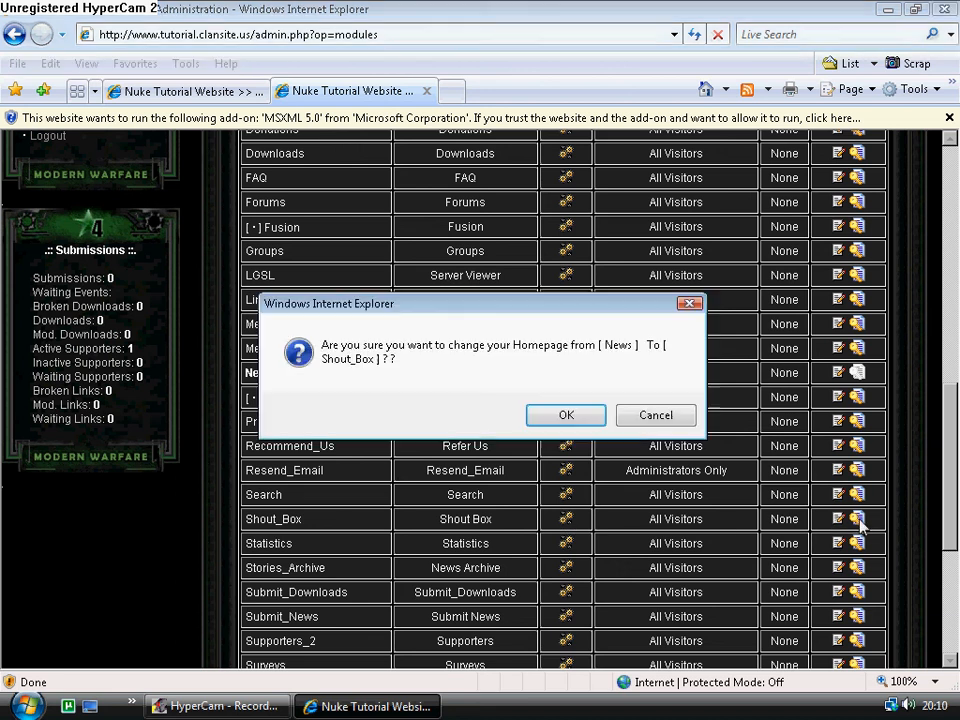
left_click(566, 415)
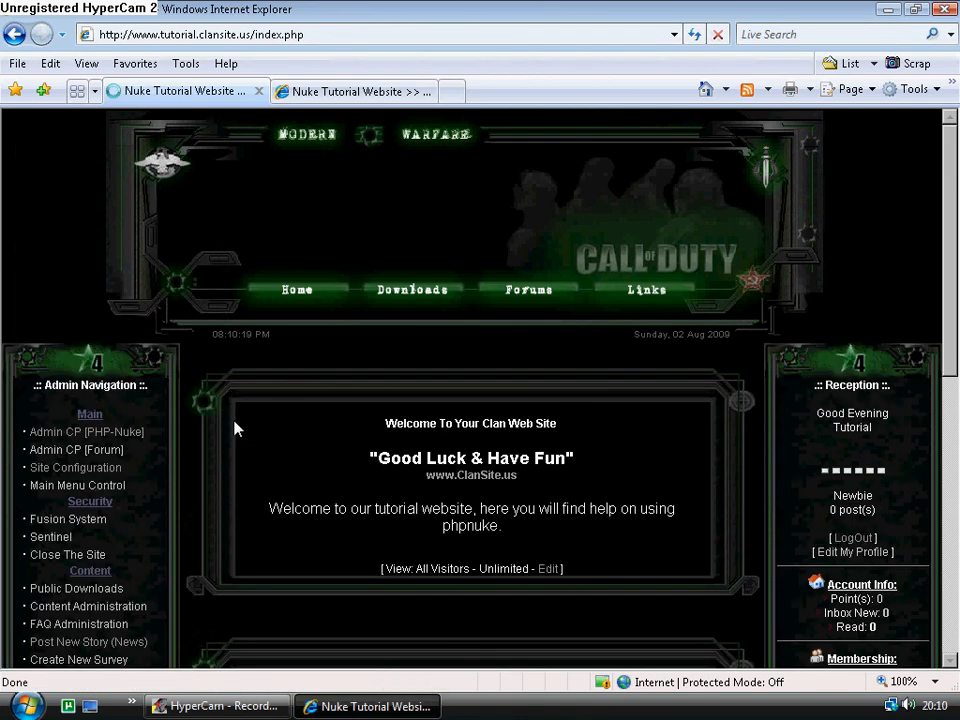
scroll("down", 3)
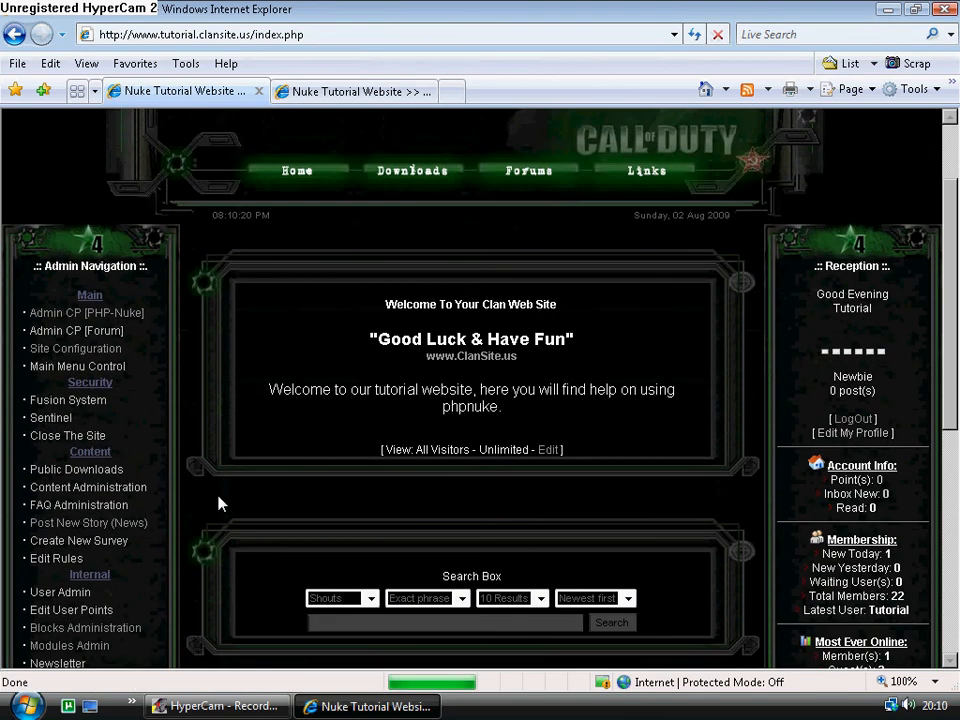
scroll("down", 3)
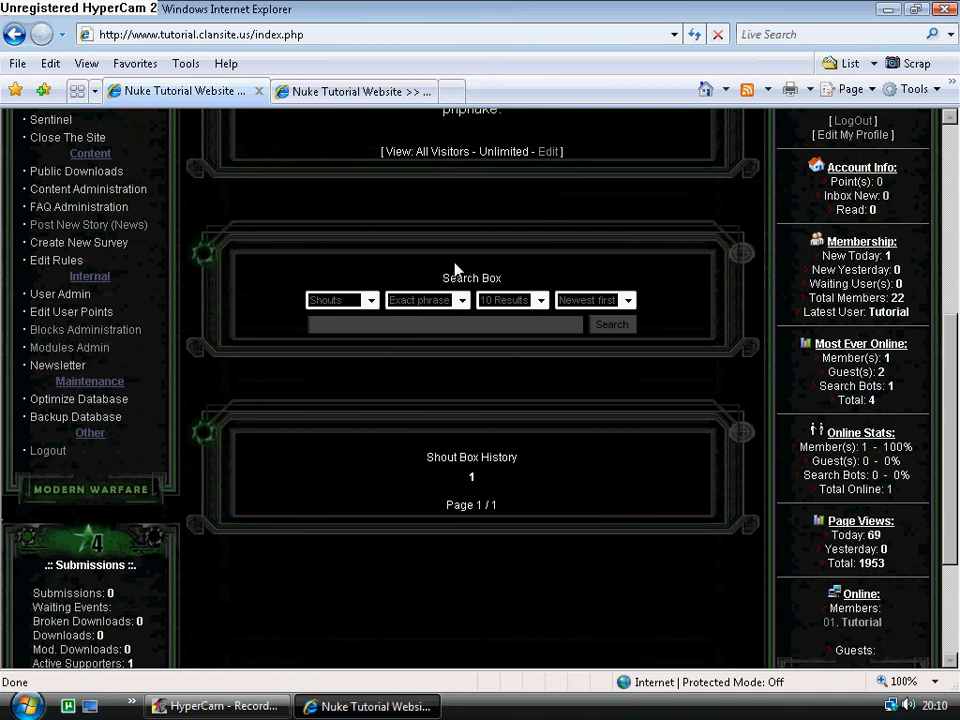
scroll("down", 3)
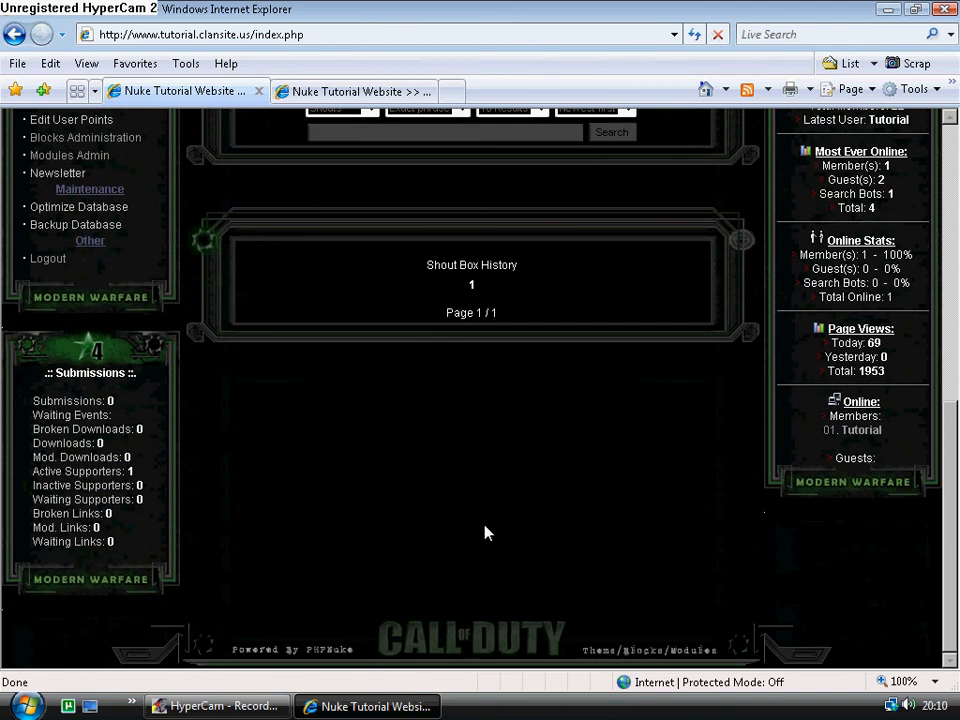
scroll("up", 3)
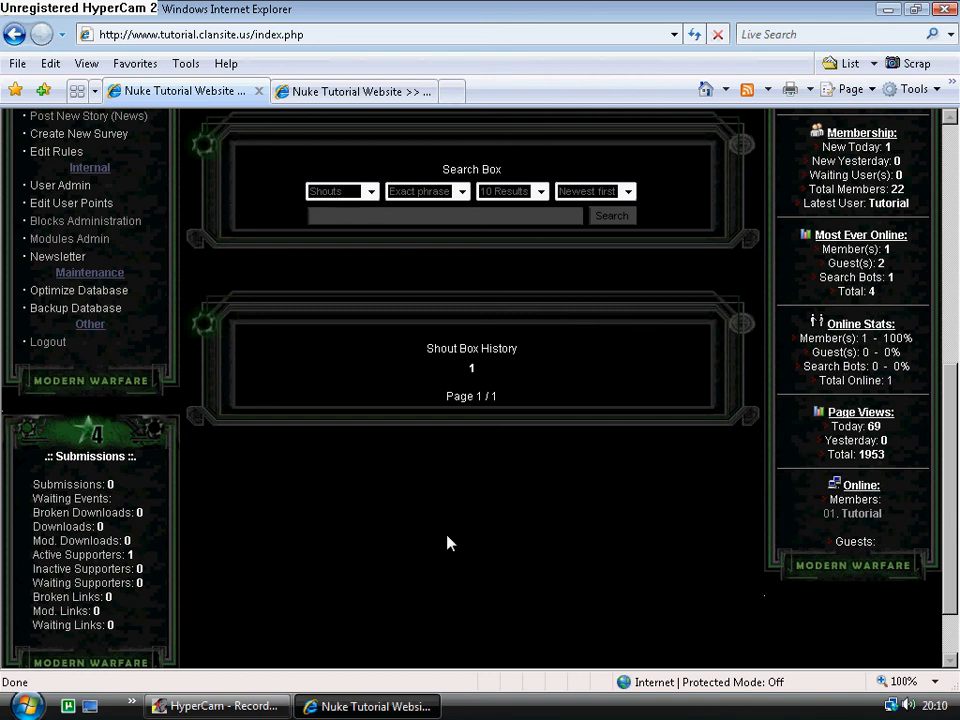
scroll("up", 3)
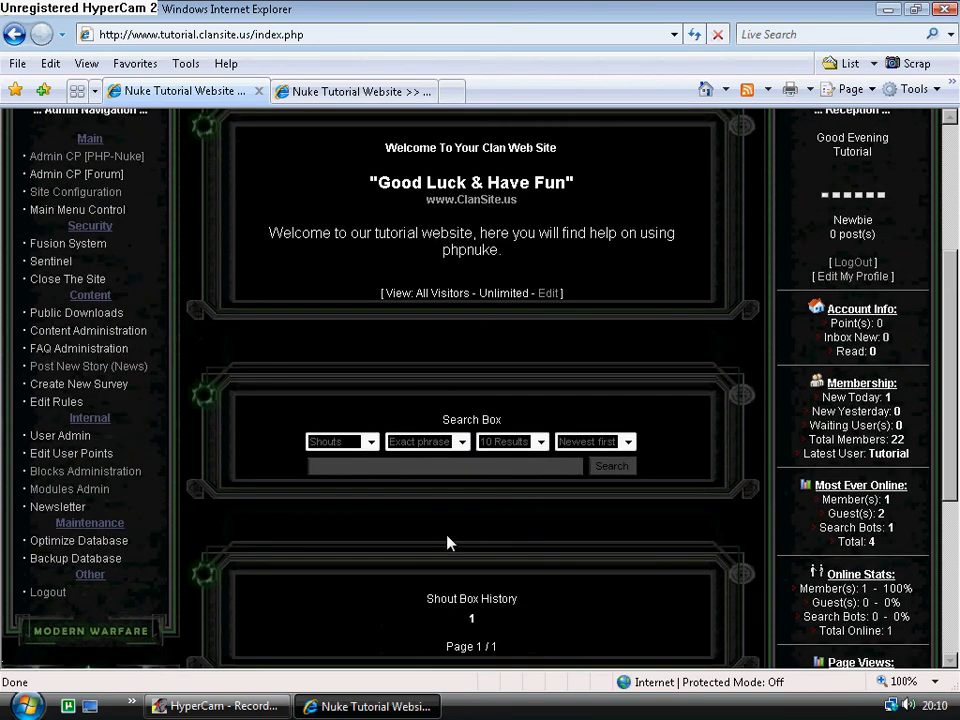
scroll("down", 3)
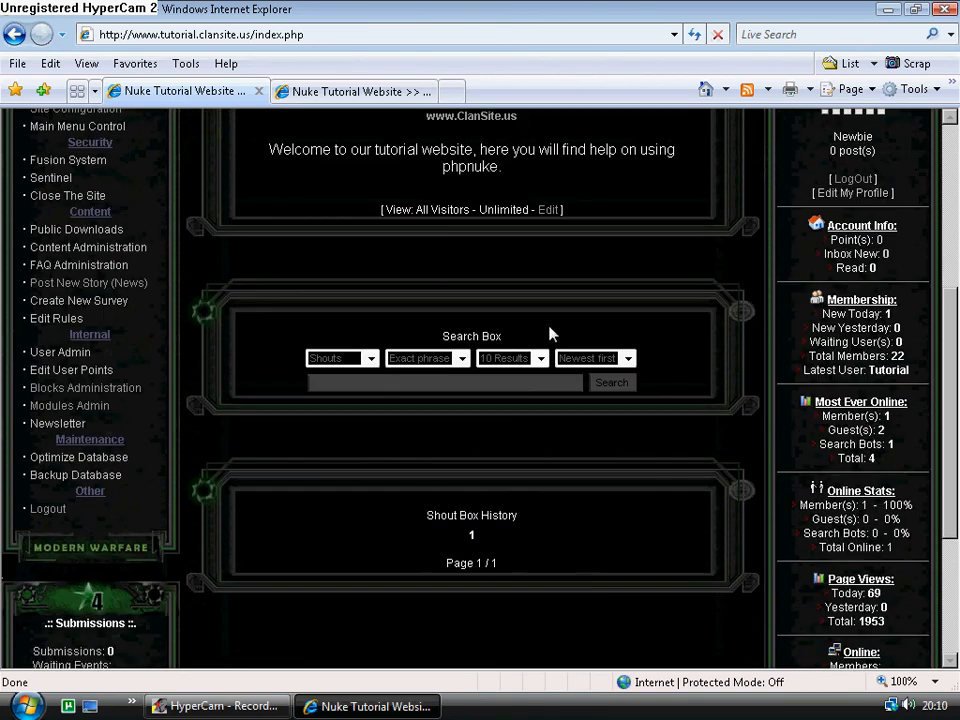
mouse_move(498, 484)
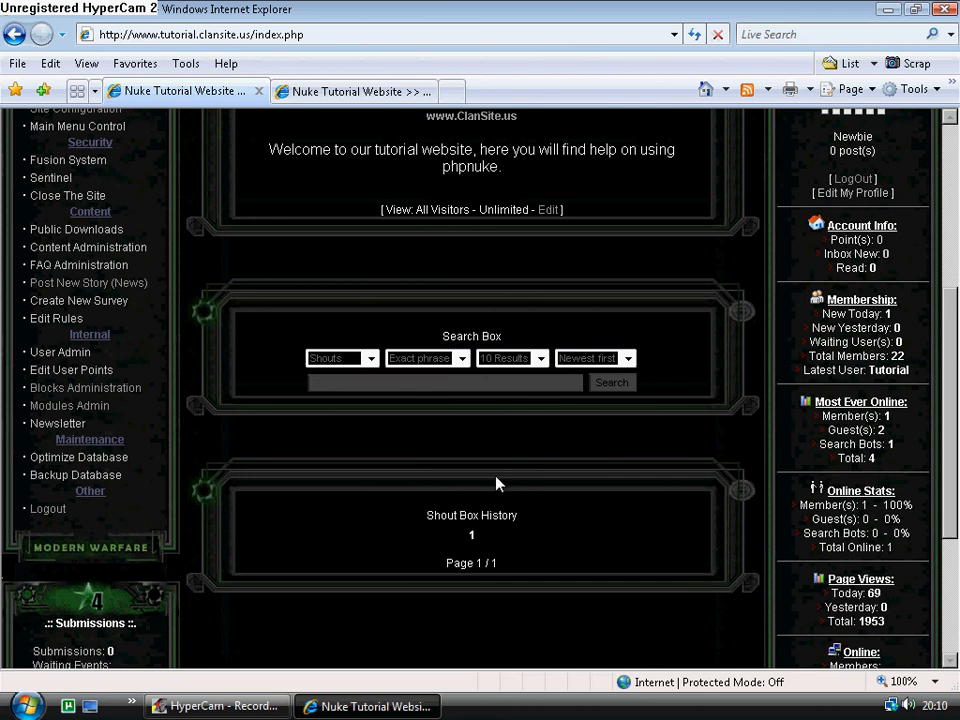
scroll("up", 3)
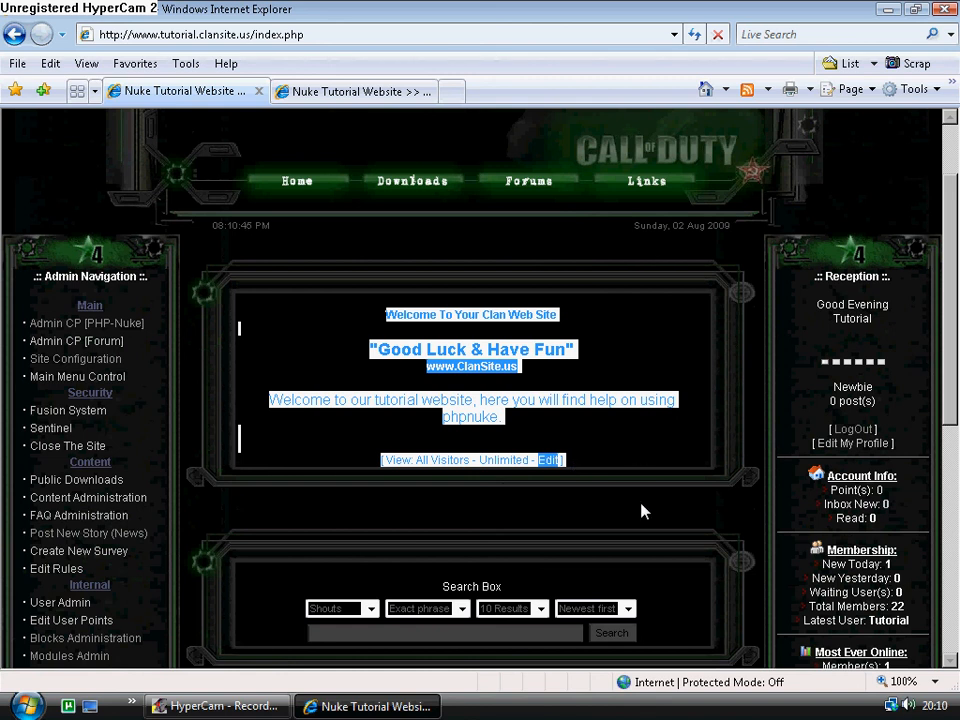
left_click(590, 478)
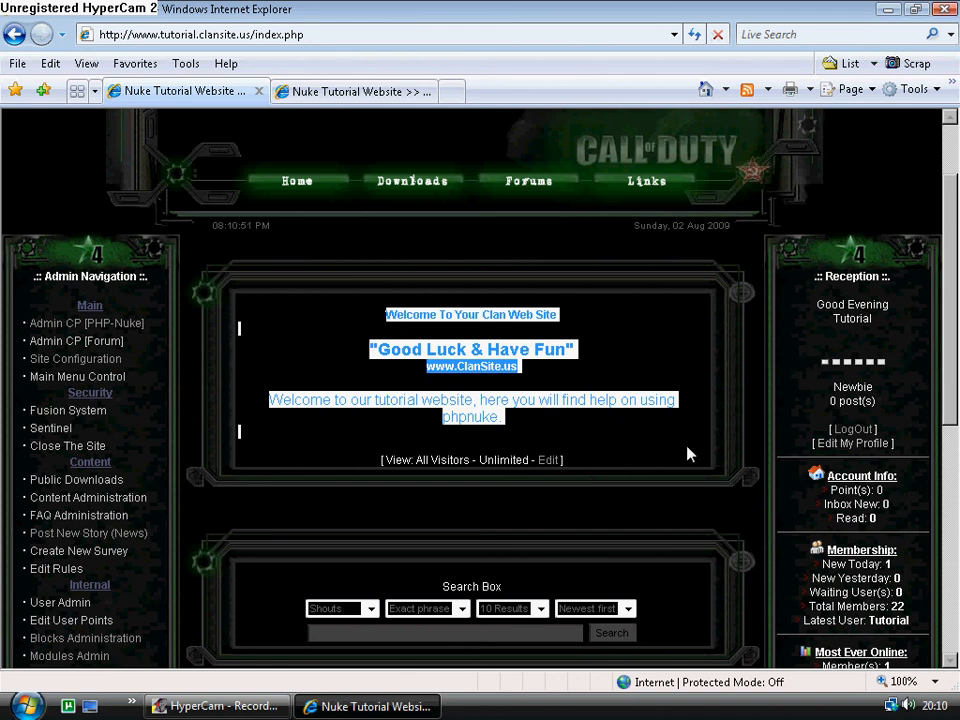
mouse_move(623, 451)
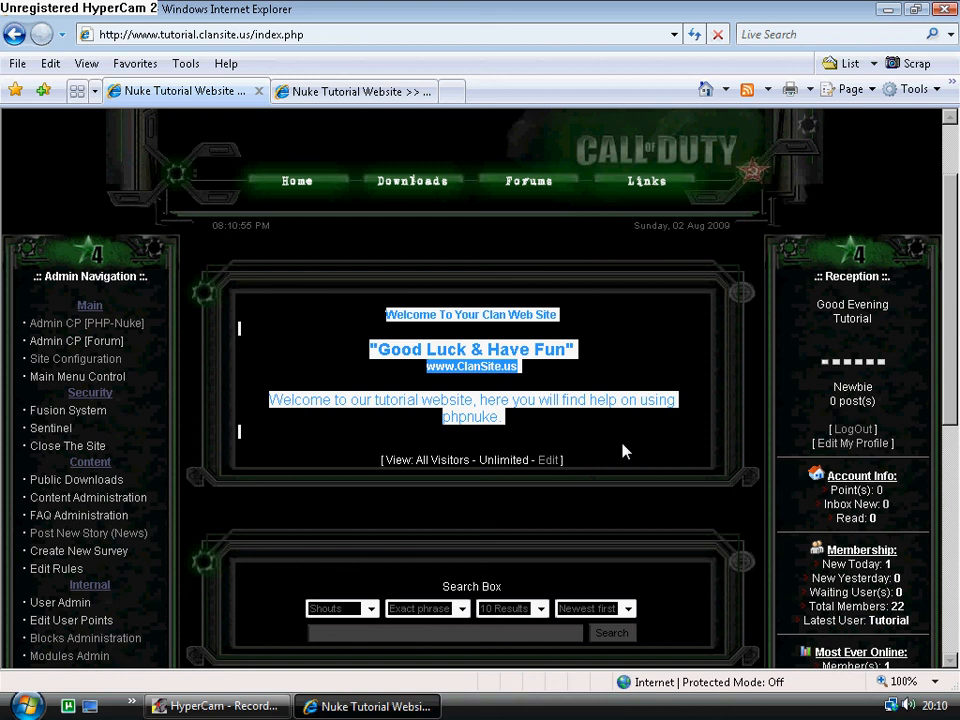
mouse_move(587, 443)
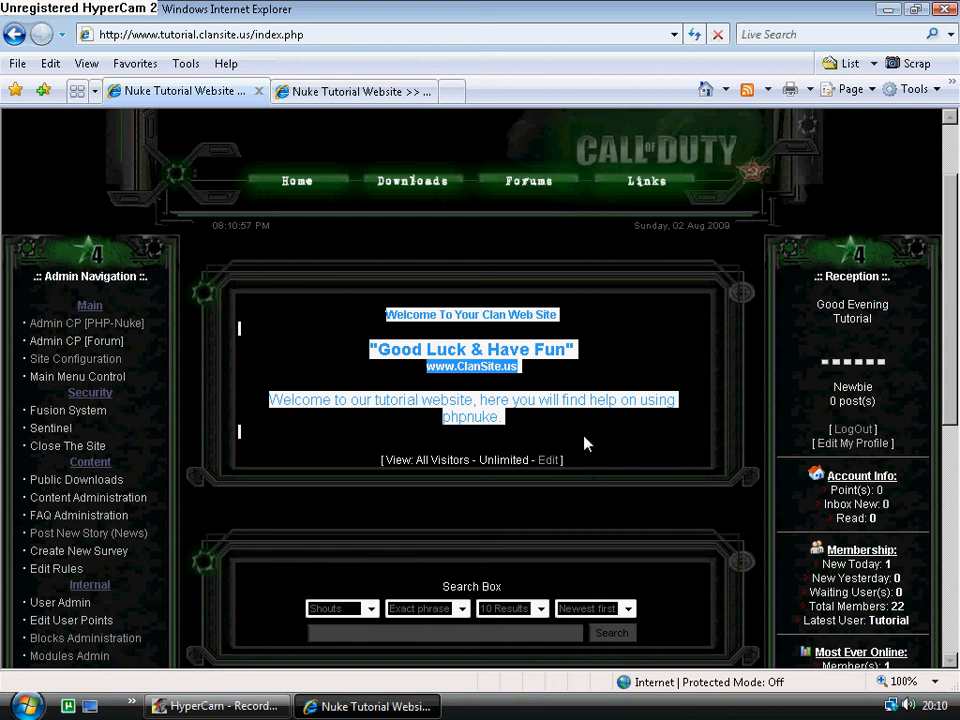
left_click(570, 432)
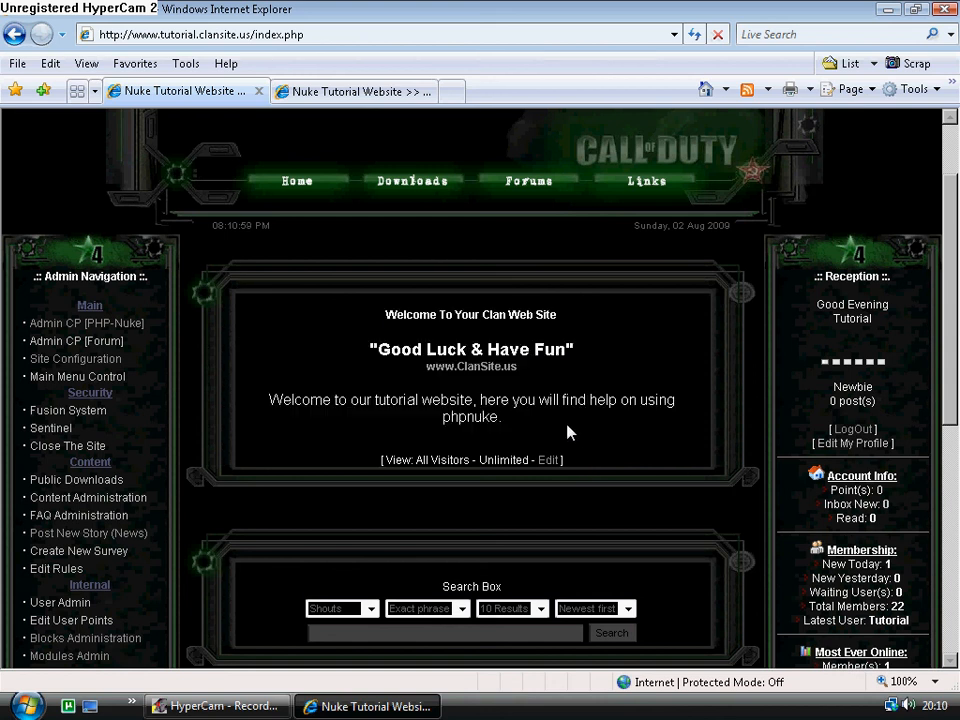
mouse_move(588, 517)
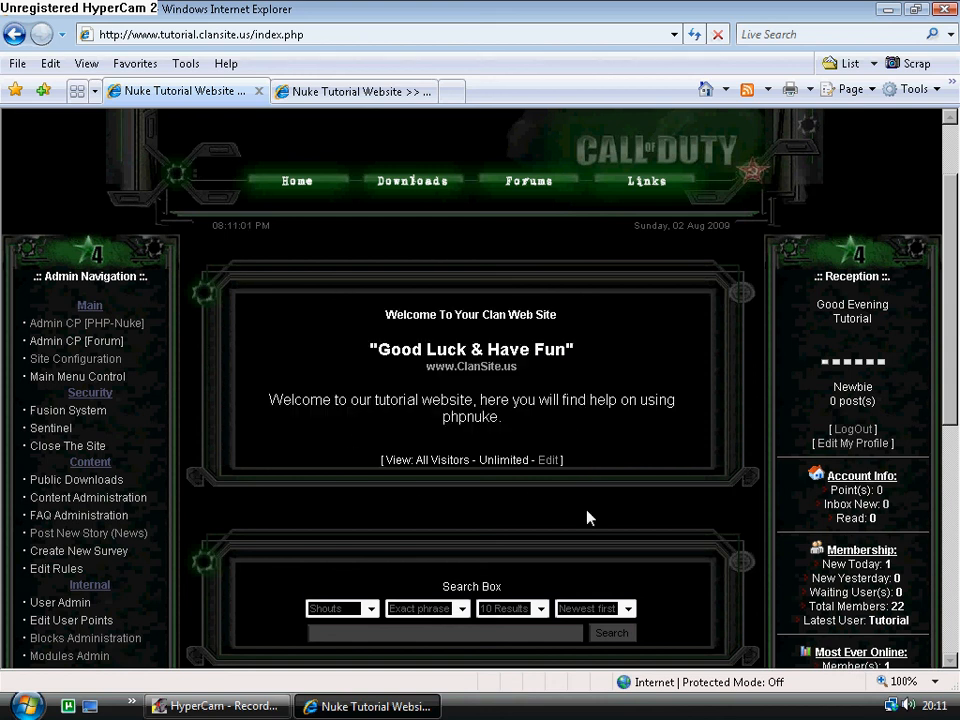
scroll("down", 3)
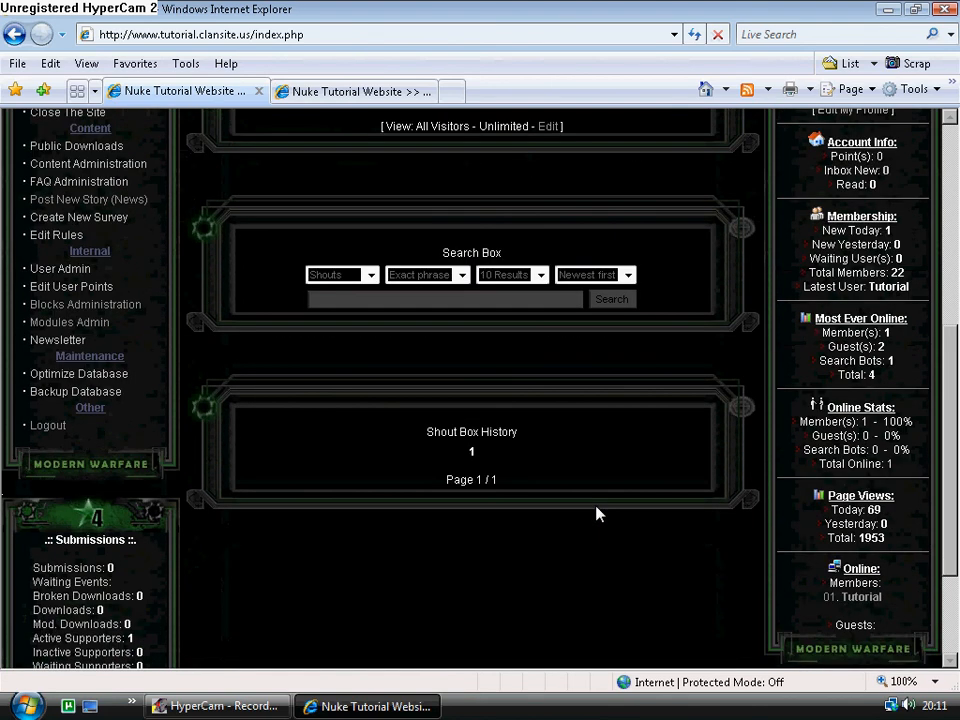
scroll("up", 3)
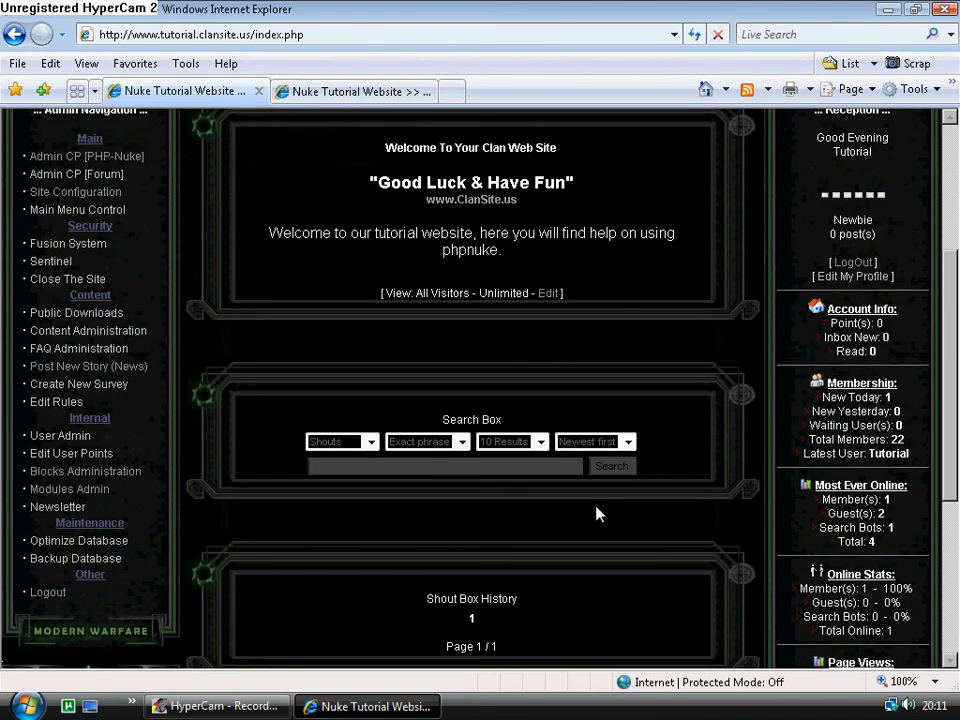
Reload the homepage via Home and check the Shout Box History below the welcome message.
scroll("up", 3)
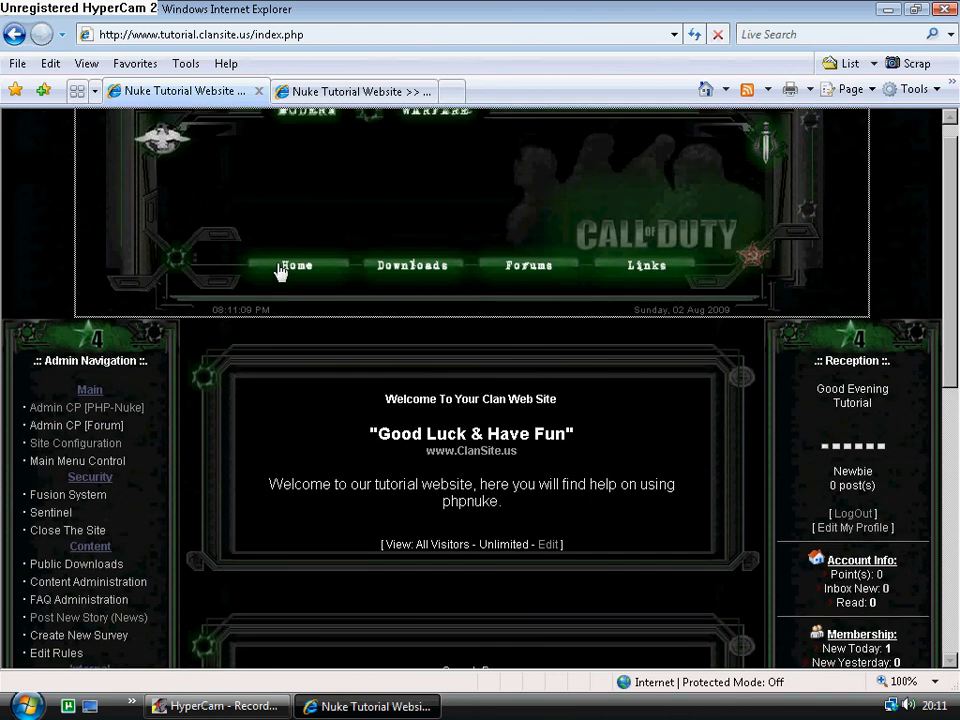
left_click(296, 265)
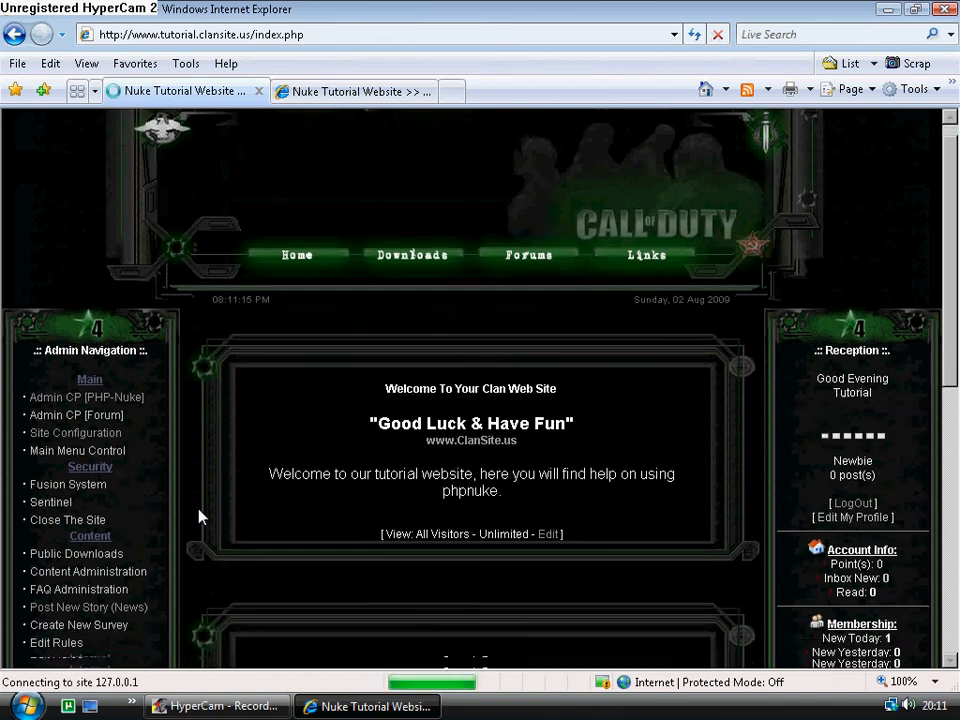
scroll("down", 3)
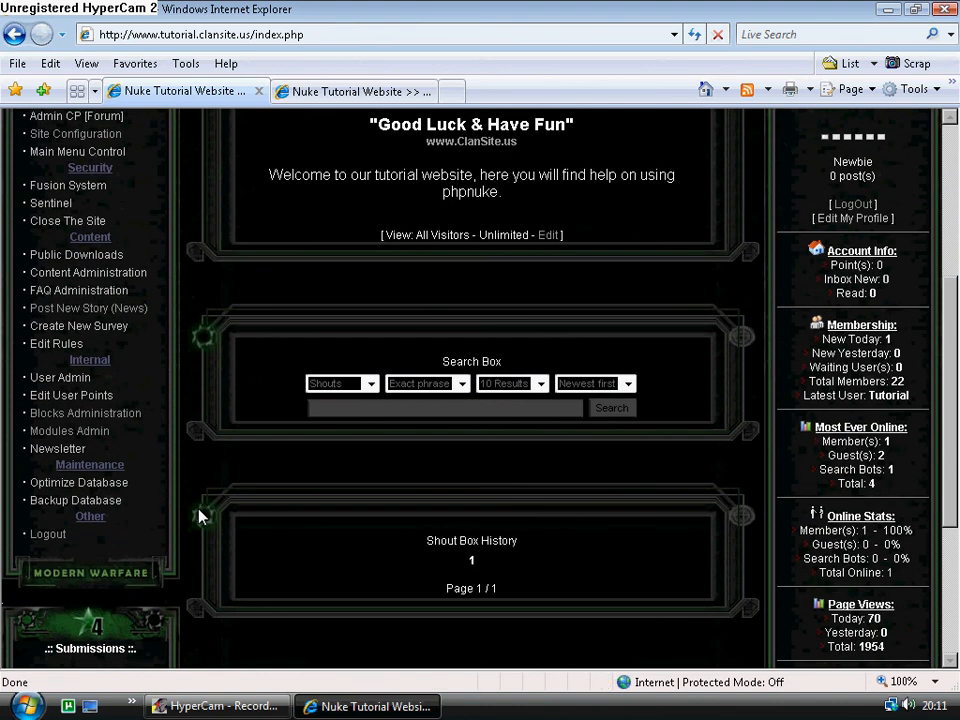
scroll("down", 3)
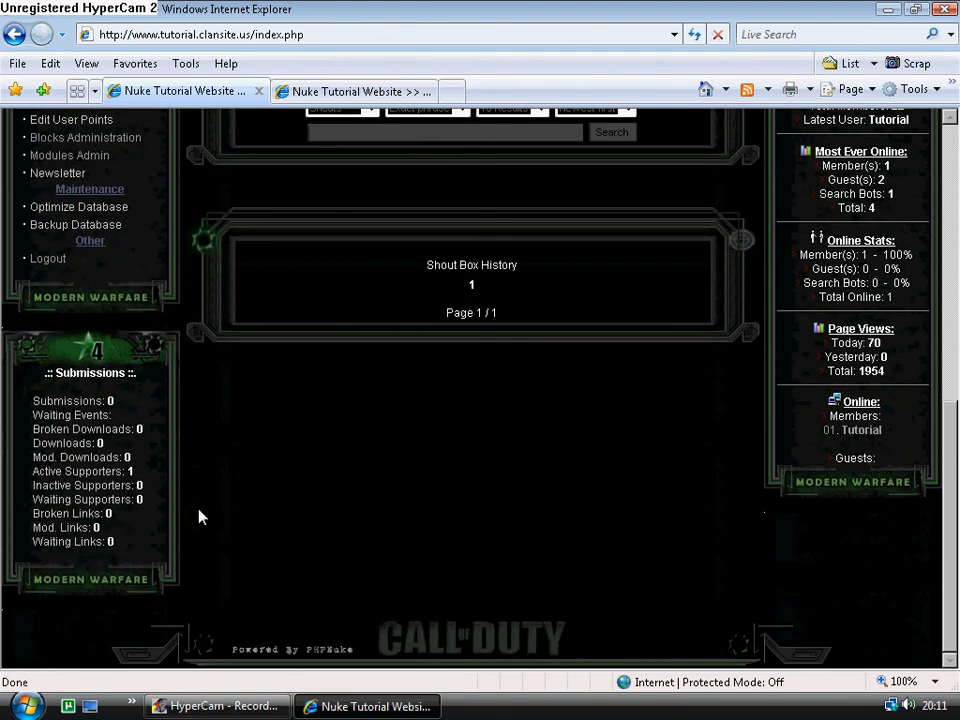
scroll("up", 3)
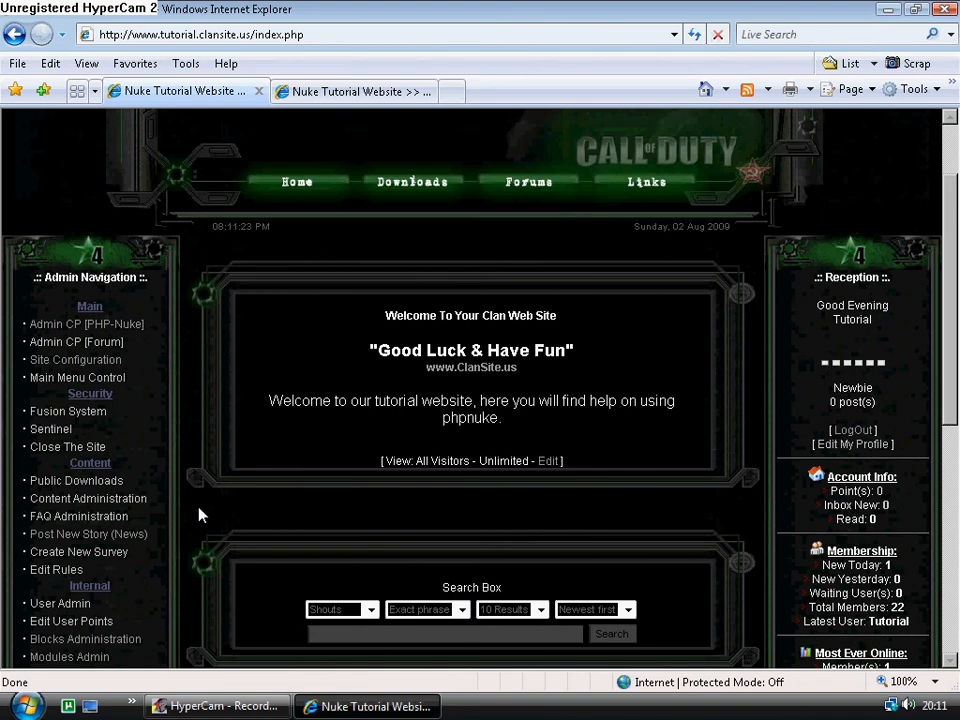
mouse_move(220, 405)
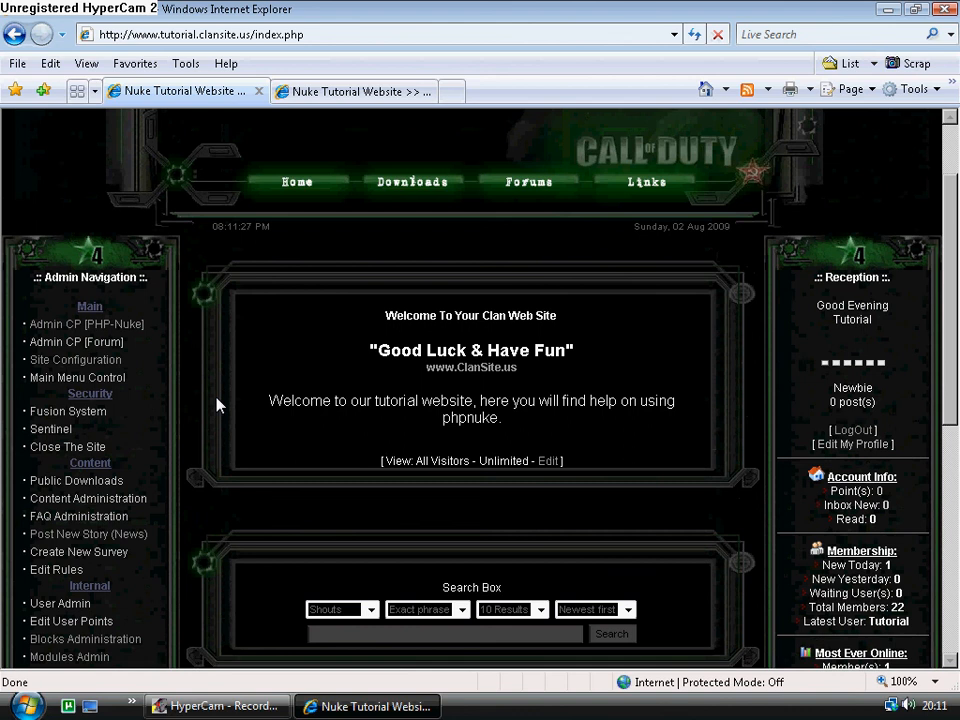
scroll("down", 3)
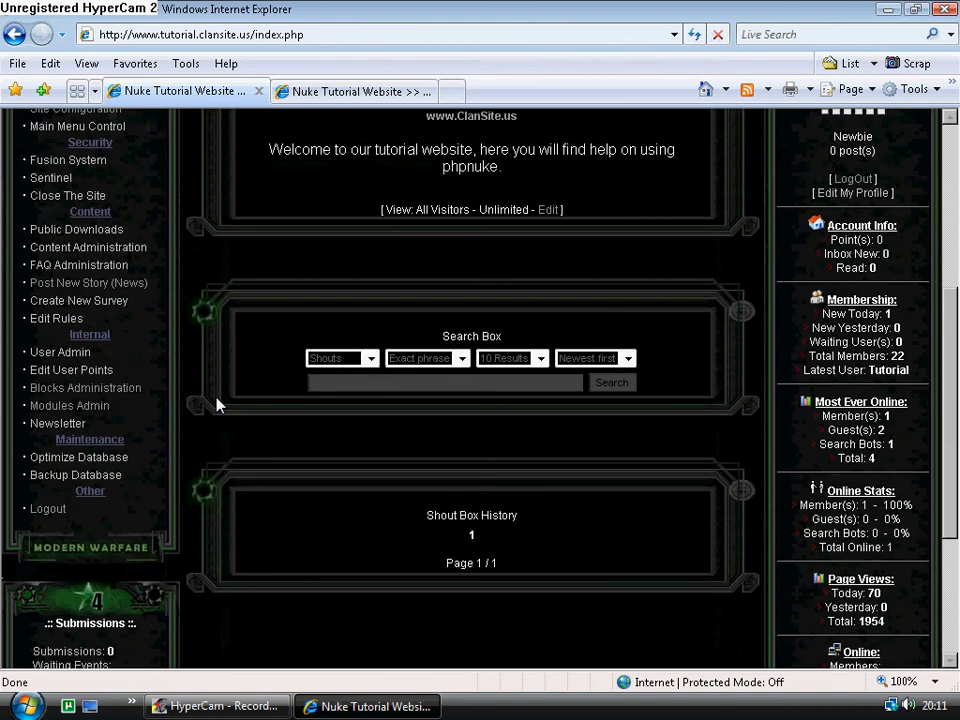